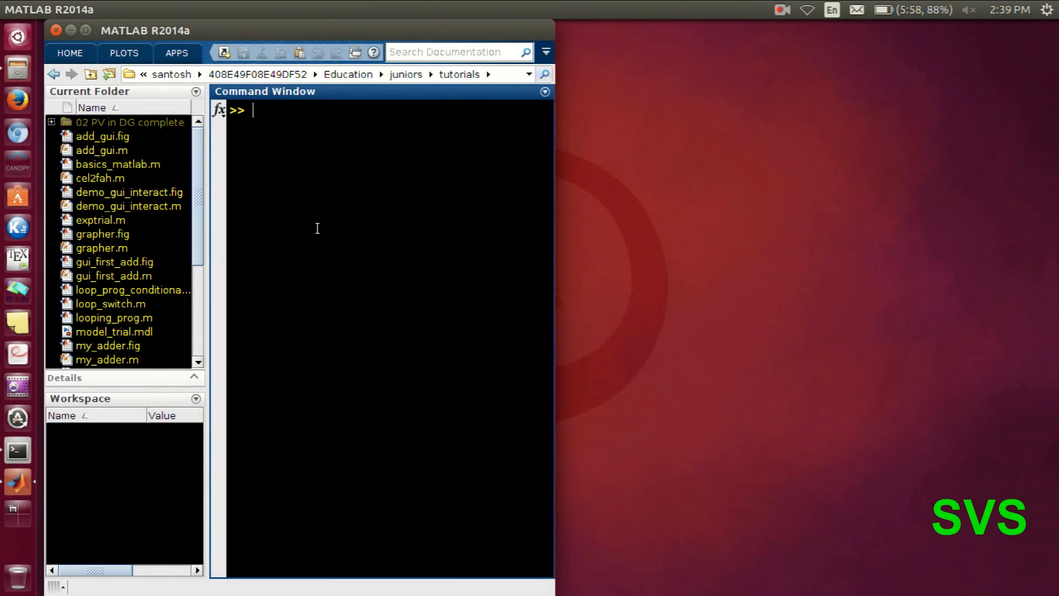
# Launch the Simulink Library Browser with the simulink command and create a blank model
pyautogui.write('simulink')
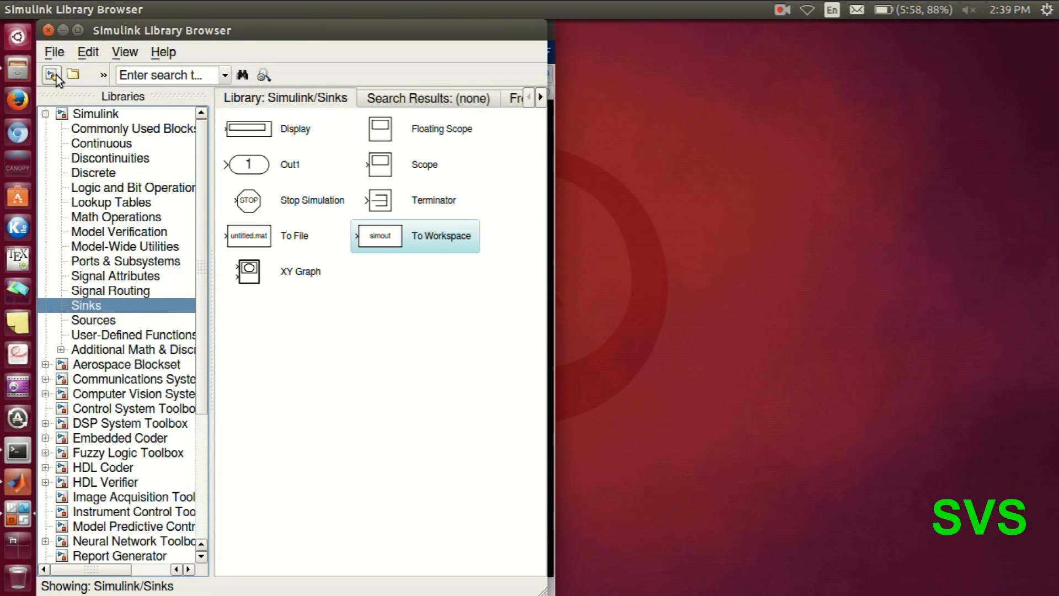
pyautogui.click(51, 75)
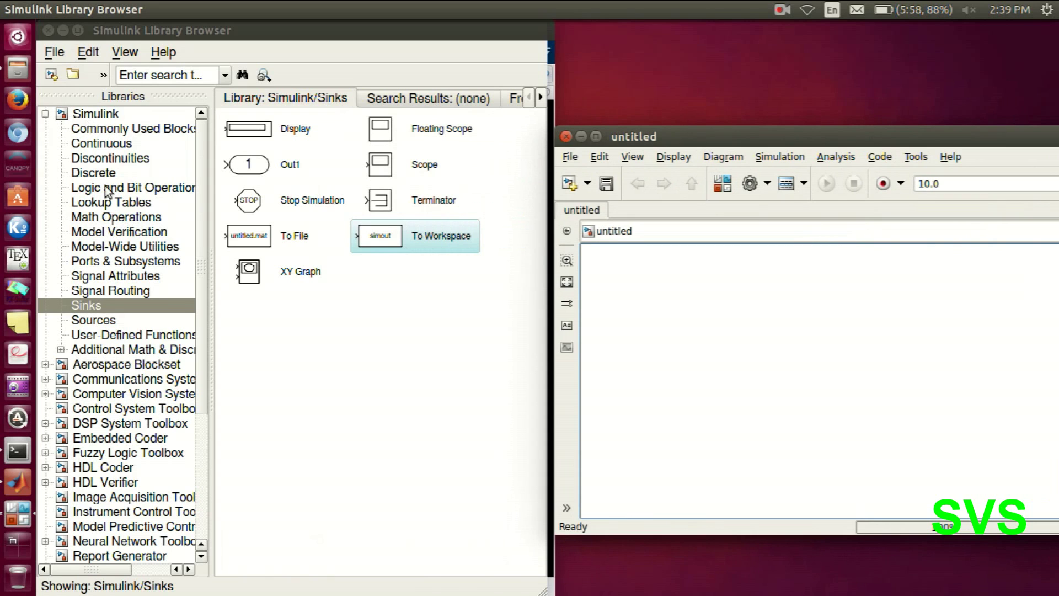
# Add a Transfer Fcn from Continuous, then a Clock and a Step feeding the transfer function from Sources
pyautogui.click(102, 142)
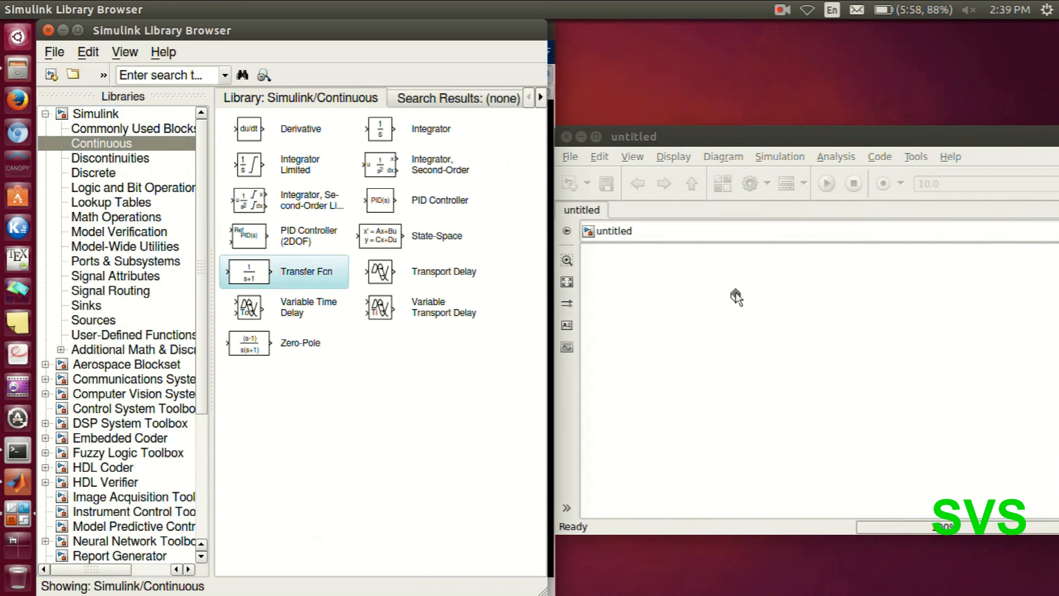
pyautogui.moveTo(248, 271); pyautogui.dragTo(759, 359)
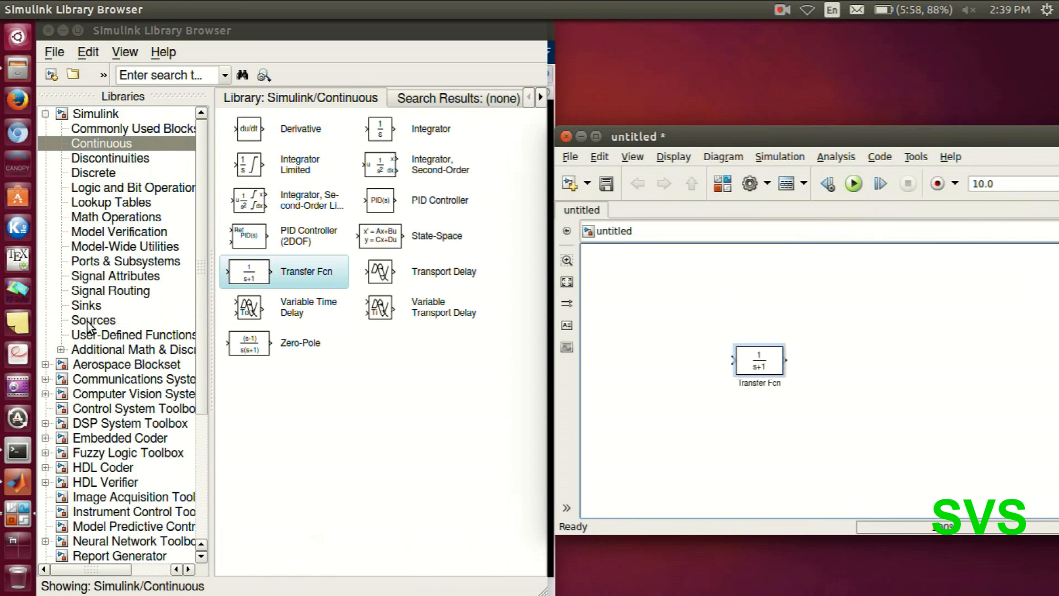
pyautogui.click(92, 320)
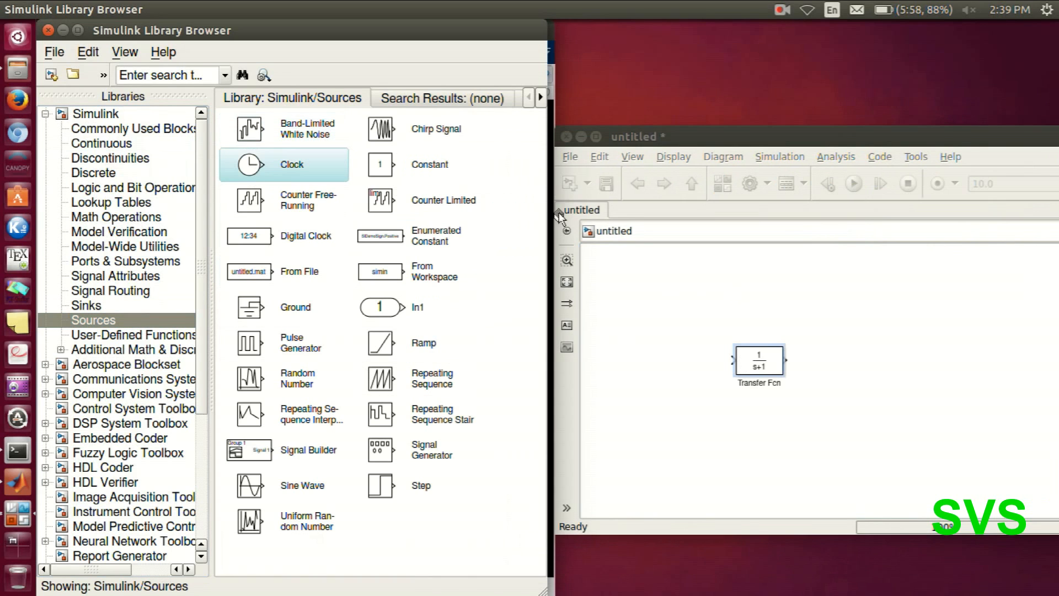
pyautogui.moveTo(250, 164); pyautogui.dragTo(738, 263)
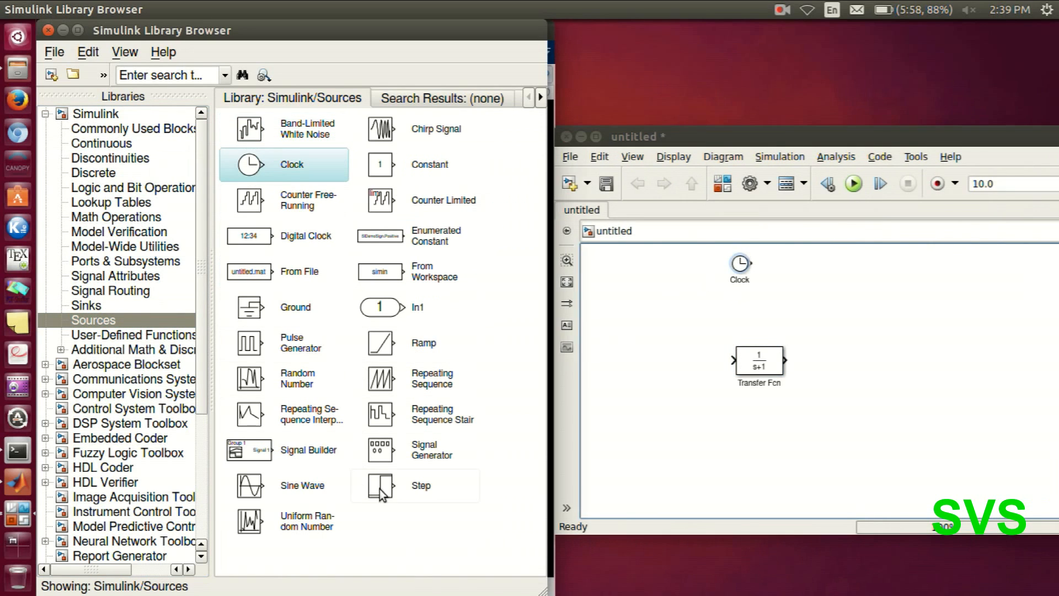
pyautogui.moveTo(382, 485); pyautogui.dragTo(658, 365)
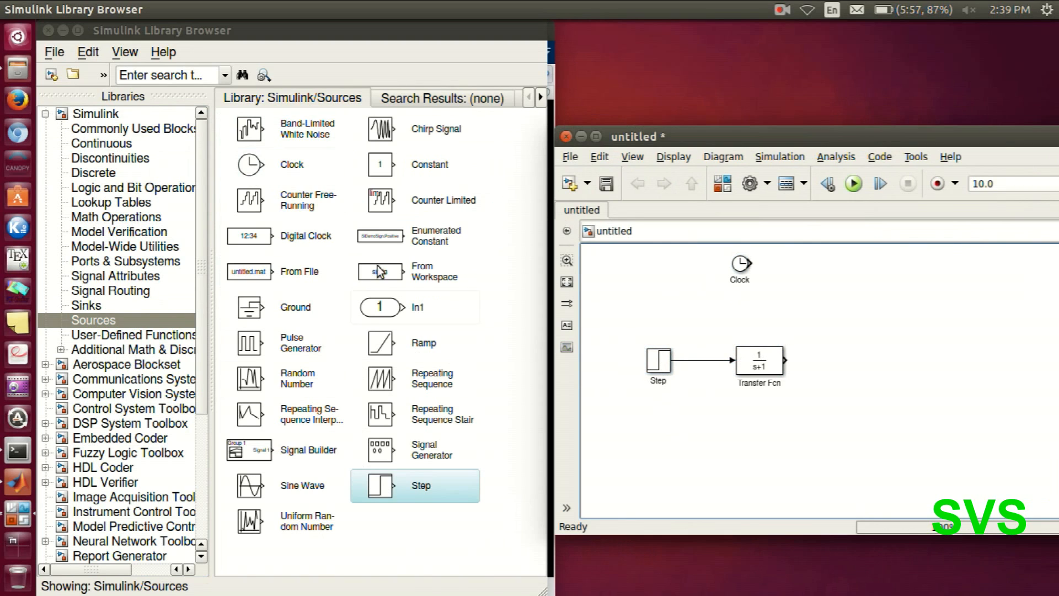
# From Sinks add a Scope after the transfer function and To Workspace blocks beside the Clock
pyautogui.click(86, 304)
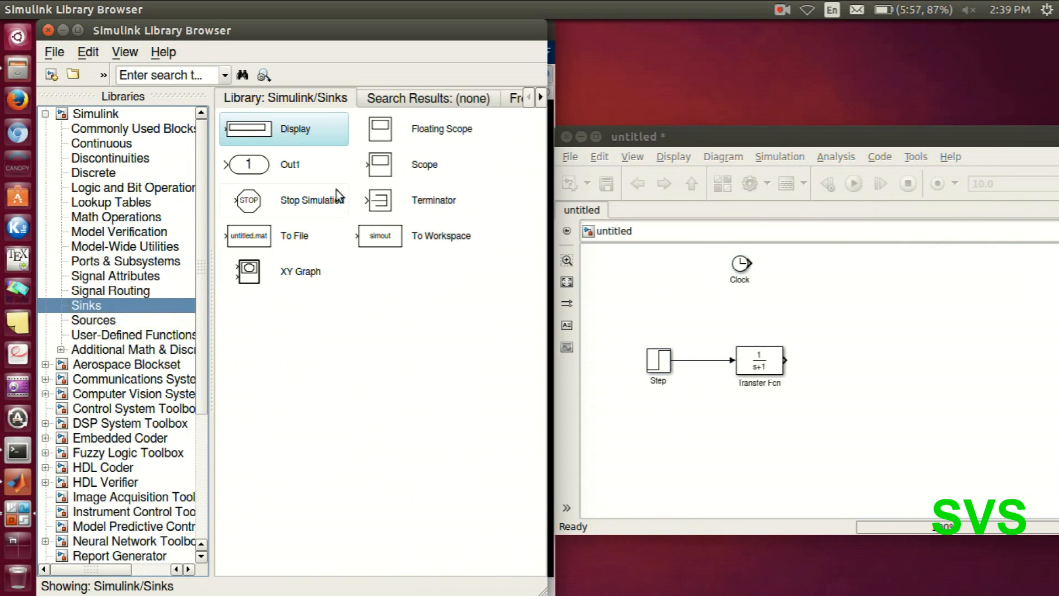
pyautogui.moveTo(380, 164); pyautogui.dragTo(845, 365)
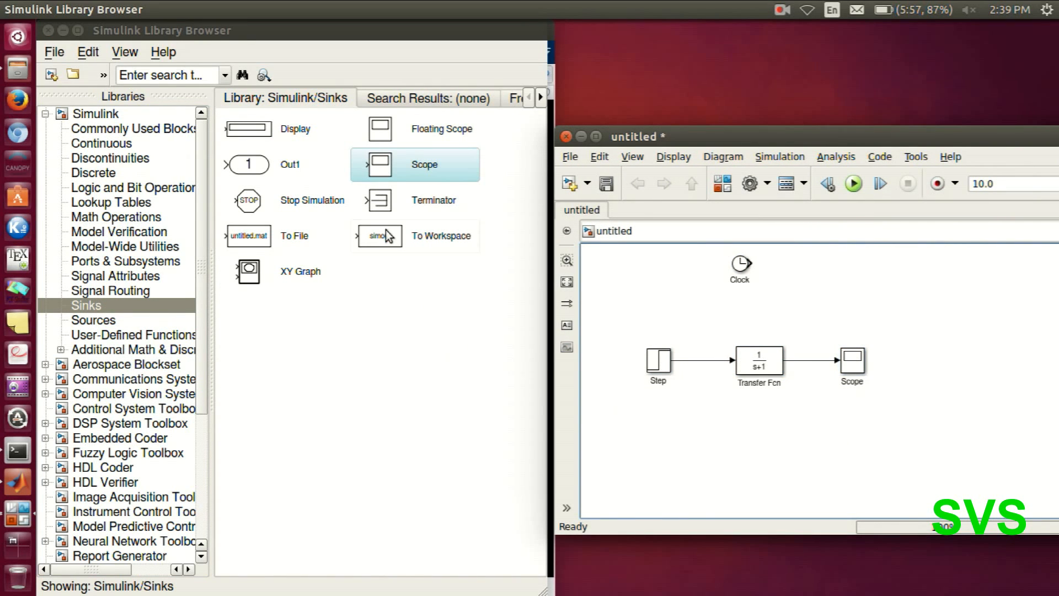
pyautogui.moveTo(379, 236); pyautogui.dragTo(823, 266)
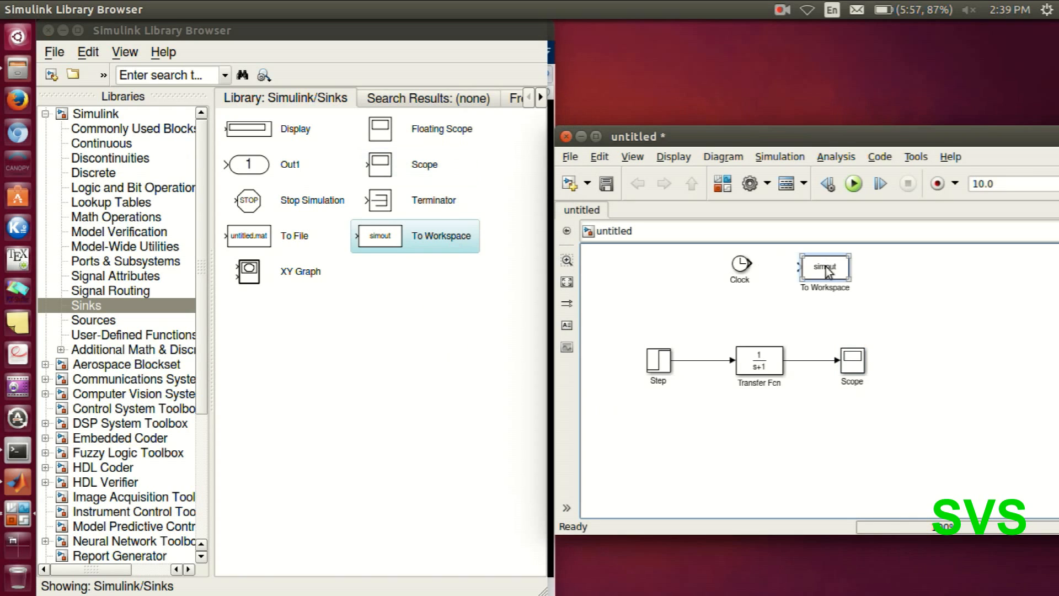
pyautogui.rightClick(825, 268)
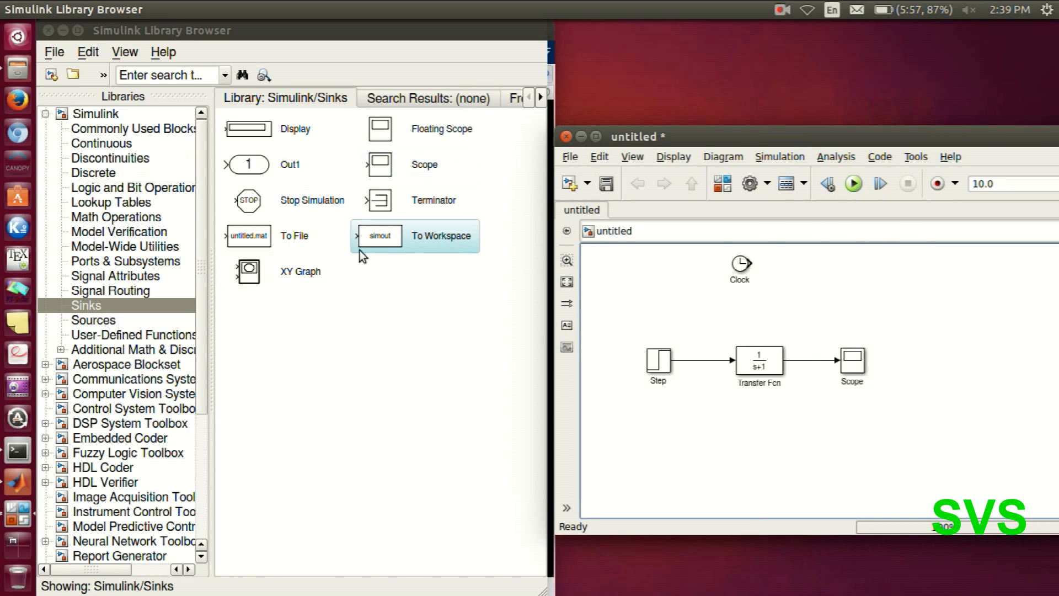
pyautogui.moveTo(379, 236); pyautogui.dragTo(814, 271)
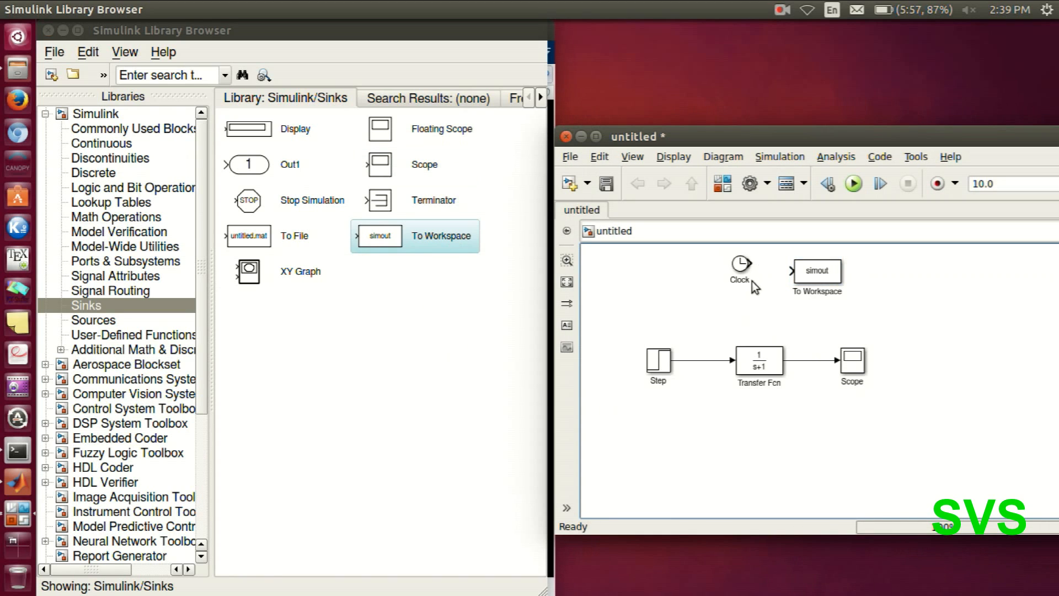
pyautogui.click(739, 267)
pyautogui.write('t')
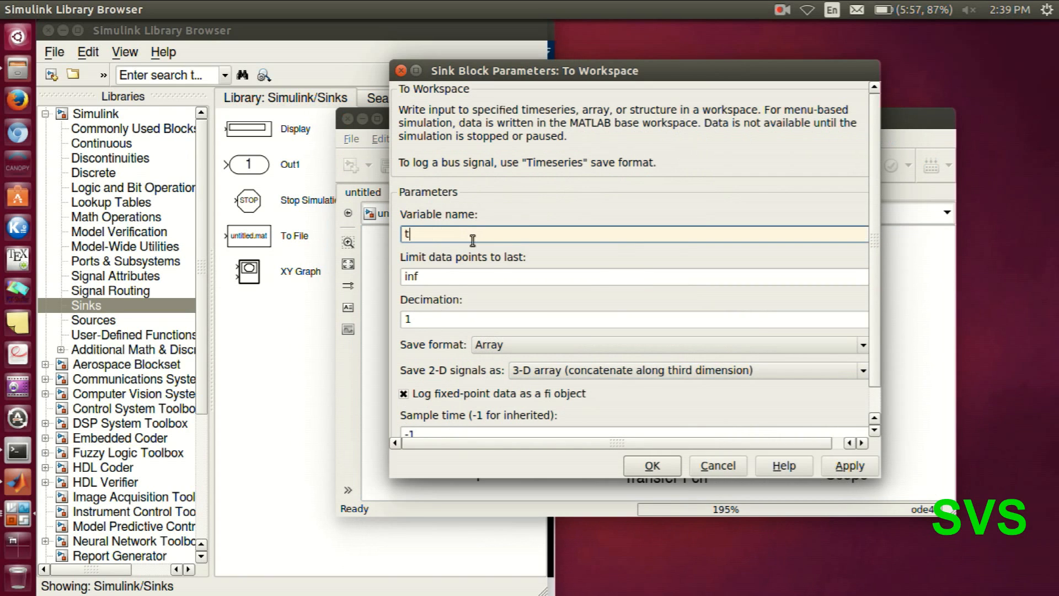
# Name the To Workspace variables t and y and set the simulation stop time to tfinal
pyautogui.click(651, 466)
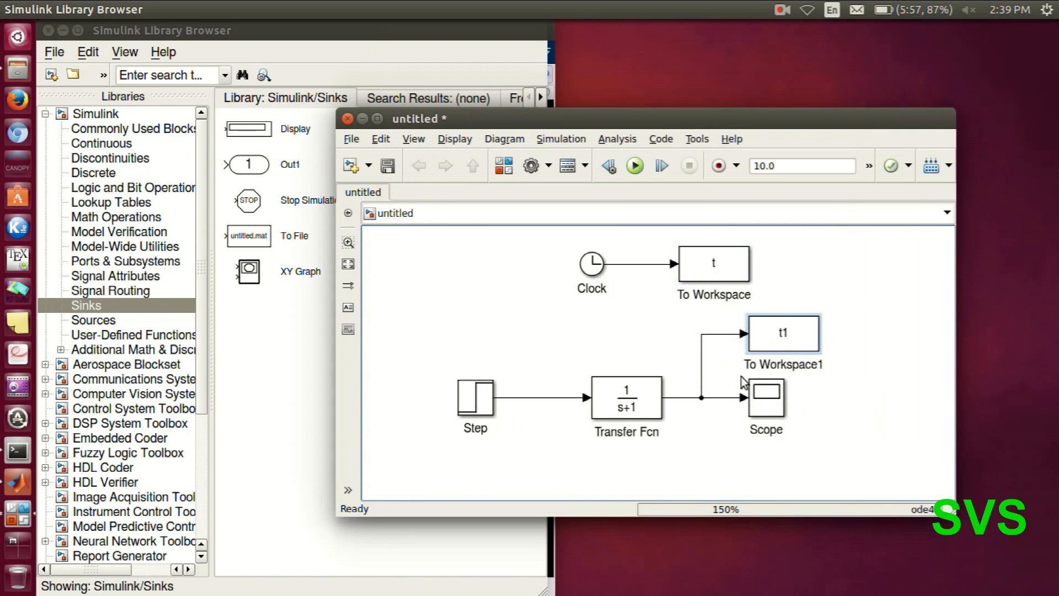
pyautogui.doubleClick(783, 333)
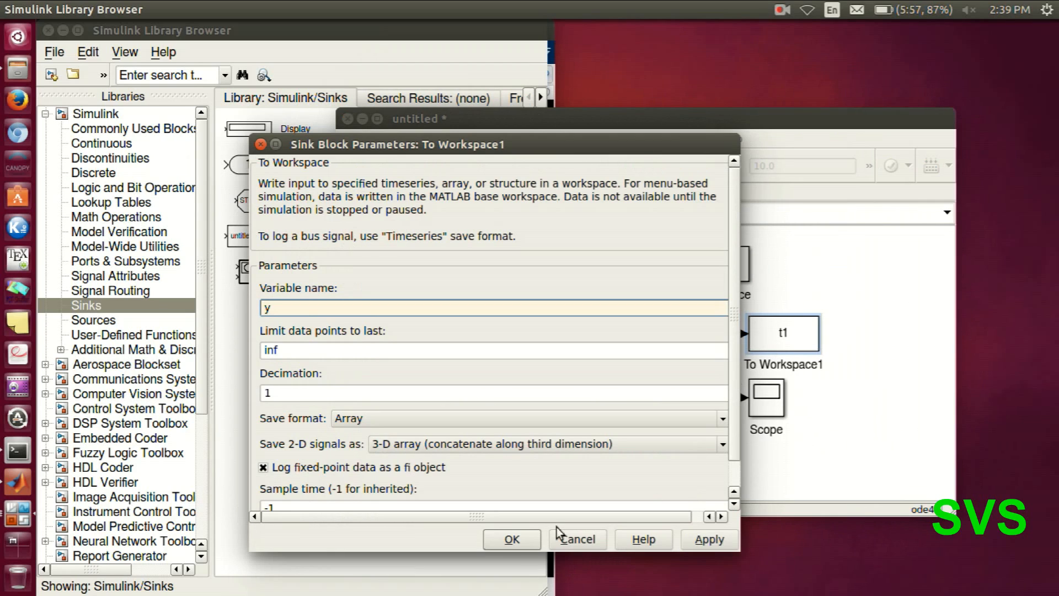
pyautogui.click(511, 539)
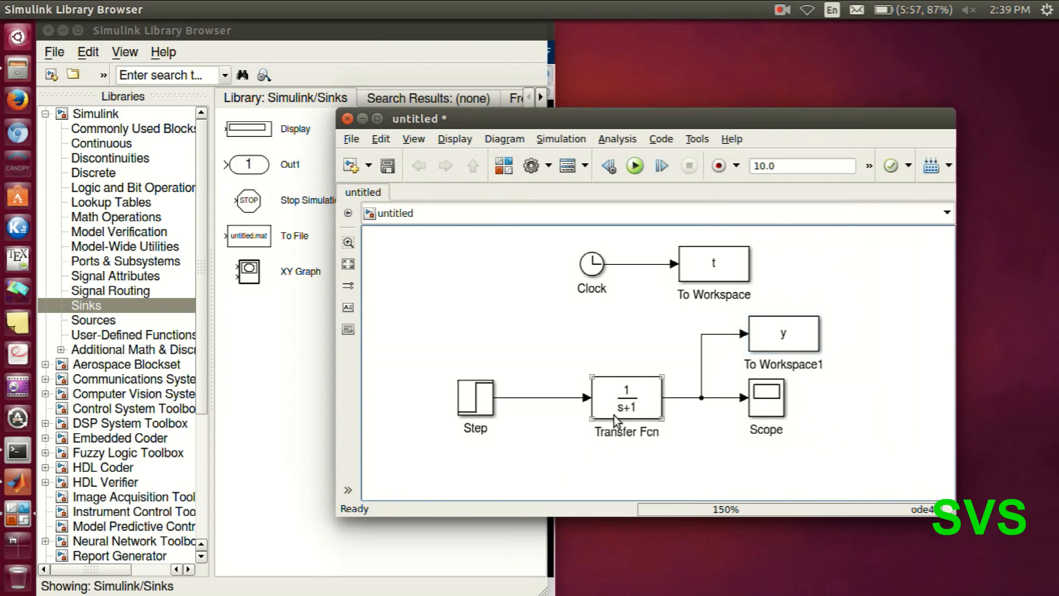
pyautogui.click(801, 165)
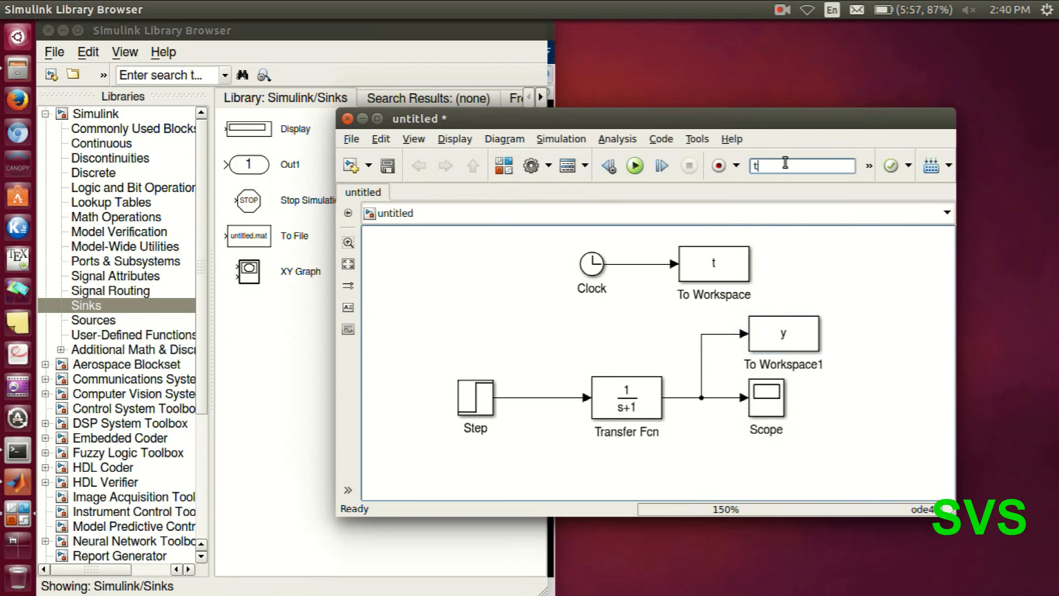
pyautogui.write('final')
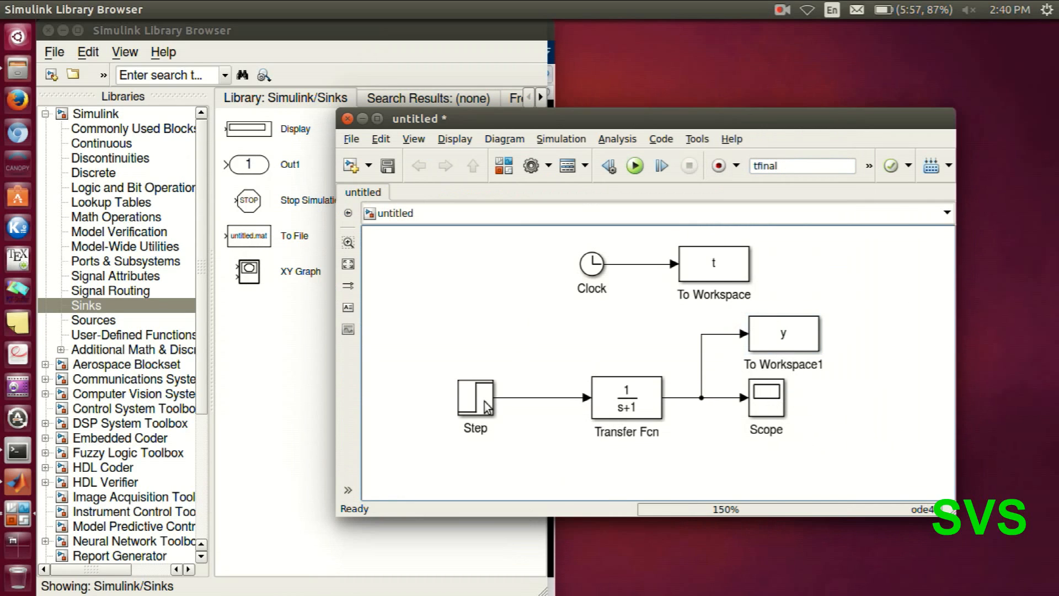
# Set the Transfer Fcn denominator to [1 a b] so it reads 1/(s^2+a·s+b)
pyautogui.doubleClick(473, 399)
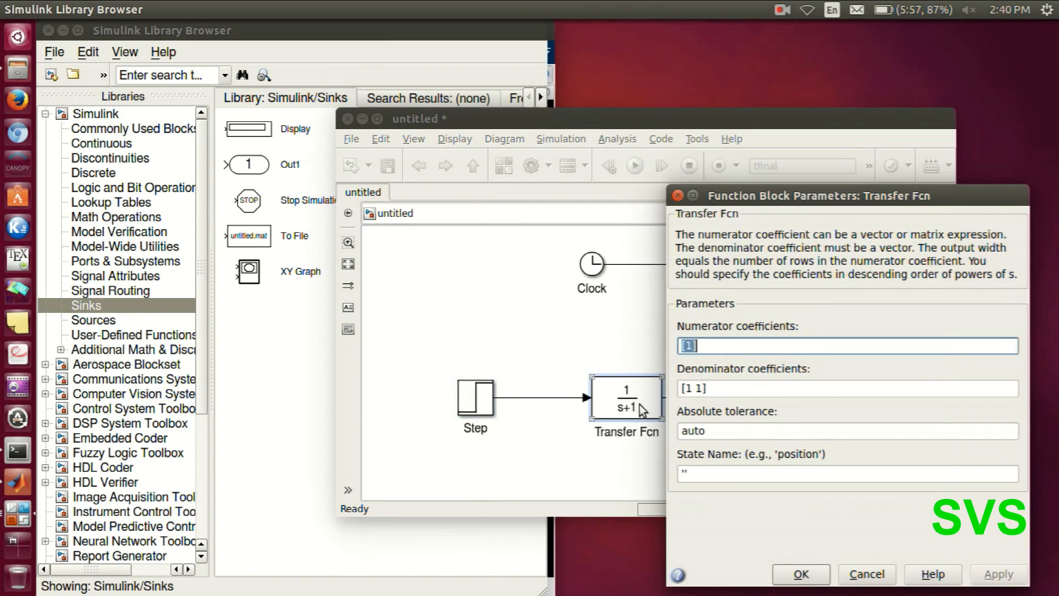
pyautogui.click(731, 388)
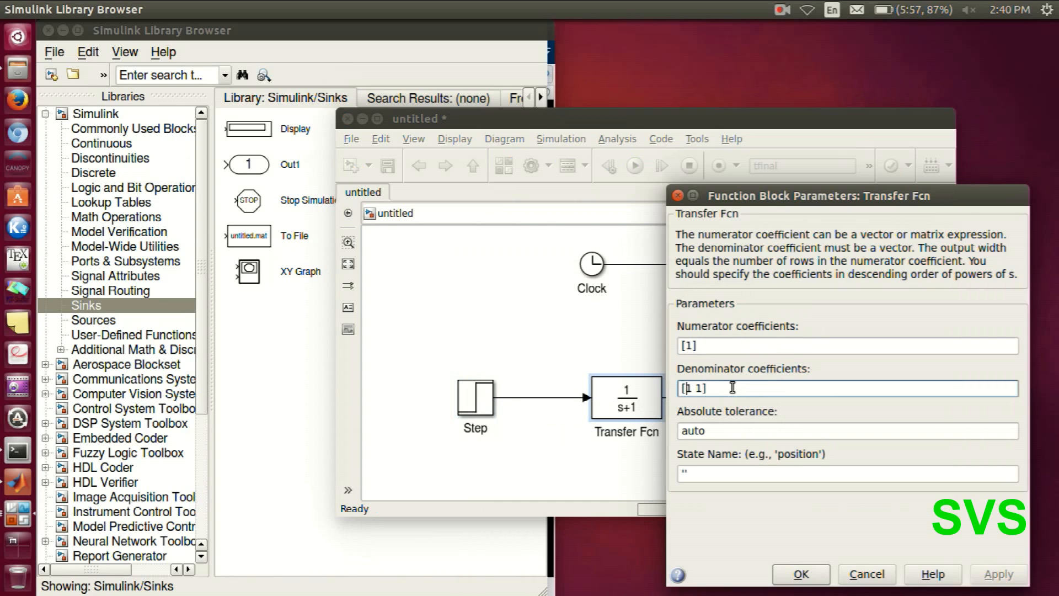
pyautogui.write('a')
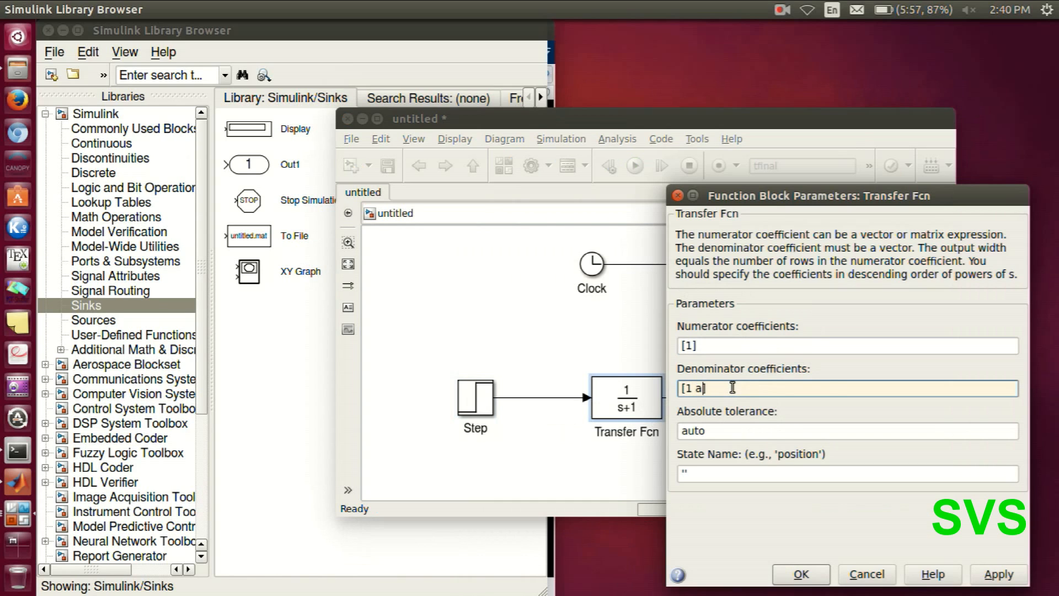
pyautogui.click(801, 573)
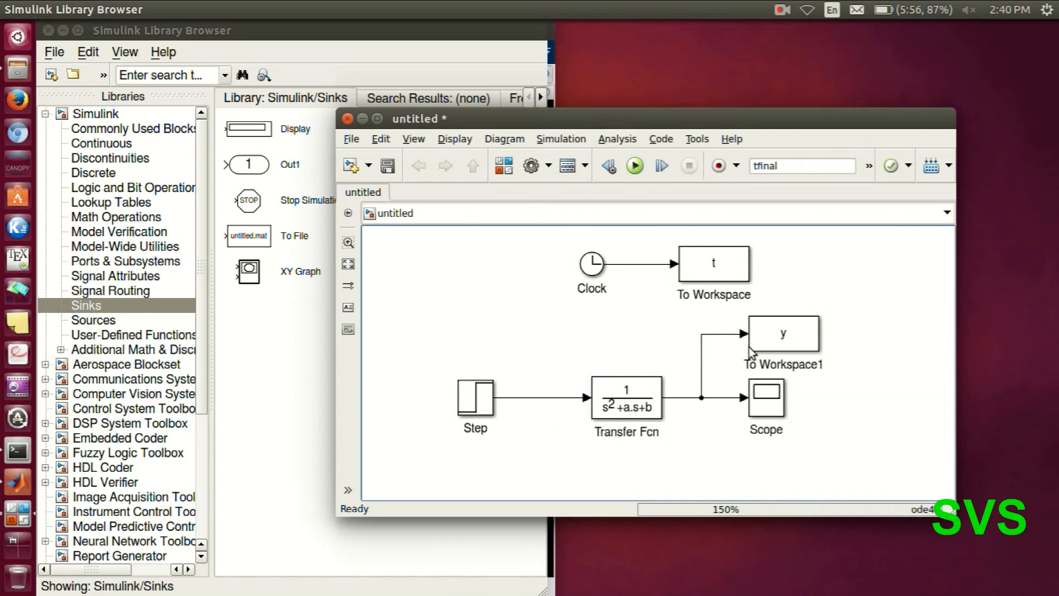
# Configure the solver as fixed-step ode4 with step size 0.001 and SingleTasking mode
pyautogui.click(528, 166)
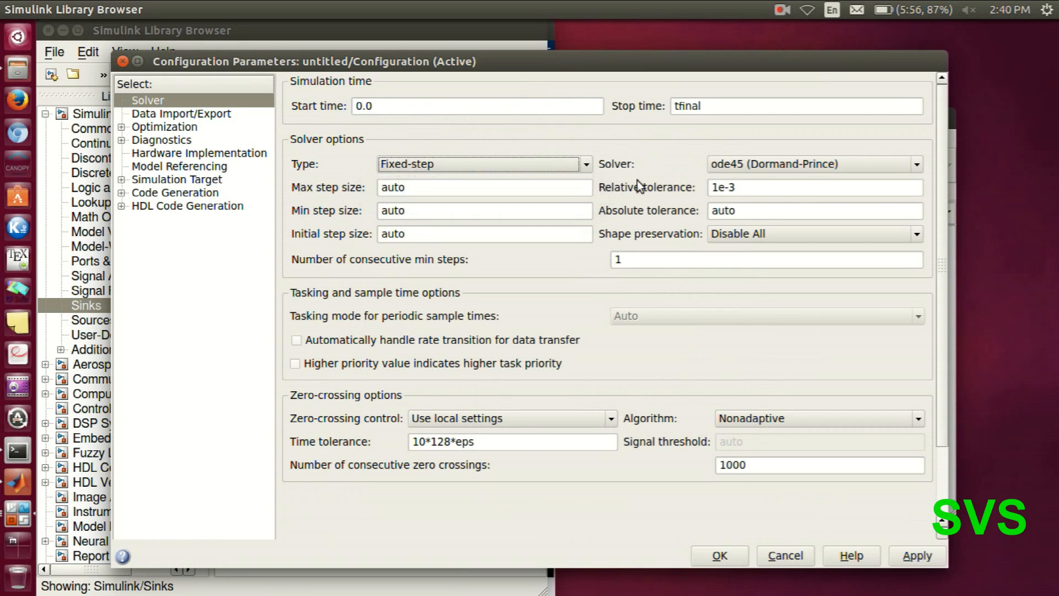
pyautogui.click(915, 163)
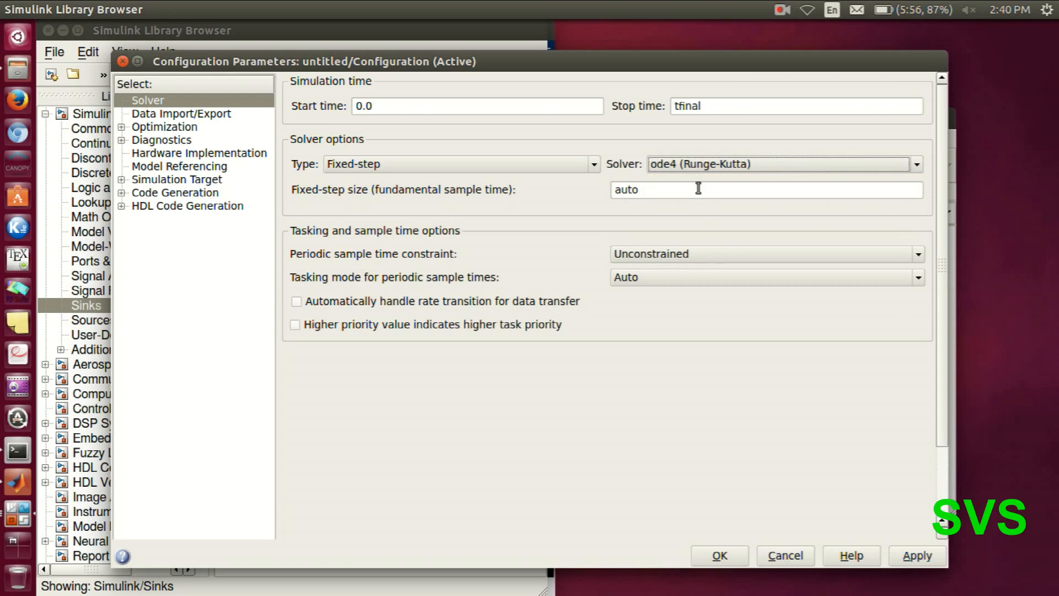
pyautogui.write('0.001')
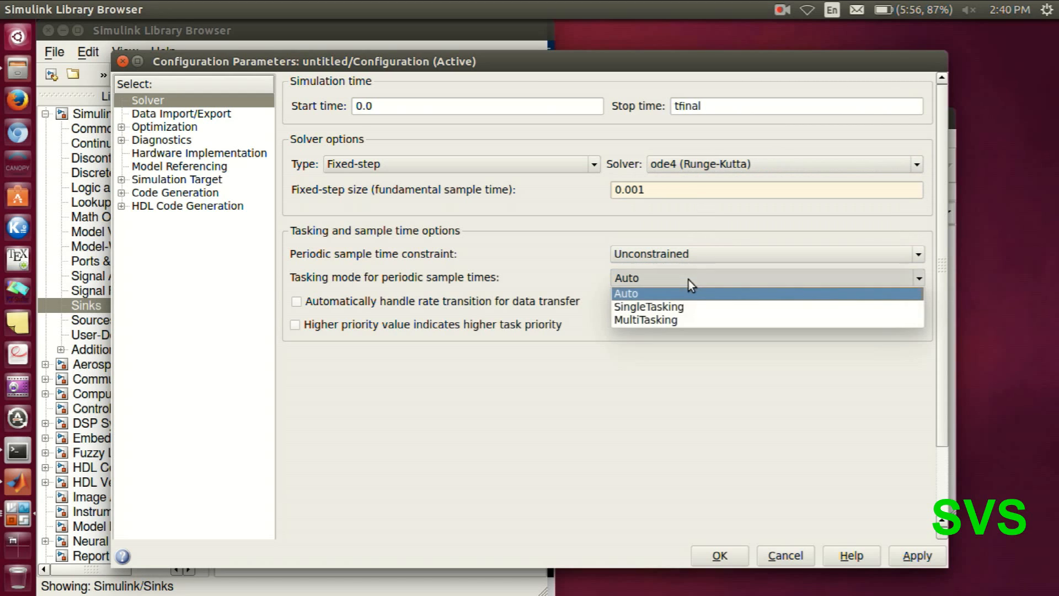
pyautogui.click(648, 306)
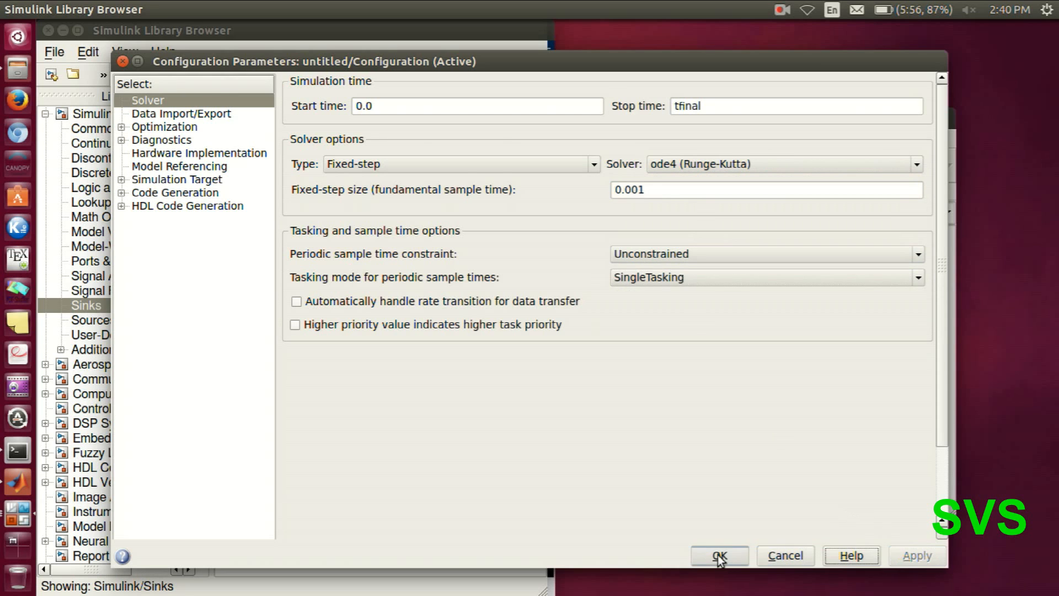
pyautogui.click(719, 555)
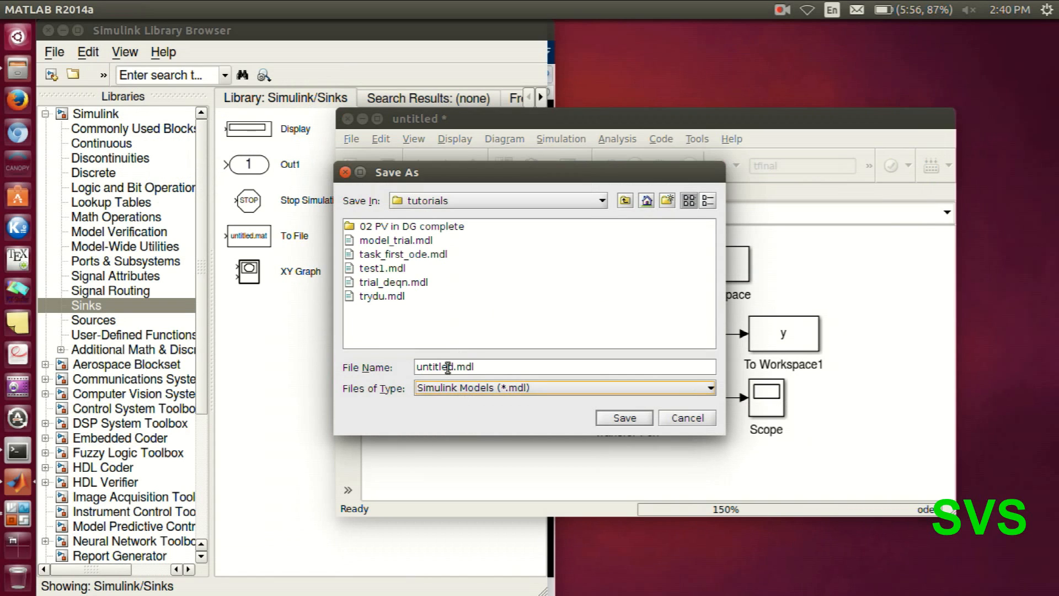
# Save the model as gui_sim_model in the tutorials folder
pyautogui.write('gui')
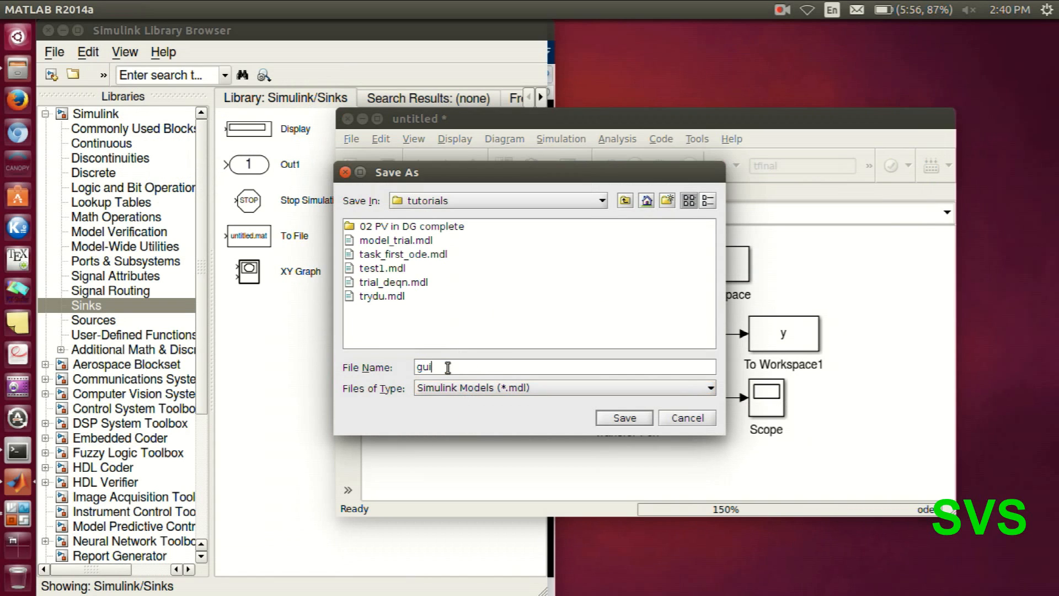
pyautogui.write('_sim')
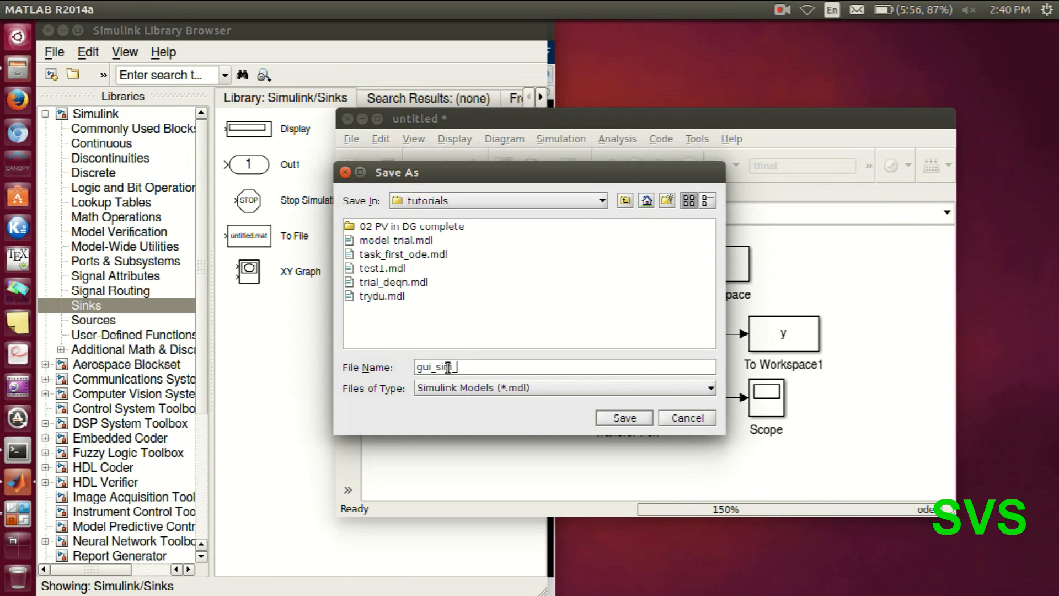
pyautogui.click(623, 416)
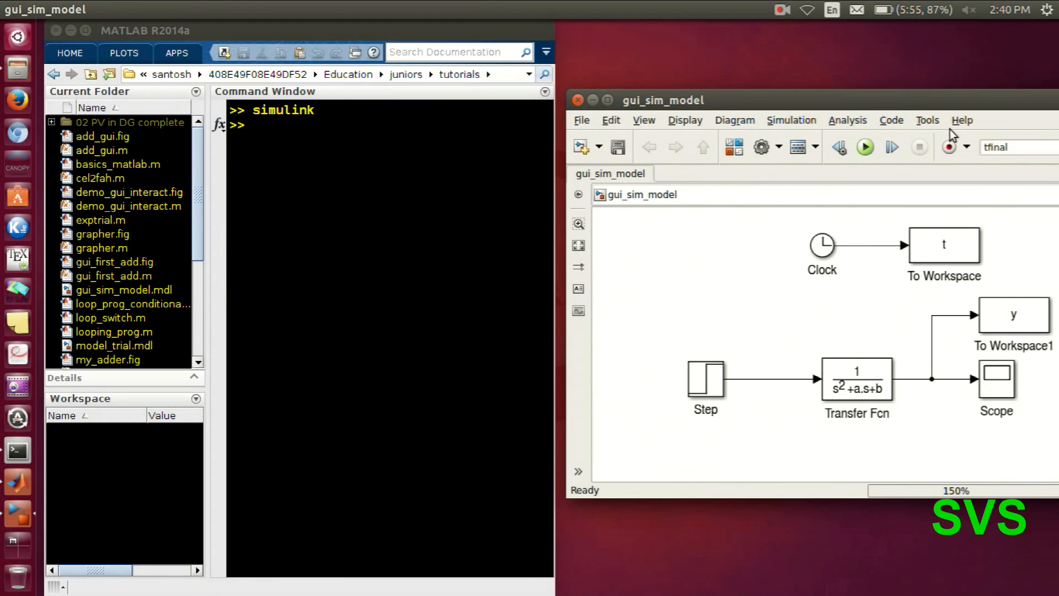
# Define a = 1, b = 1, tfinal = 10 and vfinal = 5 in the Command Window
pyautogui.doubleClick(704, 379)
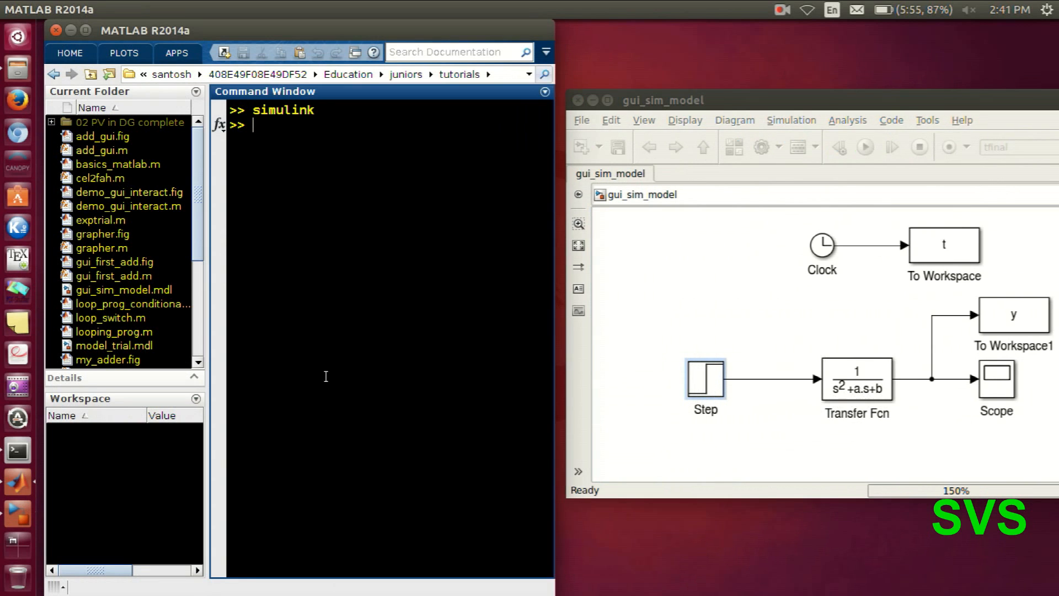
pyautogui.write('a = 1')
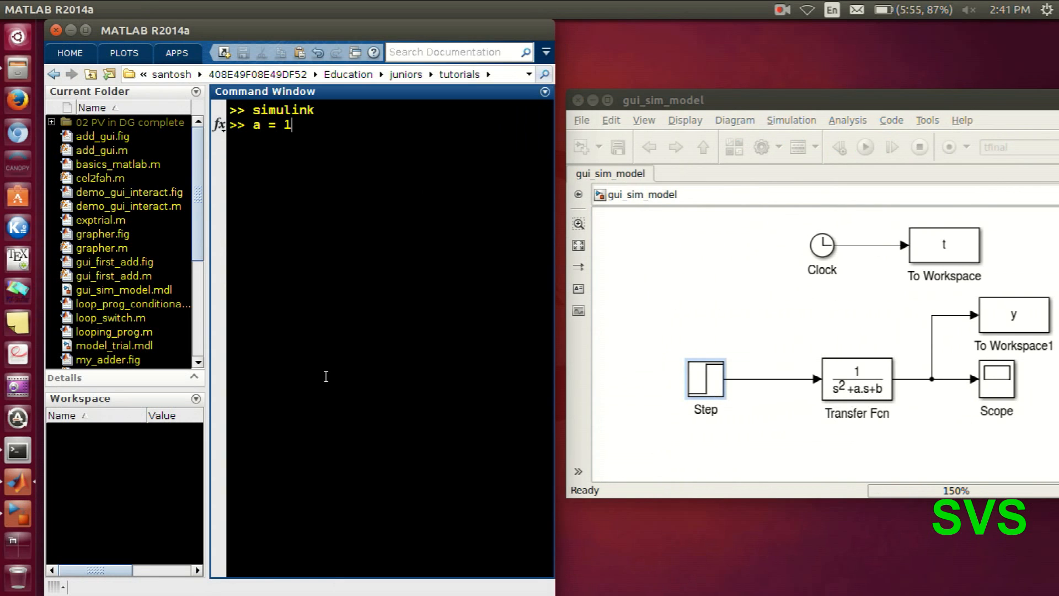
pyautogui.write('; b = 1')
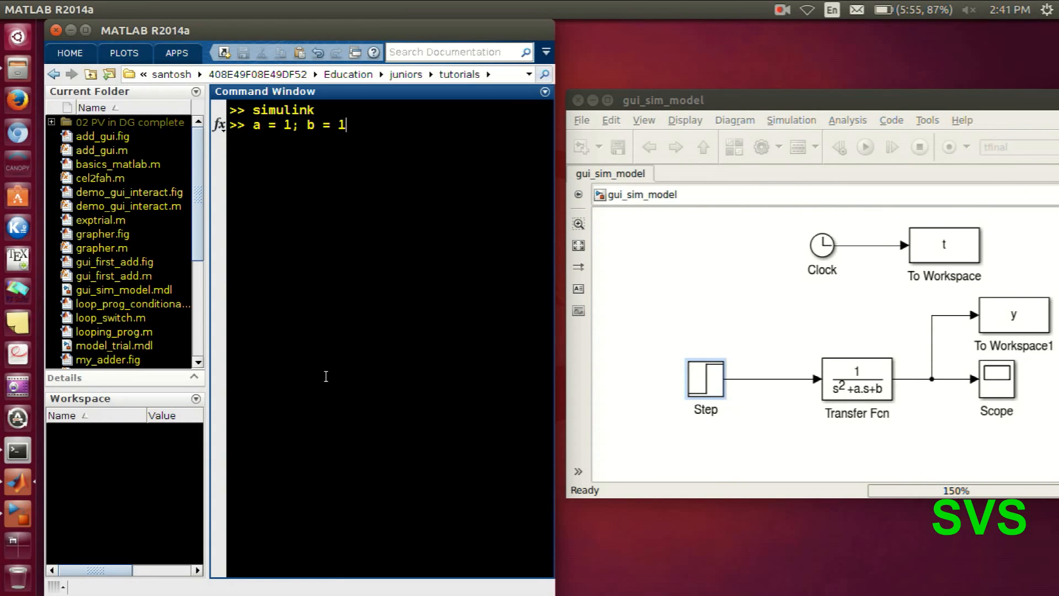
pyautogui.write('tfinal = 10;')
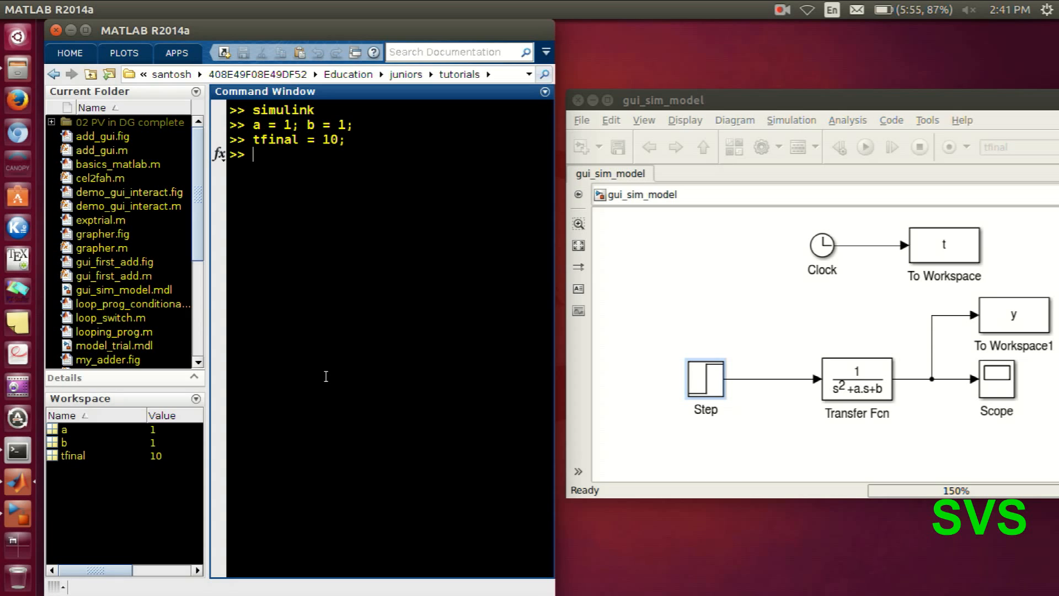
pyautogui.write('vfinal')
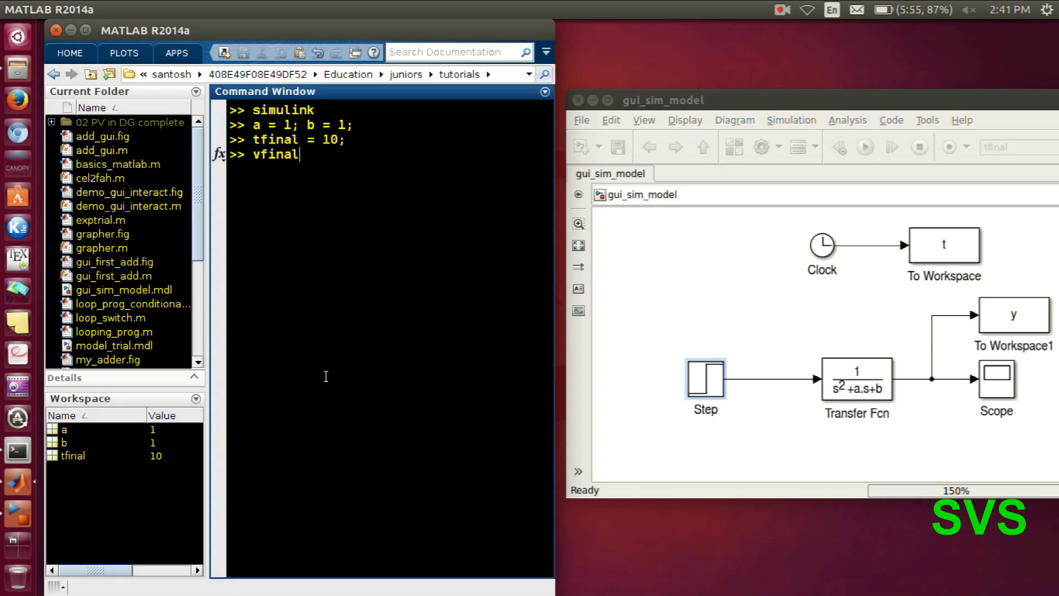
pyautogui.write('= 5;')
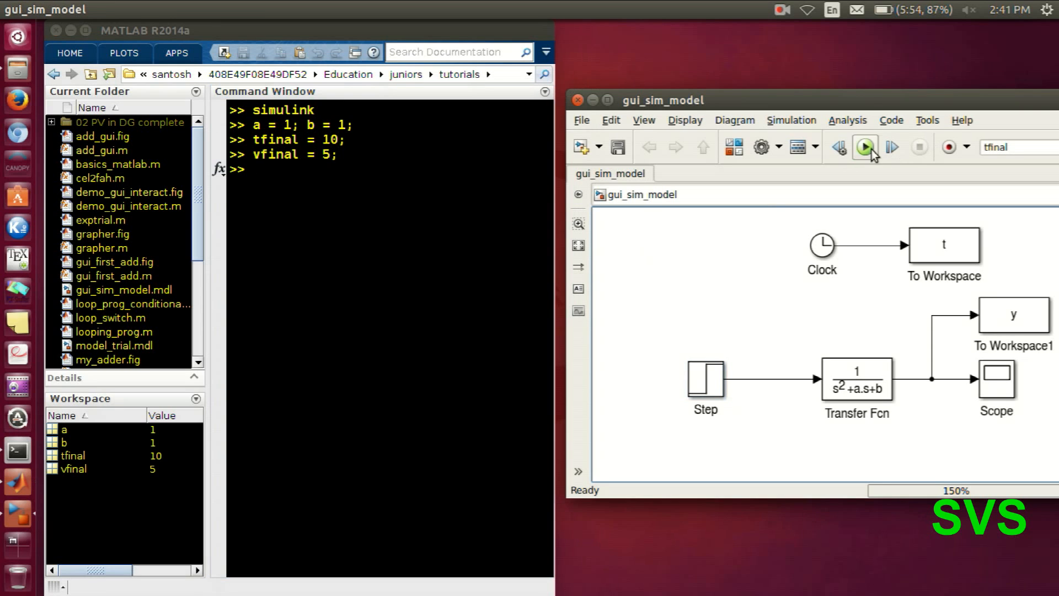
# Run gui_sim_model, view the response in the Scope and check its data history settings
pyautogui.click(862, 146)
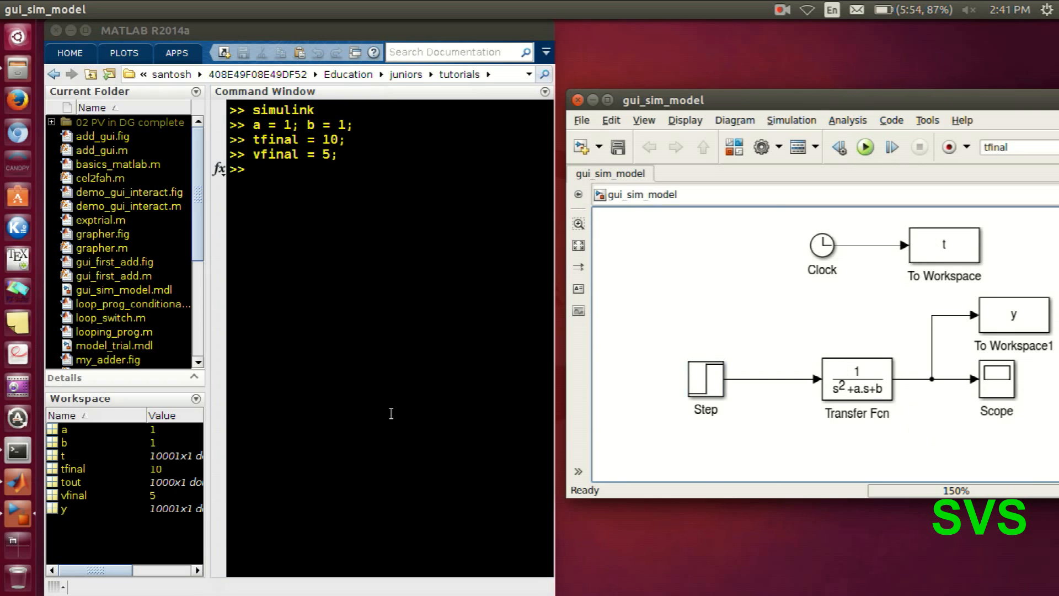
pyautogui.moveTo(661, 100); pyautogui.dragTo(540, 73)
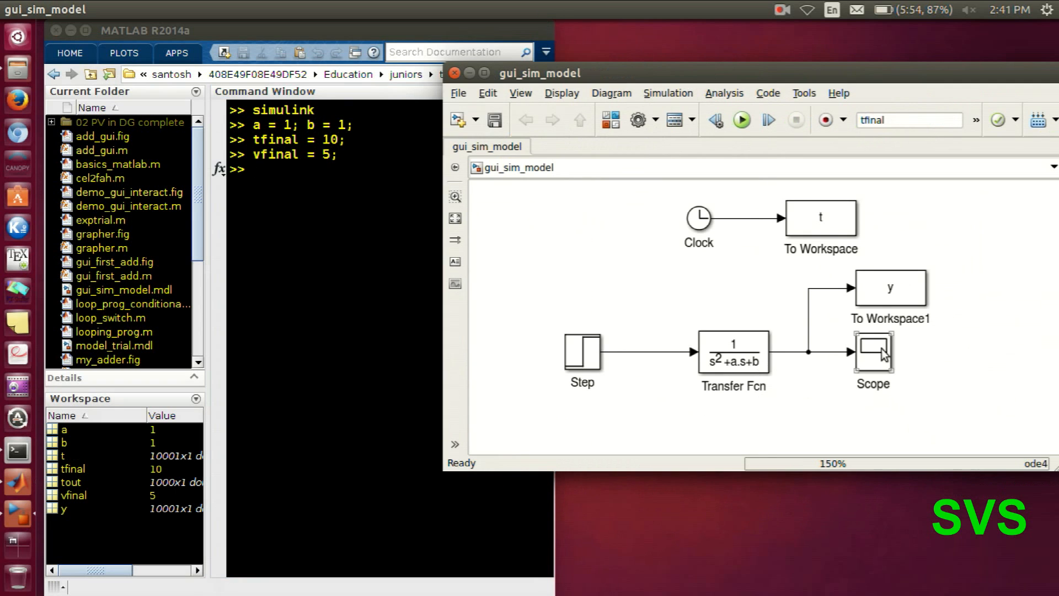
pyautogui.doubleClick(872, 352)
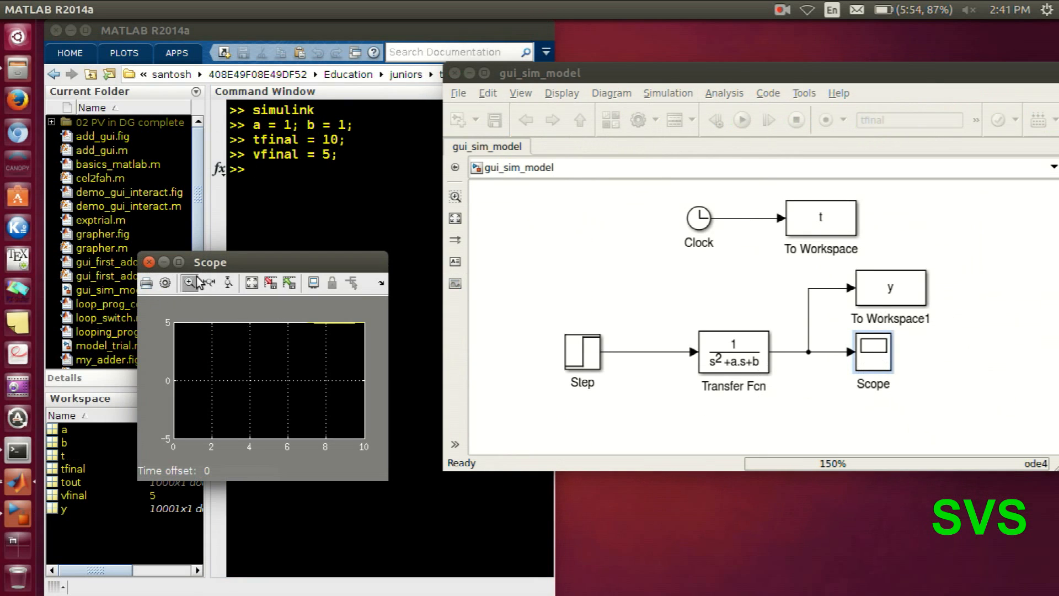
pyautogui.click(166, 282)
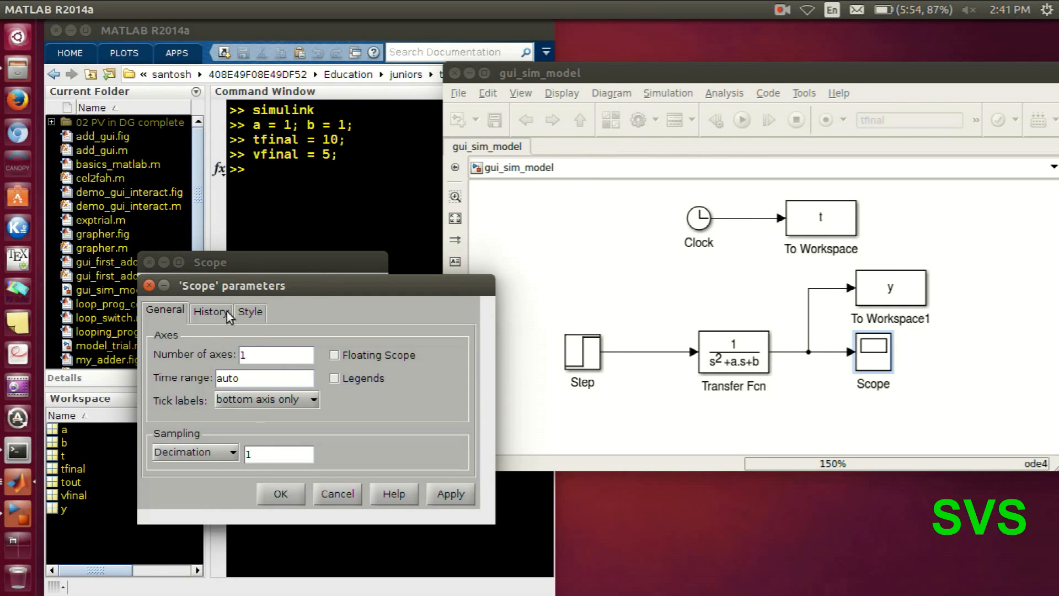
pyautogui.click(281, 493)
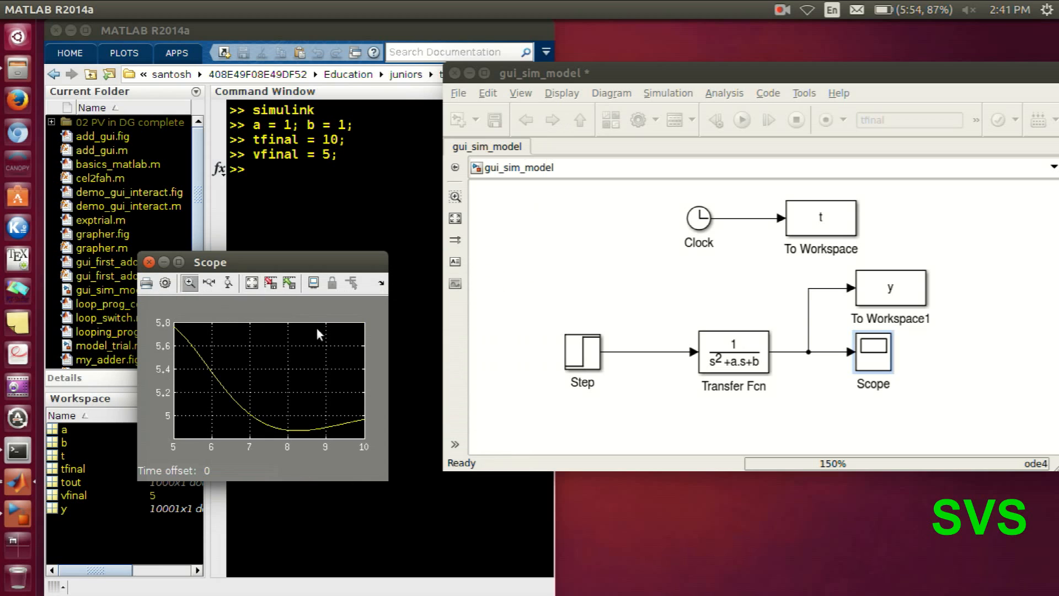
pyautogui.click(698, 217)
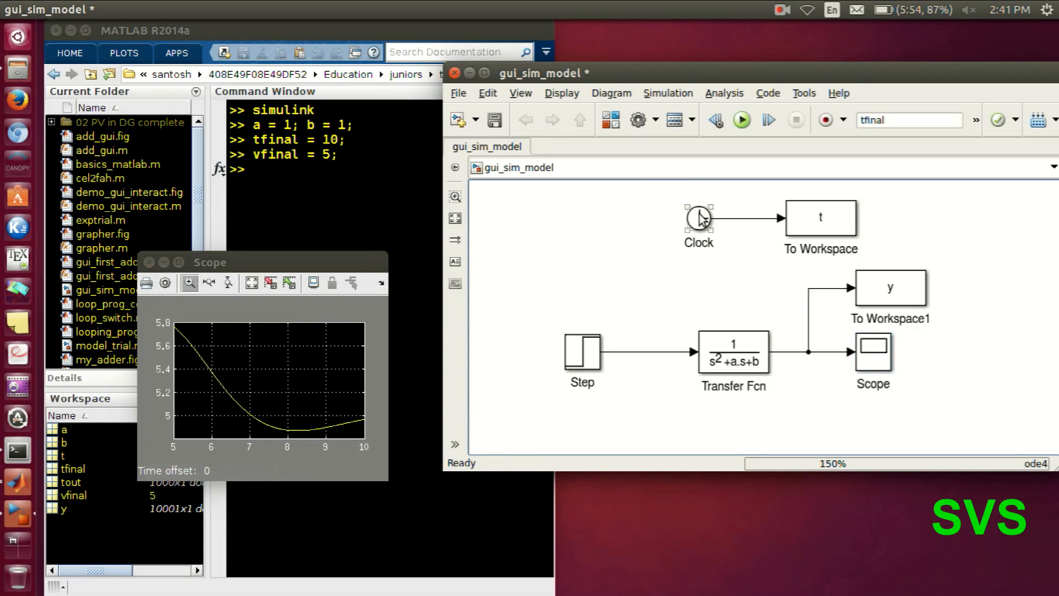
pyautogui.click(741, 119)
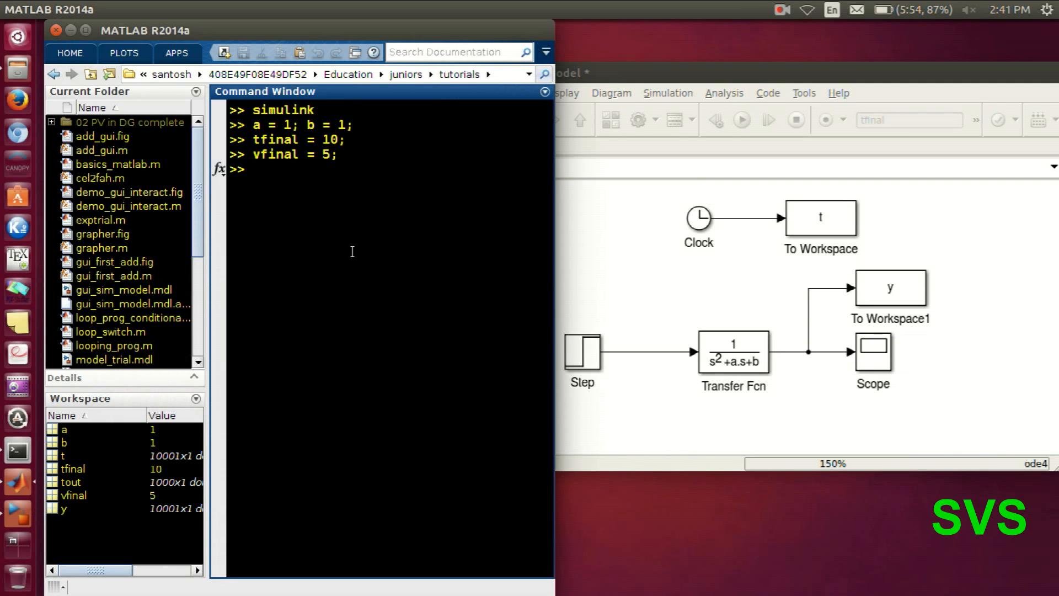
# Plot y against t with plot(t,y) and close the resulting figure
pyautogui.write('plot')
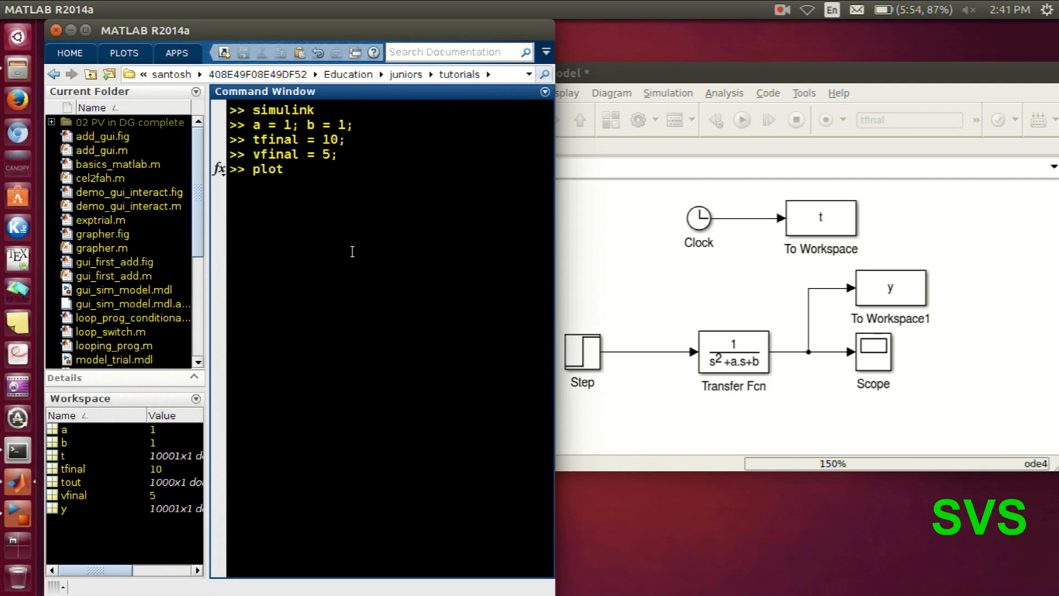
pyautogui.write('(t,y')
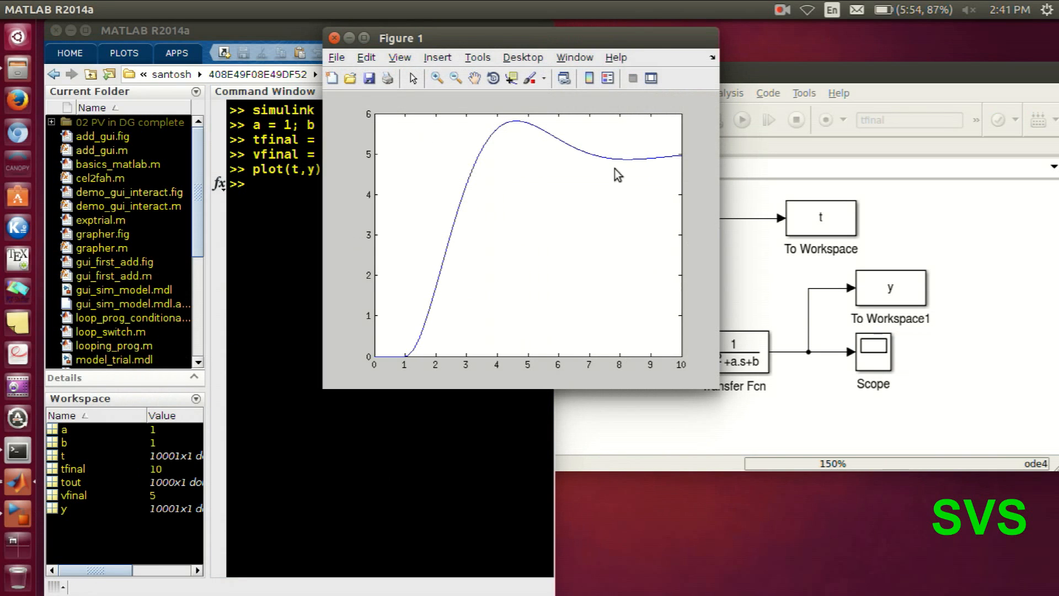
pyautogui.moveTo(400, 37); pyautogui.dragTo(668, 79)
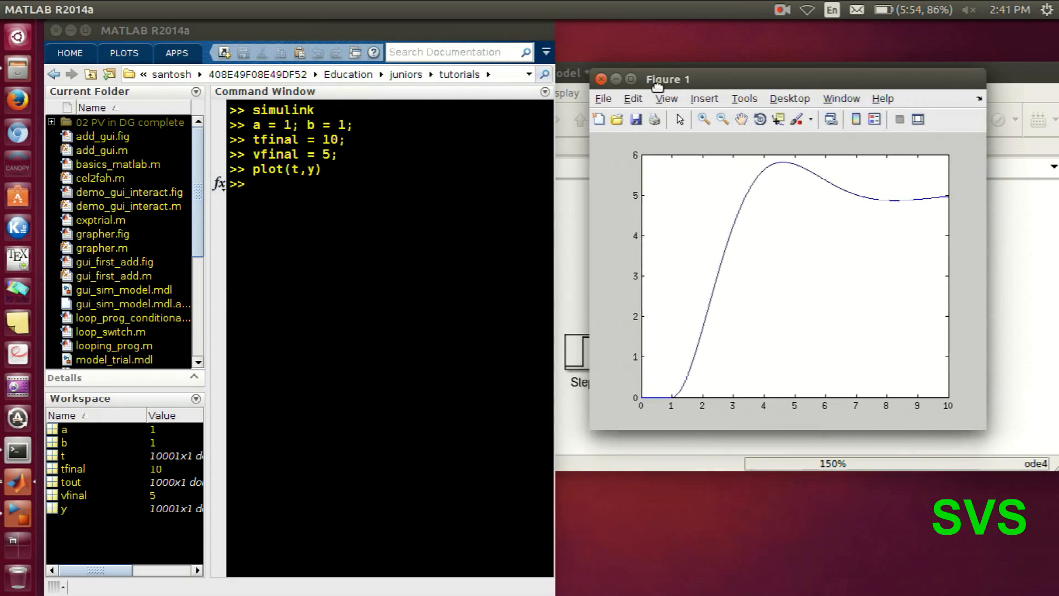
pyautogui.click(602, 80)
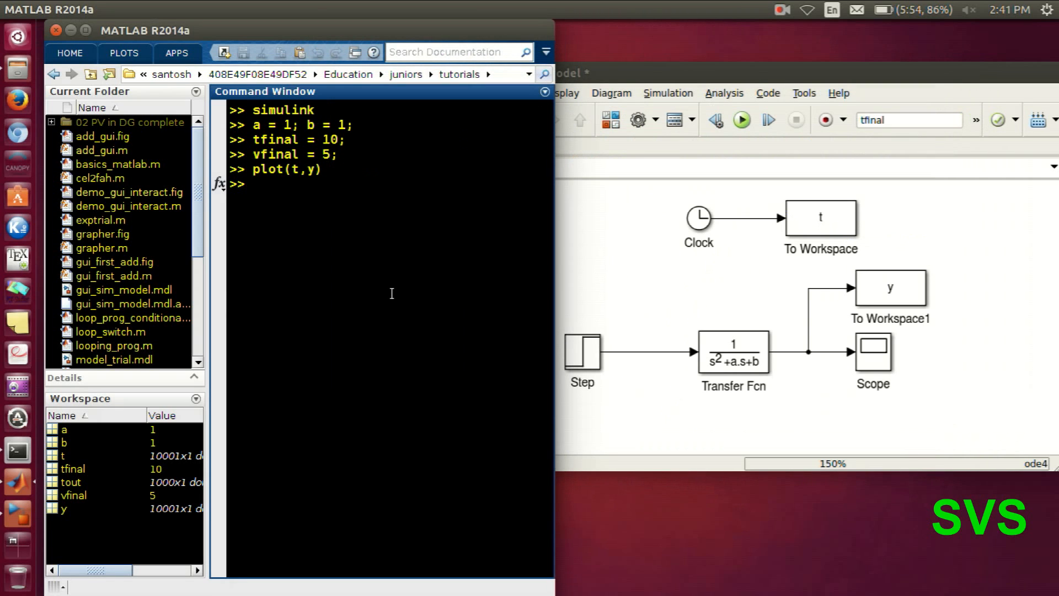
# Set tfinal = 20 and rerun the simulation for 20001-sample t and y
pyautogui.write('tfinal = 20;')
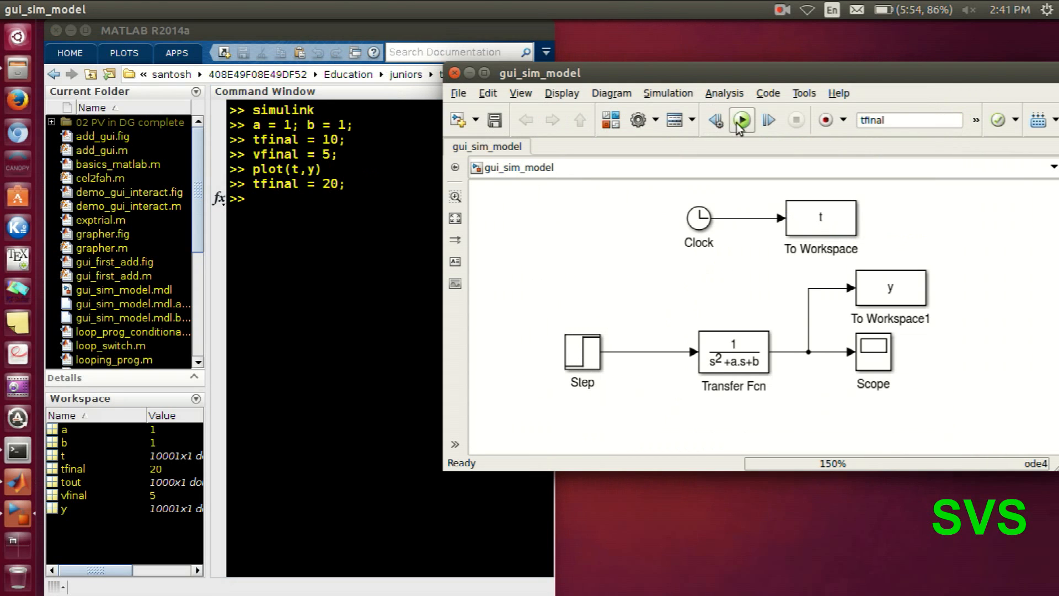
pyautogui.click(741, 119)
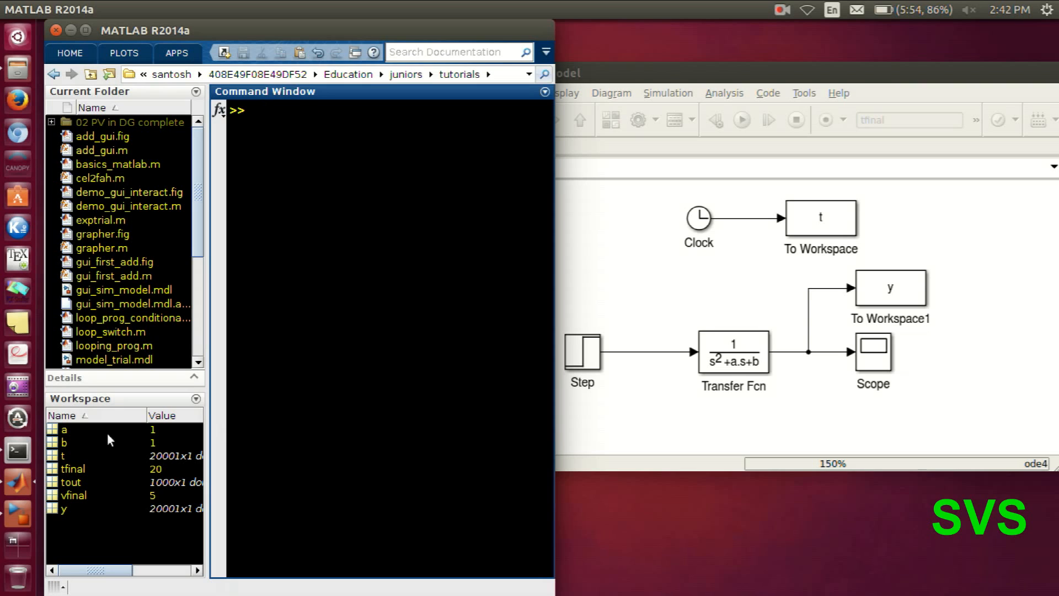
# Inspect workspace variables, run clc;clear, then launch guide for a new GUI
pyautogui.click(64, 443)
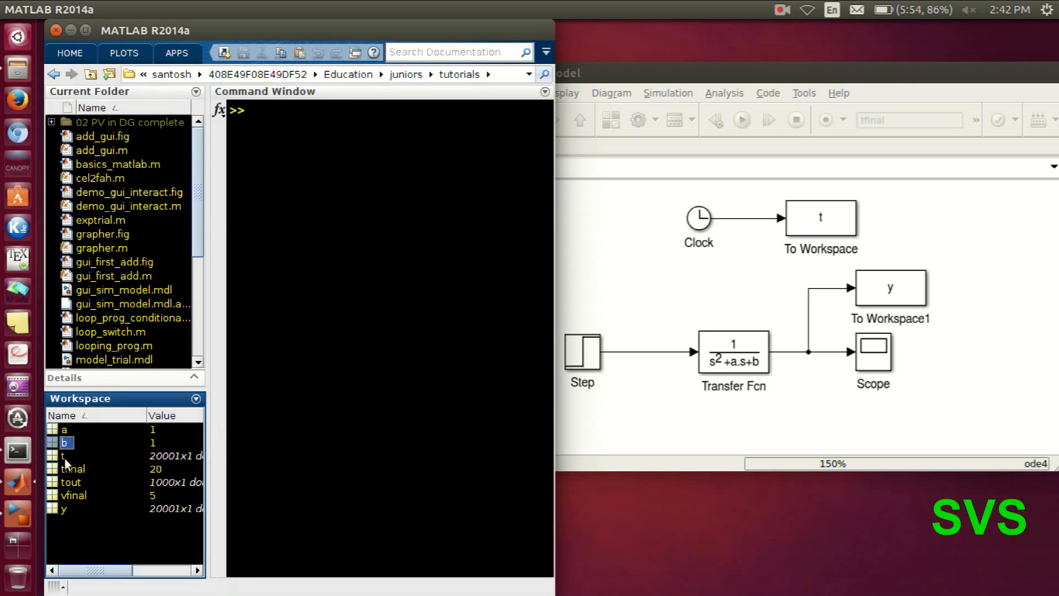
pyautogui.click(73, 468)
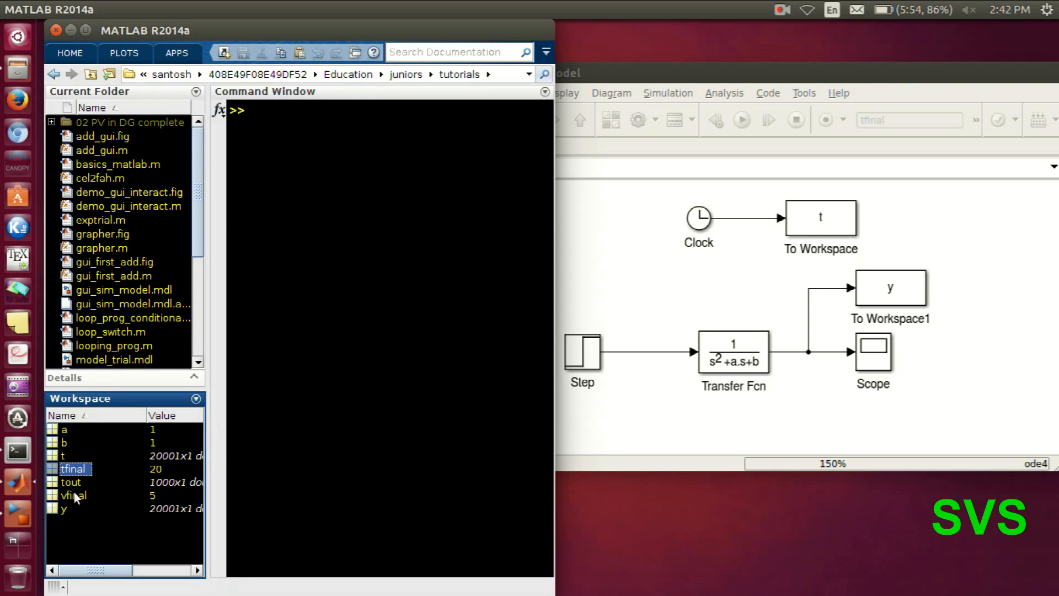
pyautogui.click(62, 507)
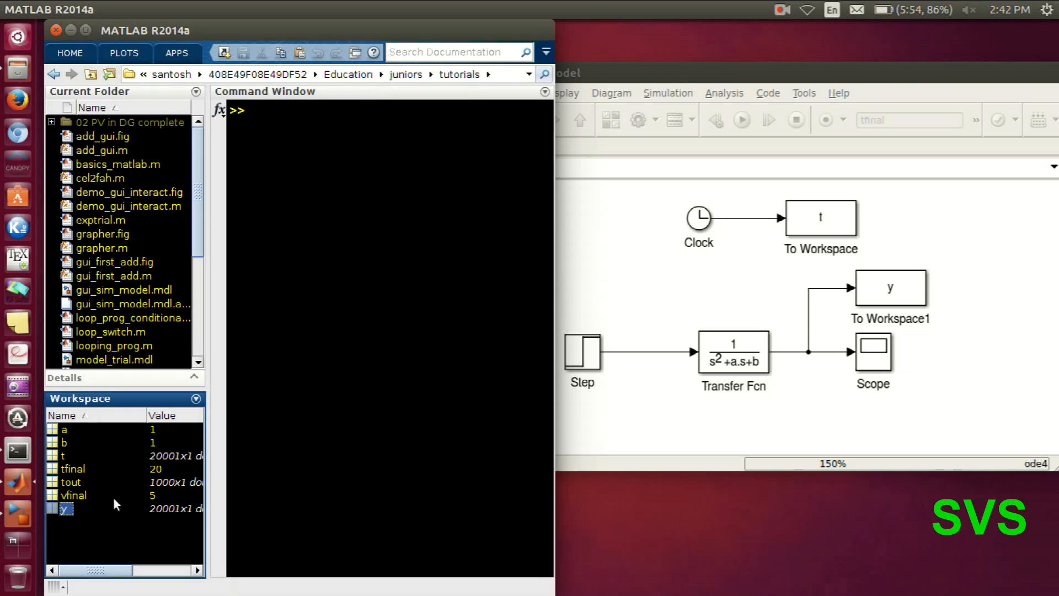
pyautogui.write('c')
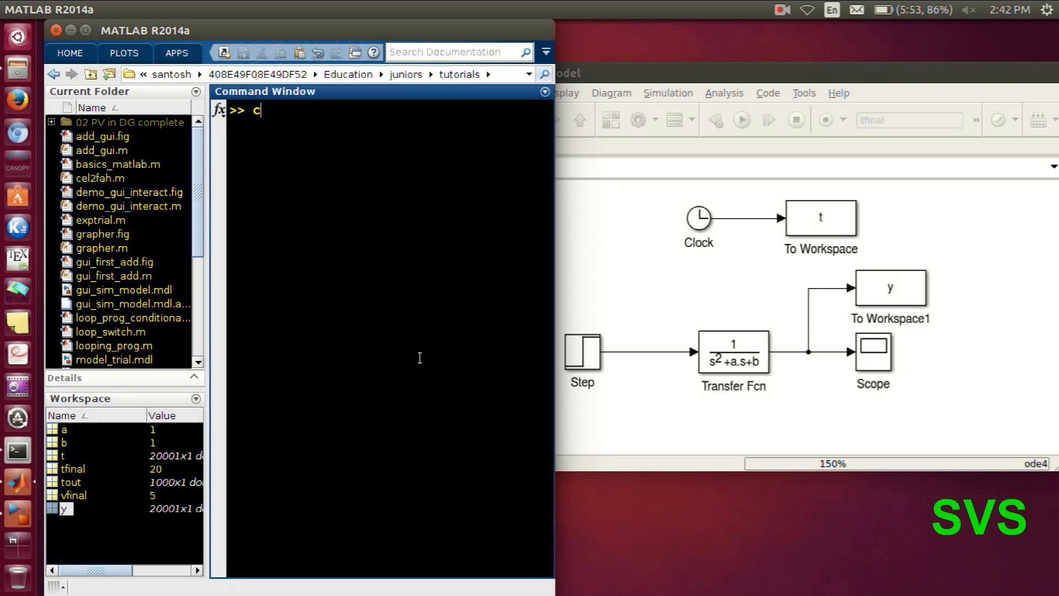
pyautogui.write('lc;clear')
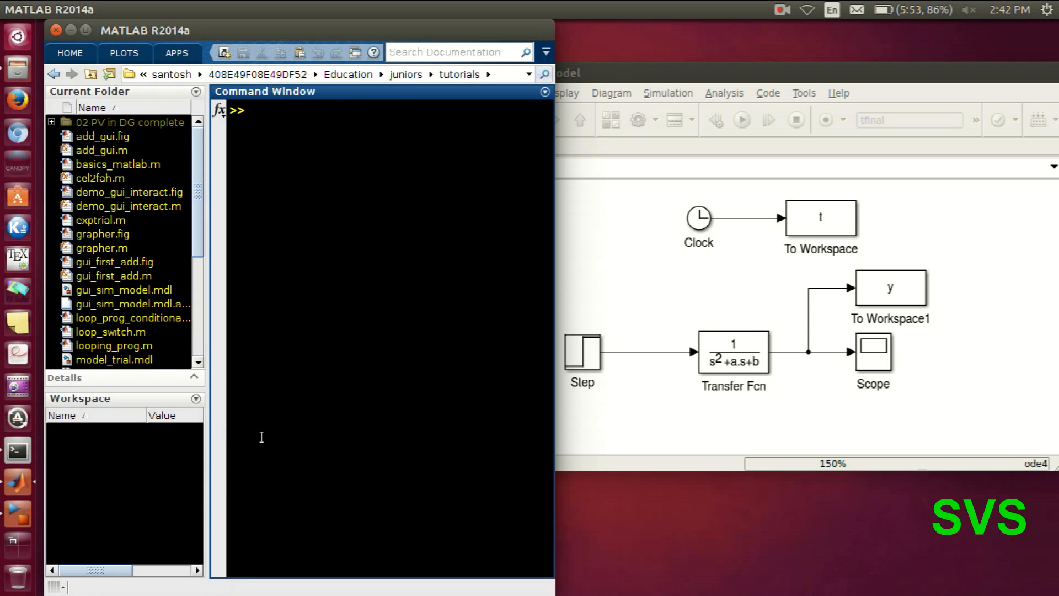
pyautogui.write('guide')
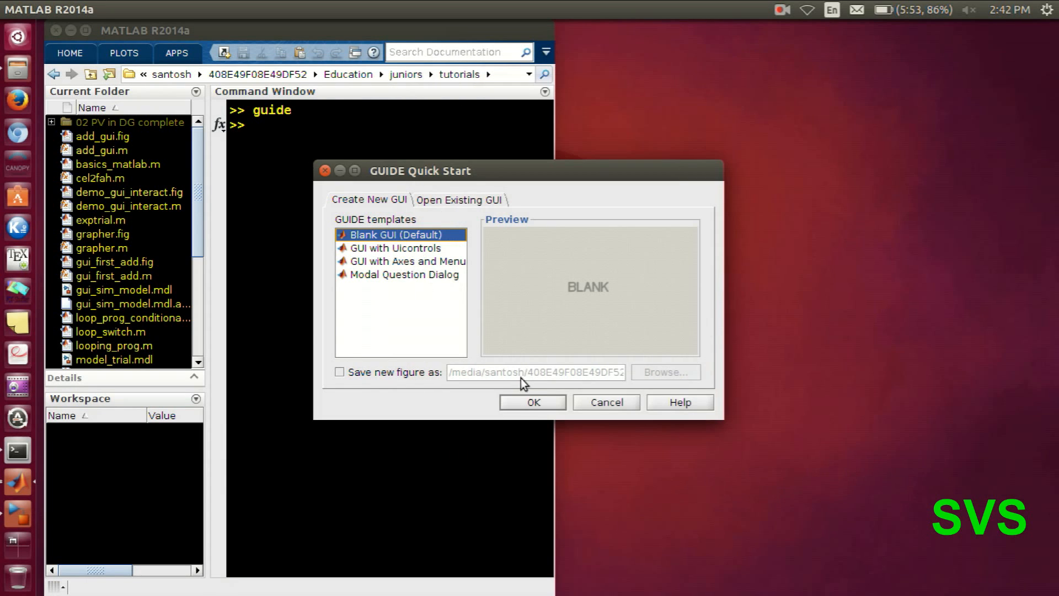
# Create a blank GUI from the default template, opening untitled2.fig in GUIDE
pyautogui.click(533, 401)
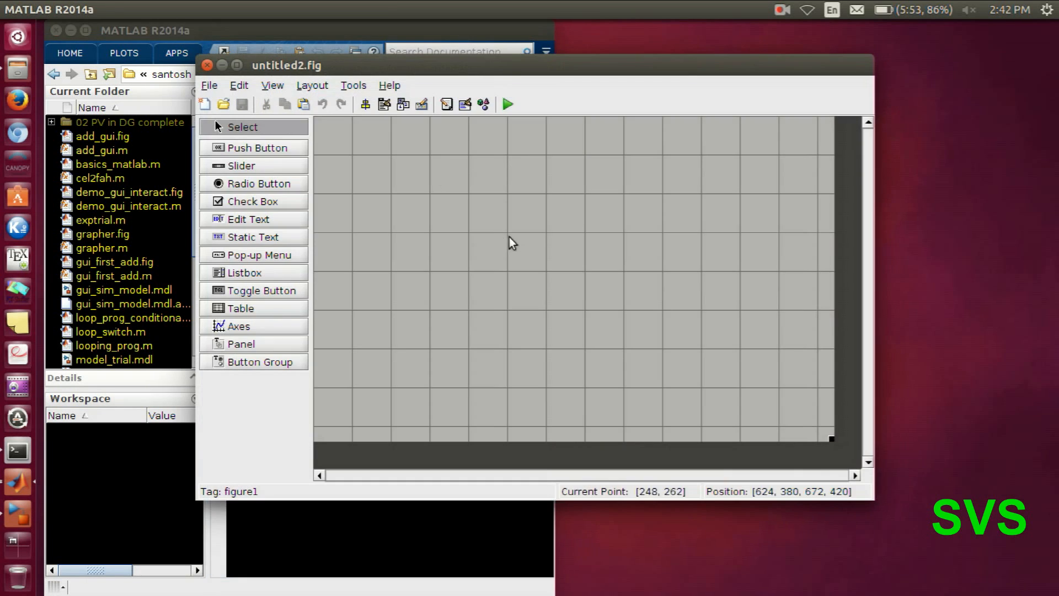
pyautogui.moveTo(825, 434)
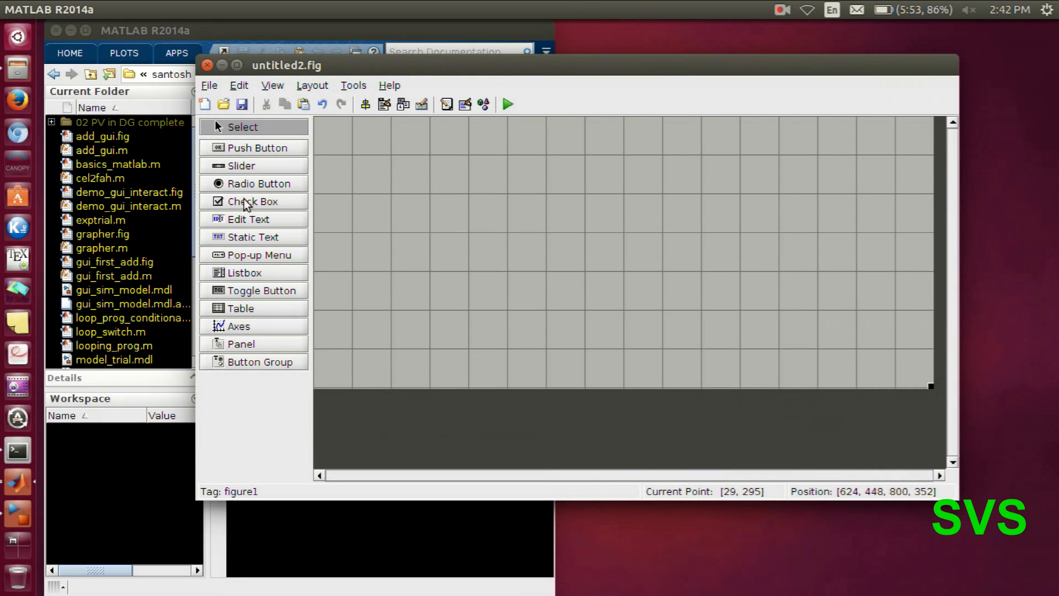
pyautogui.moveTo(232, 228)
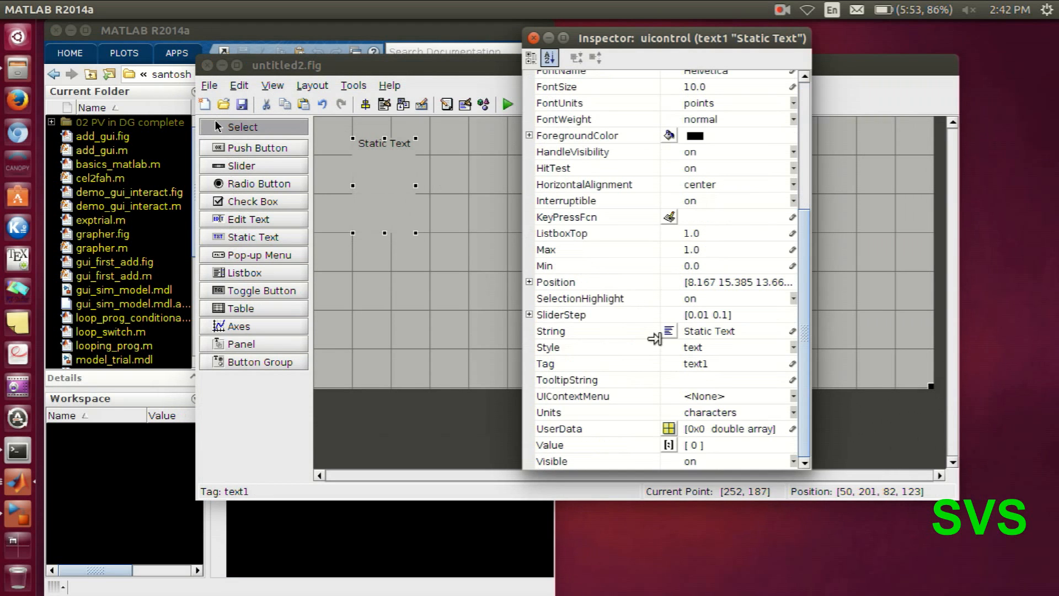
# Edit text1's String to the four lines tfinal, vfinal, a, b and confirm
pyautogui.click(668, 331)
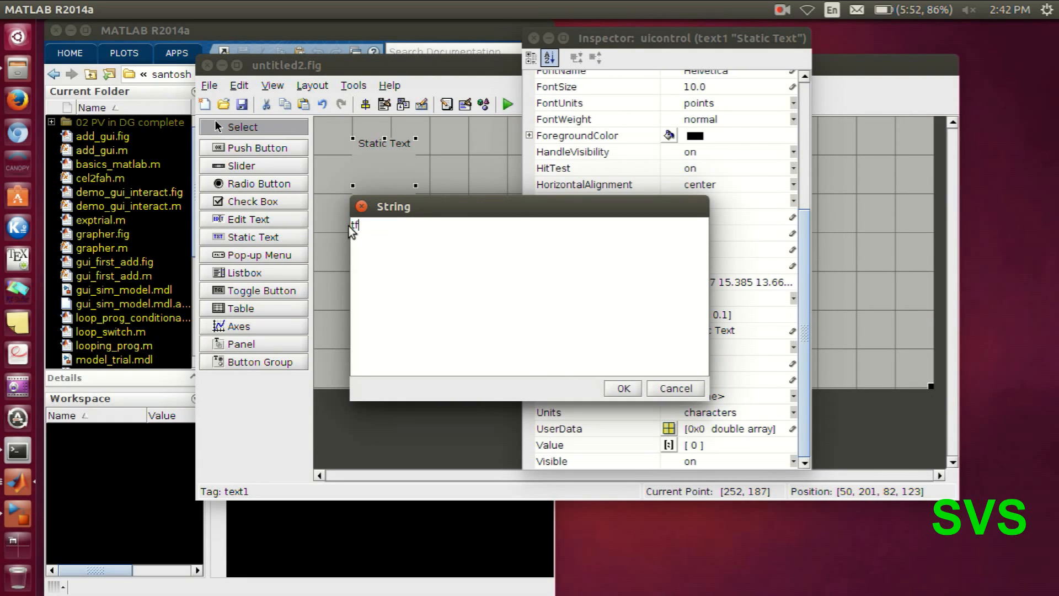
pyautogui.write('inal')
pyautogui.write('V')
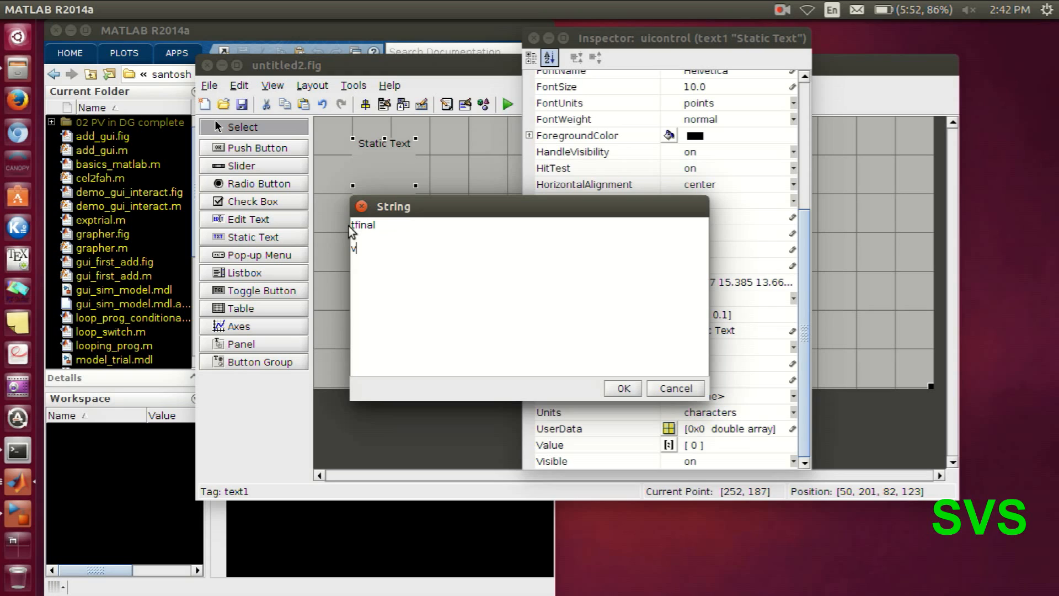
pyautogui.write('final')
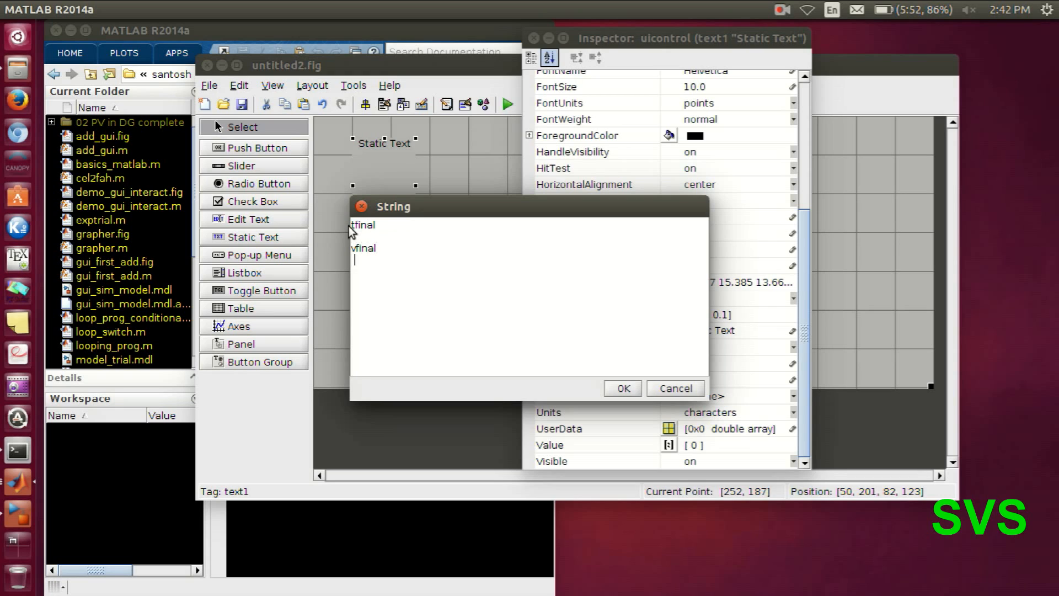
pyautogui.write('a')
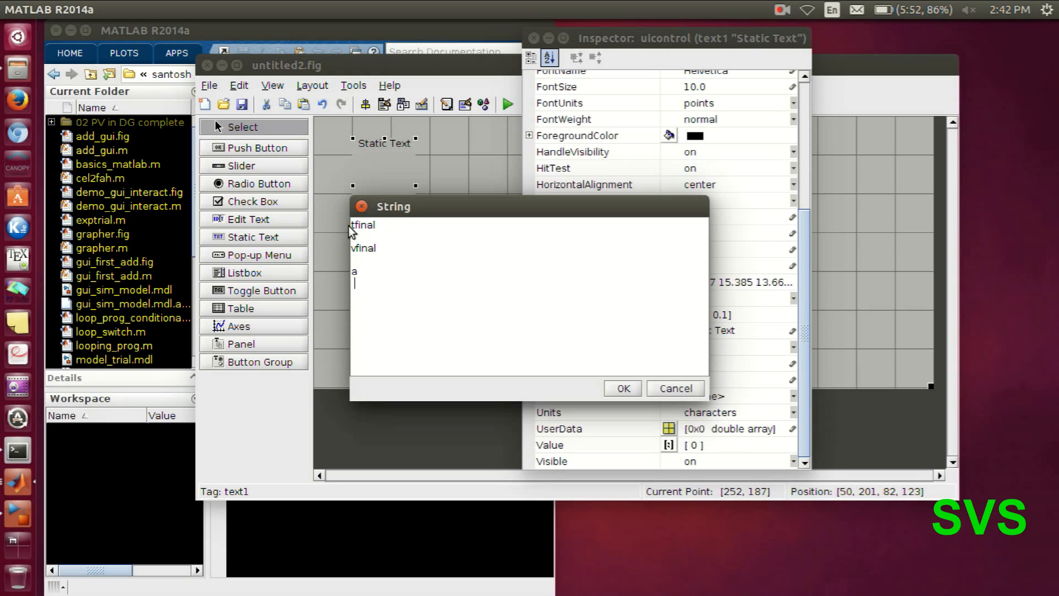
pyautogui.write('b')
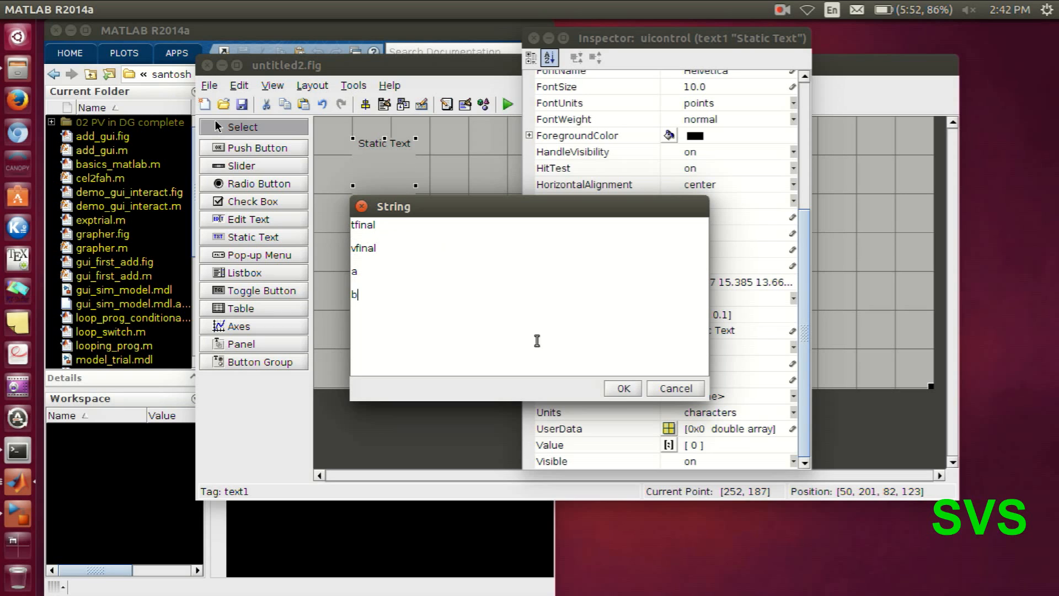
pyautogui.click(622, 388)
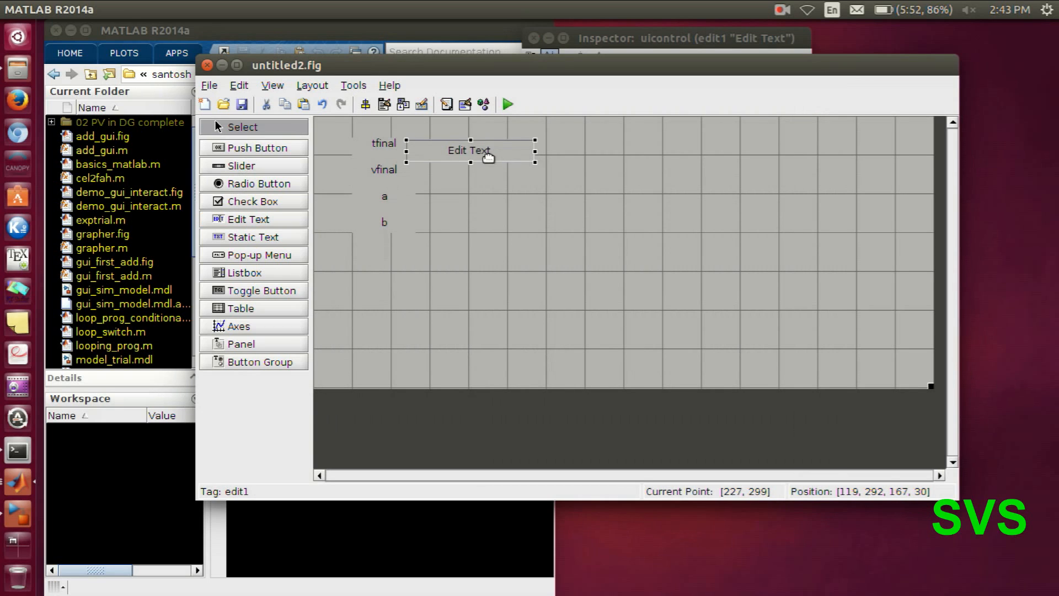
# Place a white Edit Text box beside tfinal with String 10 and Tag tf
pyautogui.moveTo(487, 157); pyautogui.dragTo(471, 150)
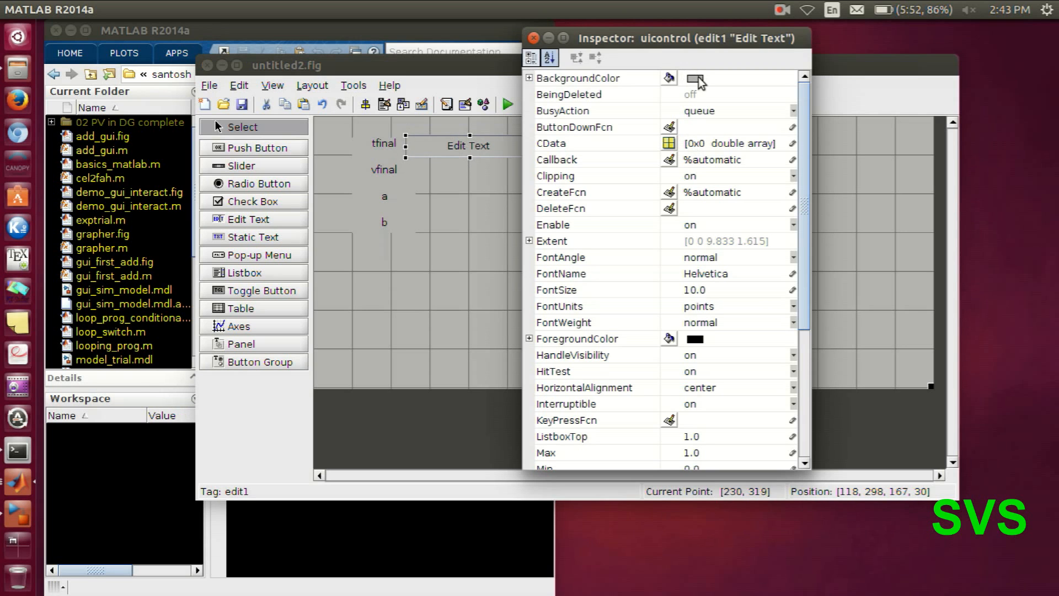
pyautogui.click(693, 77)
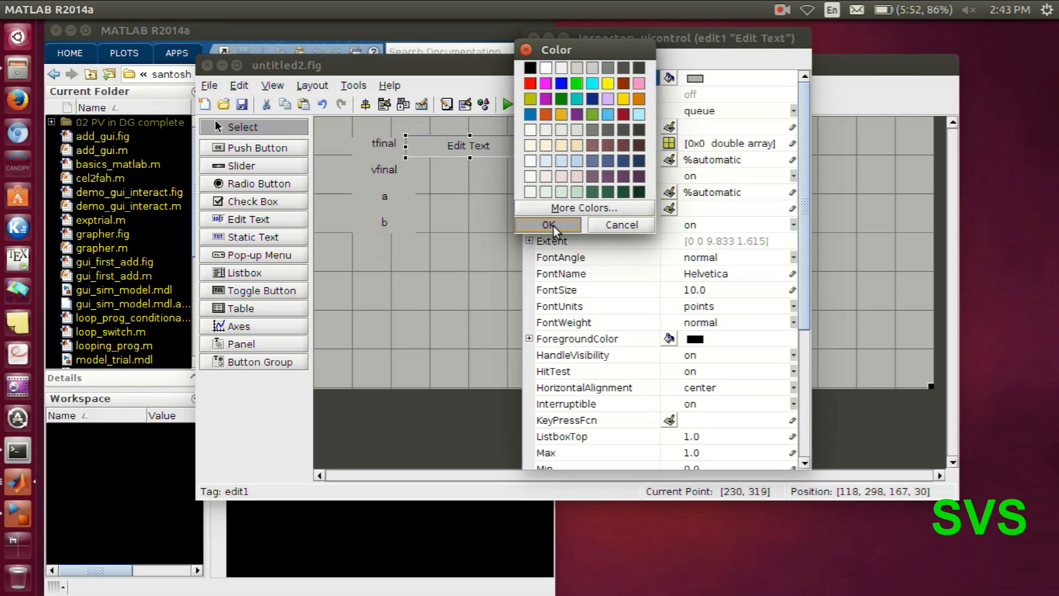
pyautogui.click(547, 225)
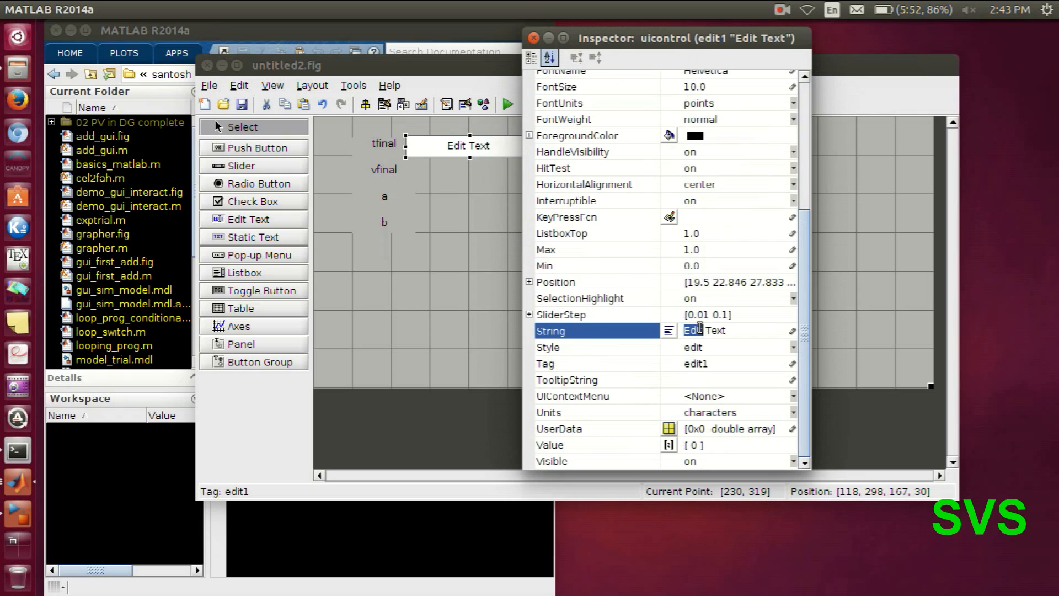
pyautogui.write('10')
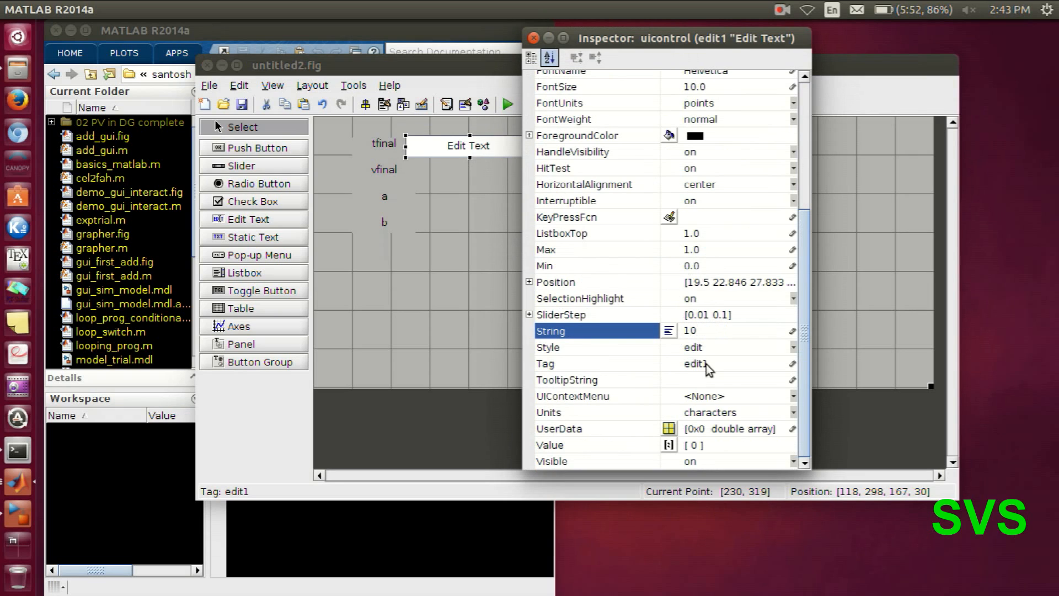
pyautogui.write('tfi')
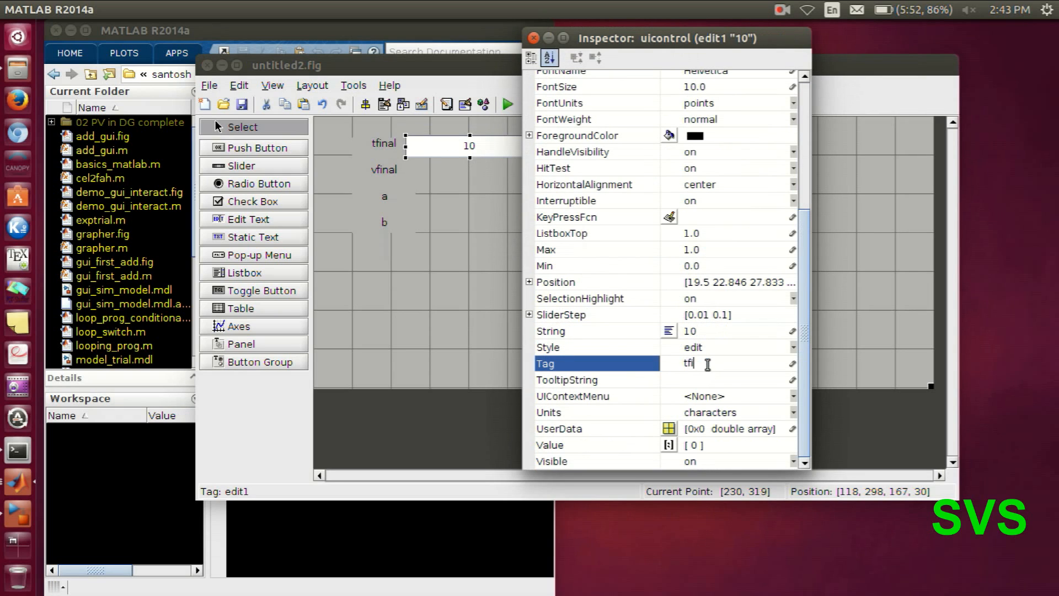
pyautogui.click(718, 379)
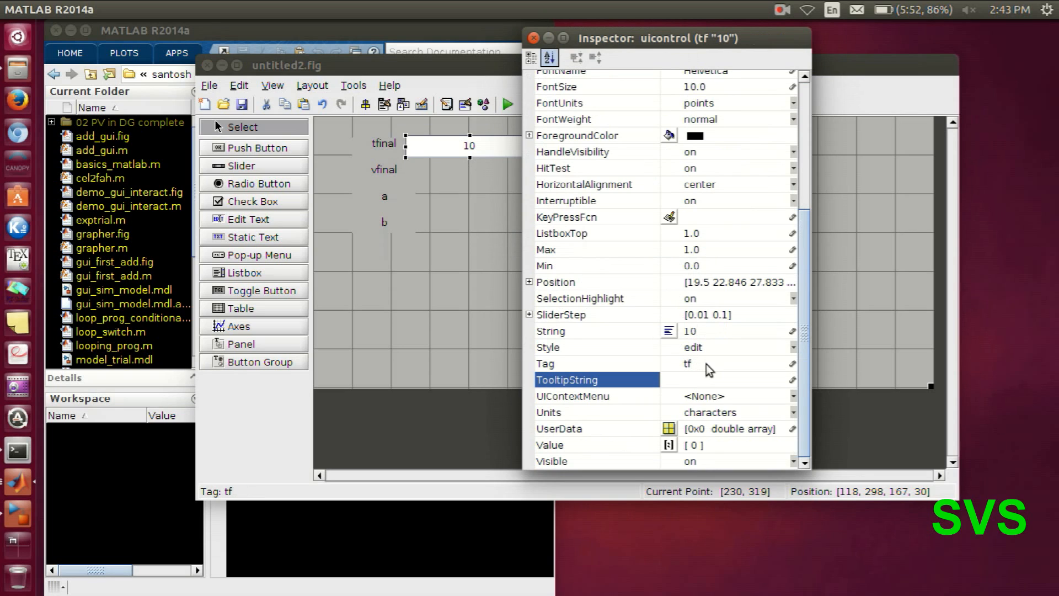
pyautogui.click(534, 36)
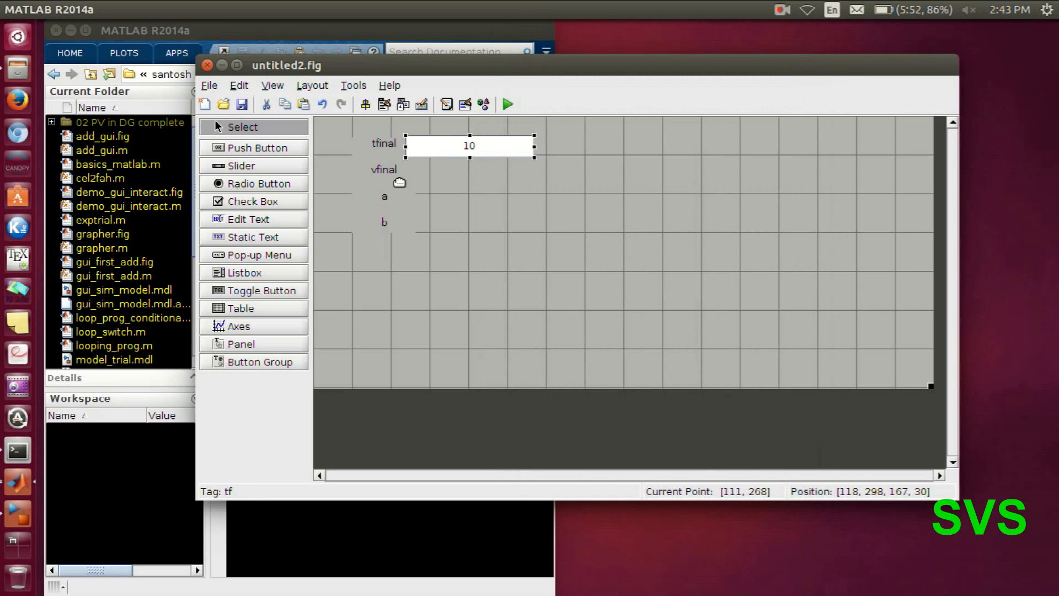
# Copy the box for vfinal, a and b, setting Strings 5, 2, 1 and Tags aval, bval
pyautogui.moveTo(468, 146); pyautogui.dragTo(483, 161)
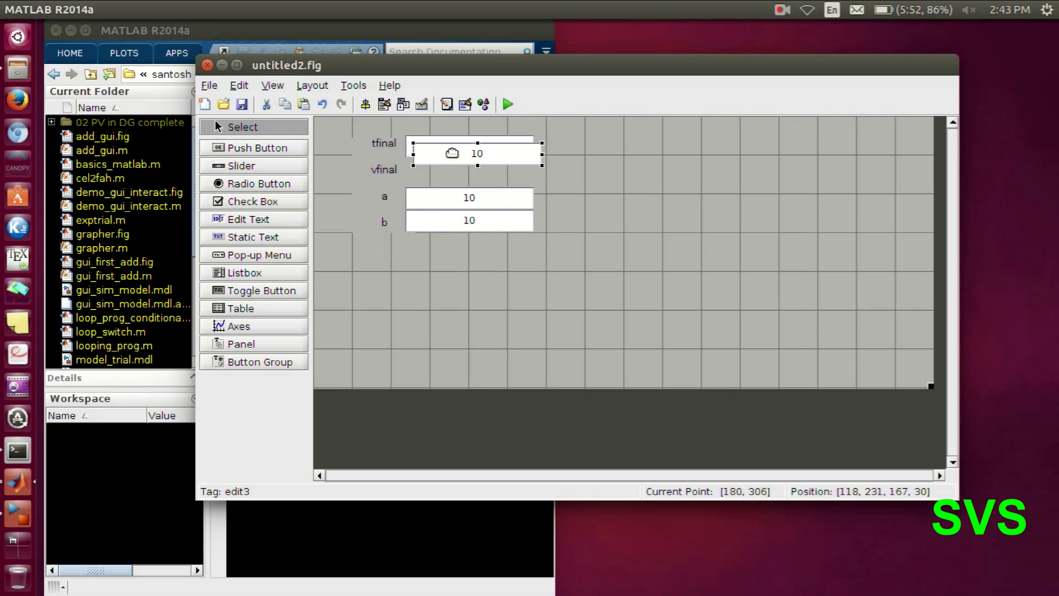
pyautogui.click(442, 172)
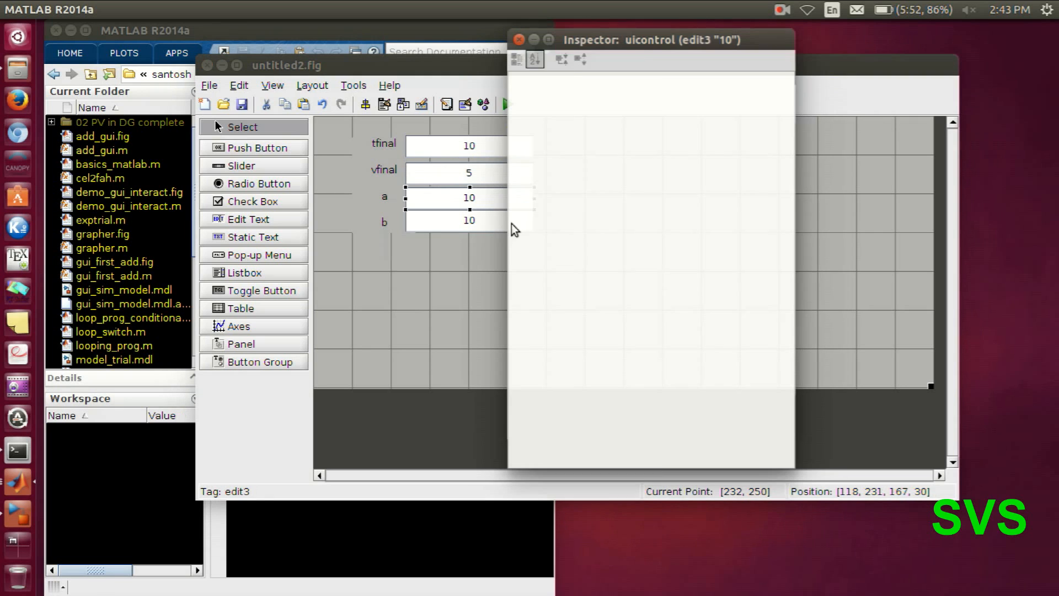
pyautogui.click(535, 59)
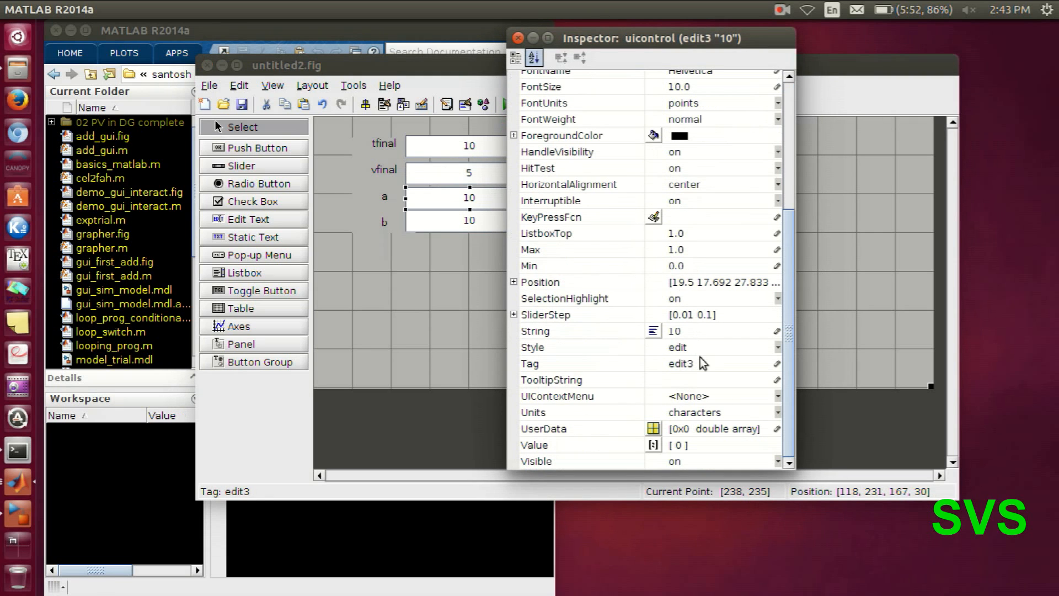
pyautogui.write('aval')
pyautogui.write('1')
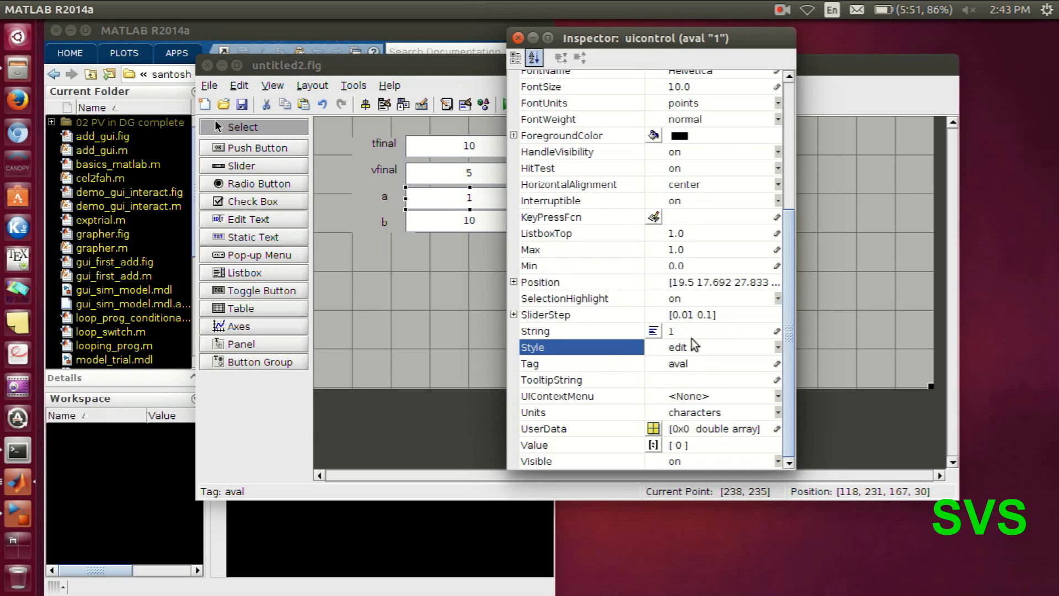
pyautogui.write('2')
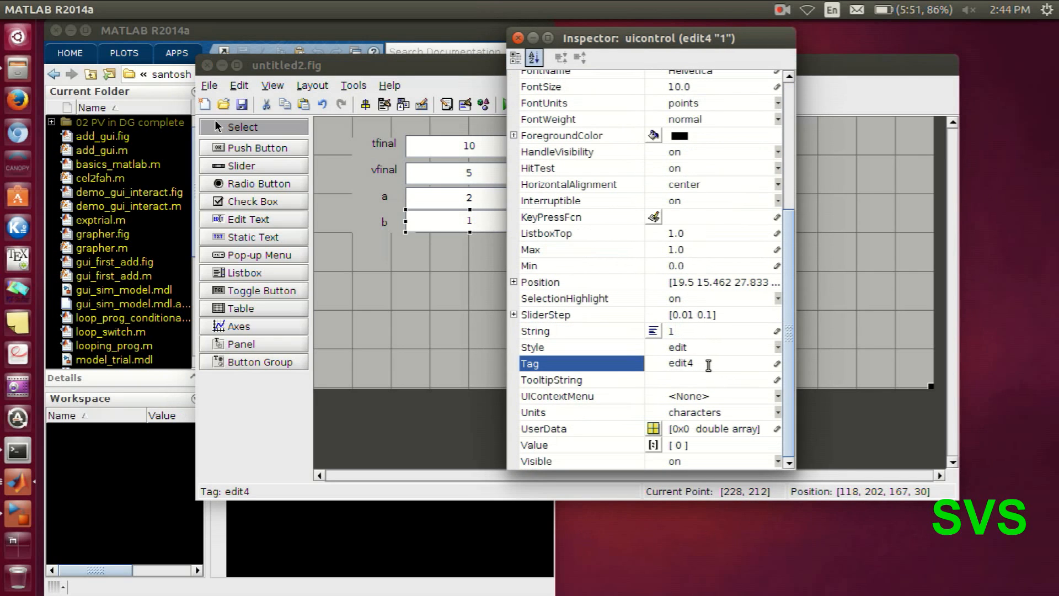
pyautogui.write('bval')
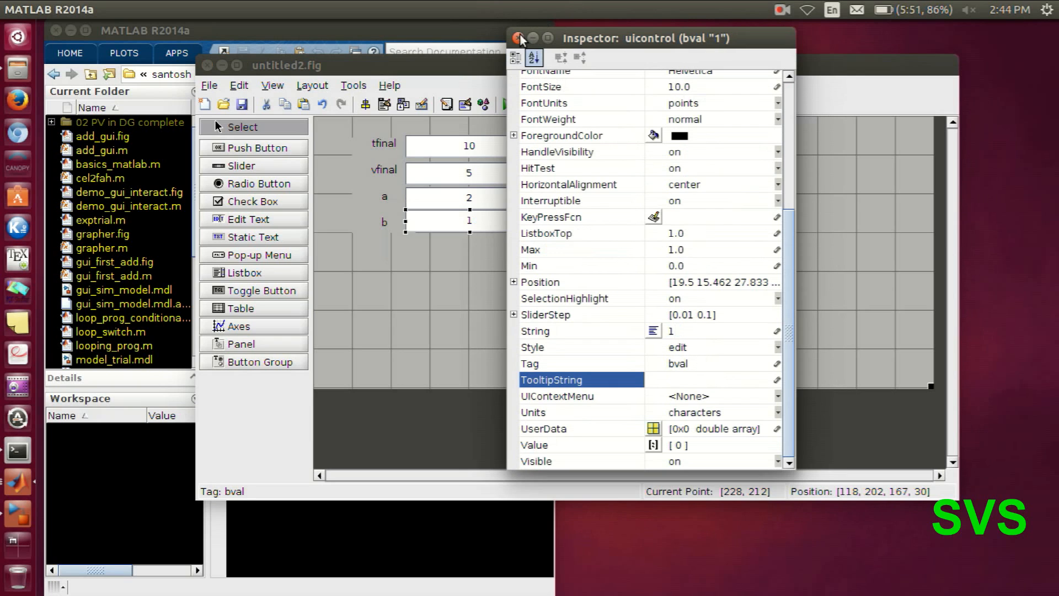
# Save the GUIDE layout as gui_adv_sim, generating gui_adv_sim.m with its callbacks
pyautogui.click(519, 37)
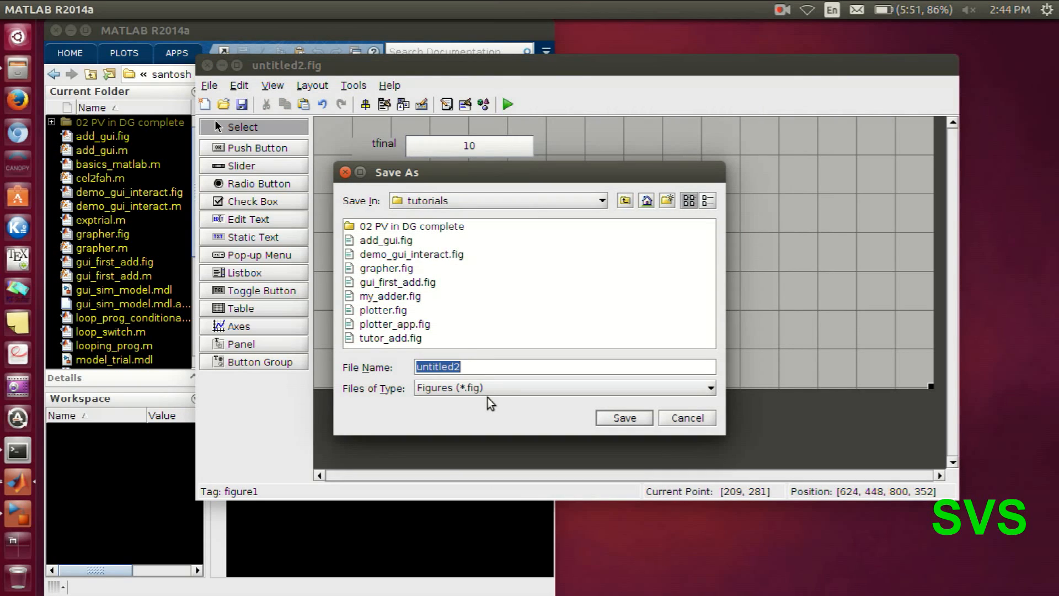
pyautogui.write('gui_adv')
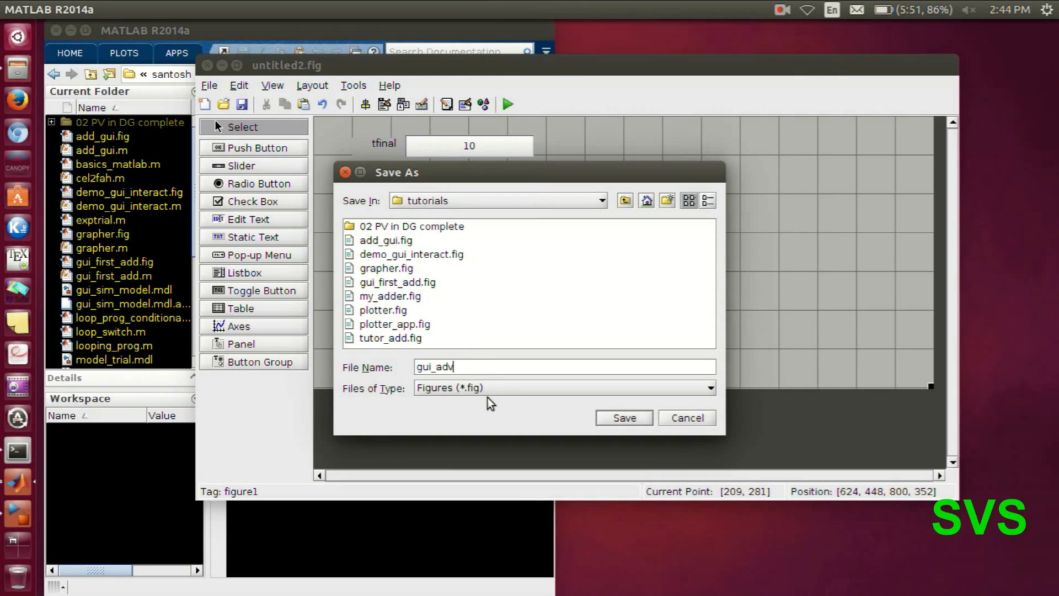
pyautogui.write('_sim')
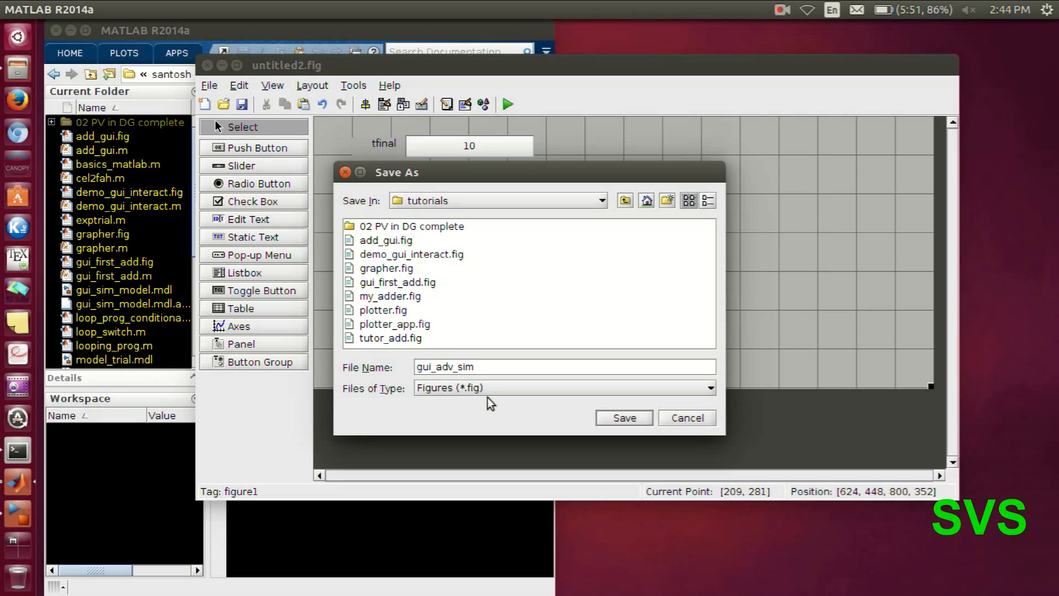
pyautogui.click(623, 417)
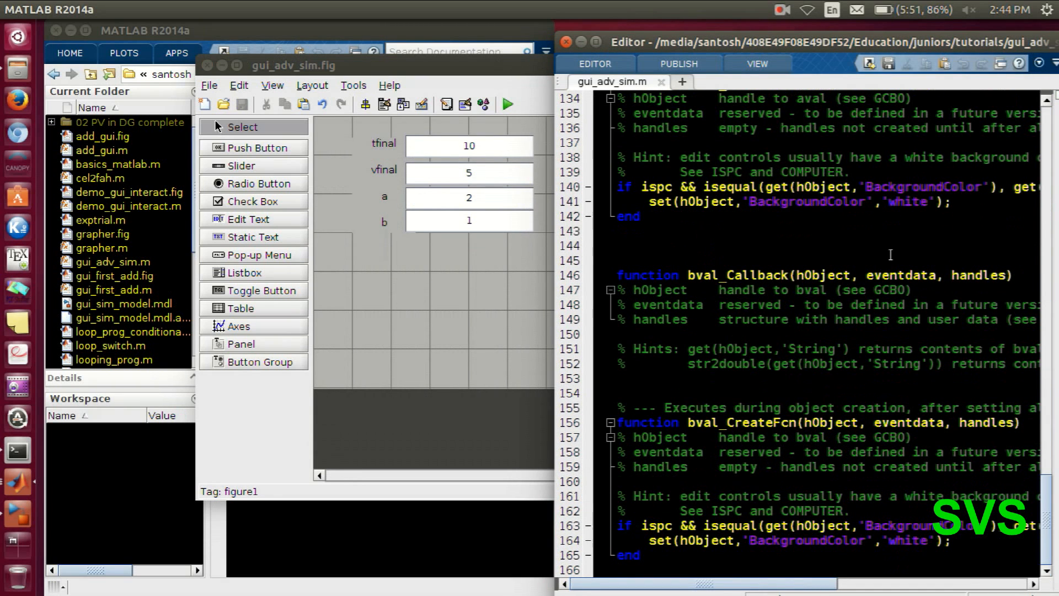
# Add a push button labelled Simulate & plot below the inputs and begin placing axes
pyautogui.click(291, 65)
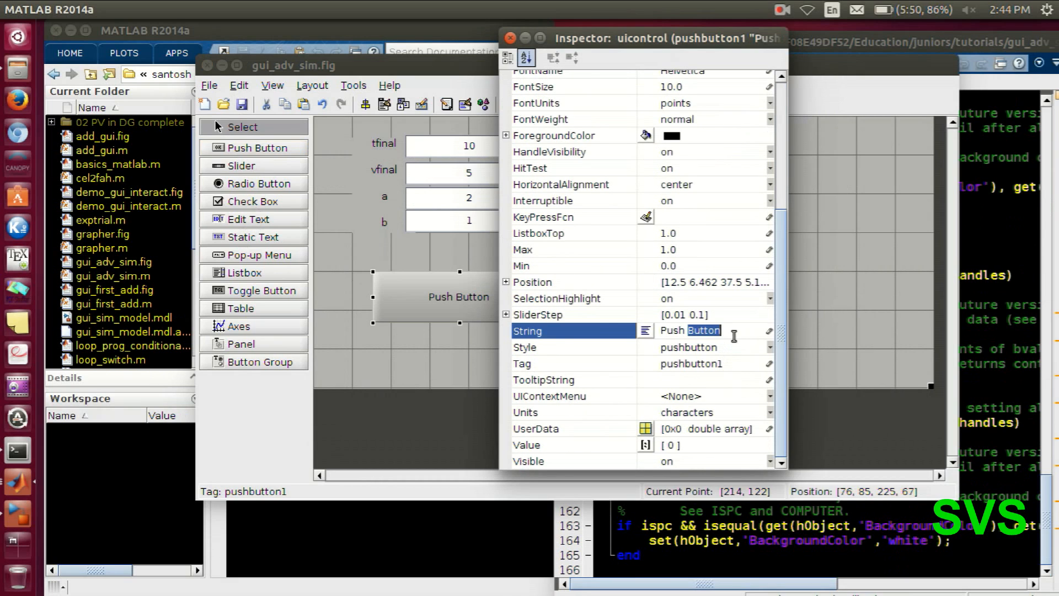
pyautogui.write('Simulate & plot')
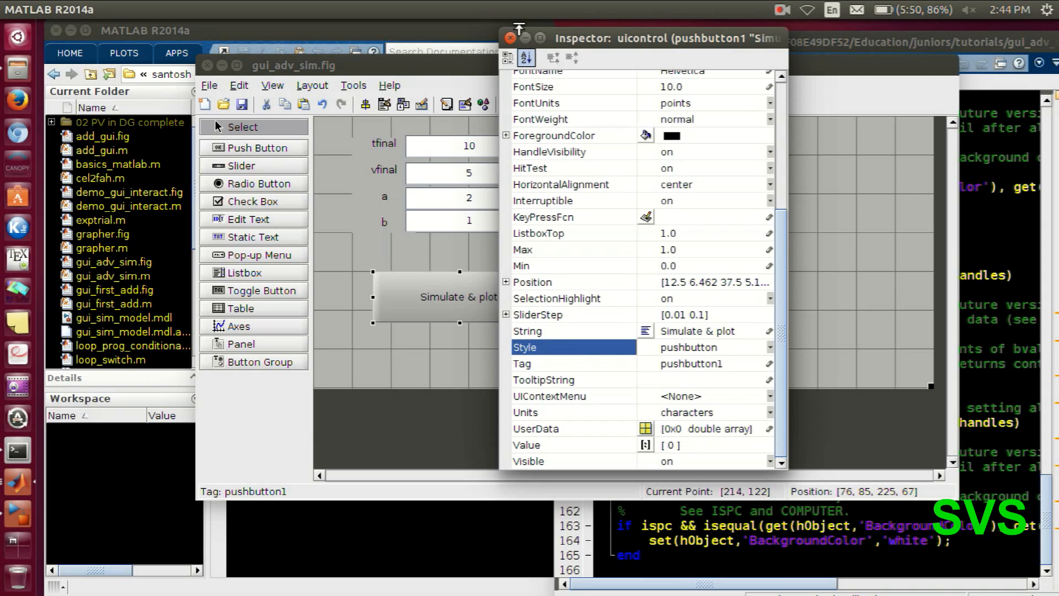
pyautogui.click(509, 36)
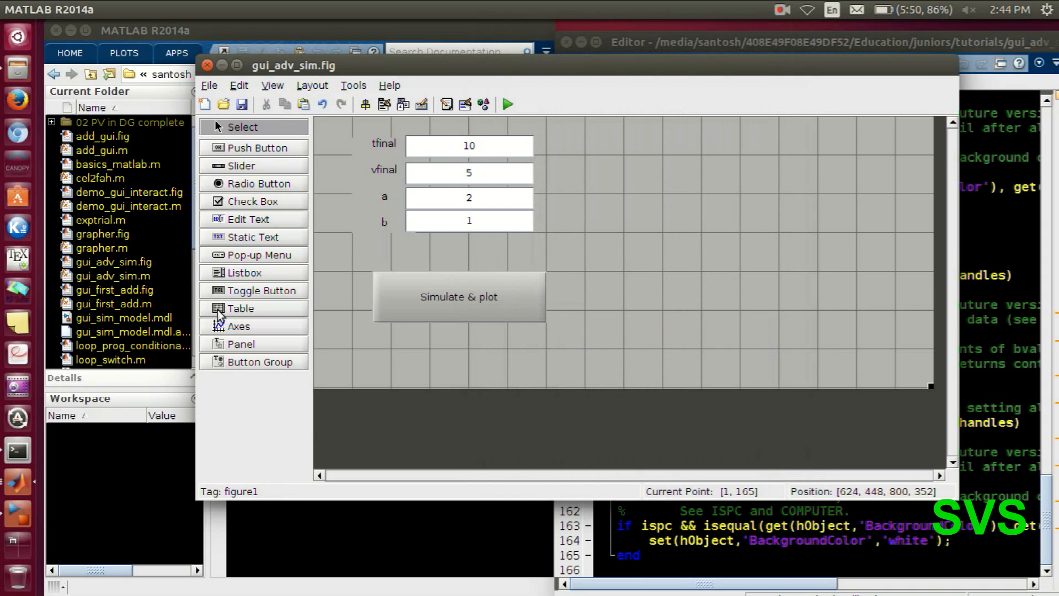
pyautogui.click(240, 326)
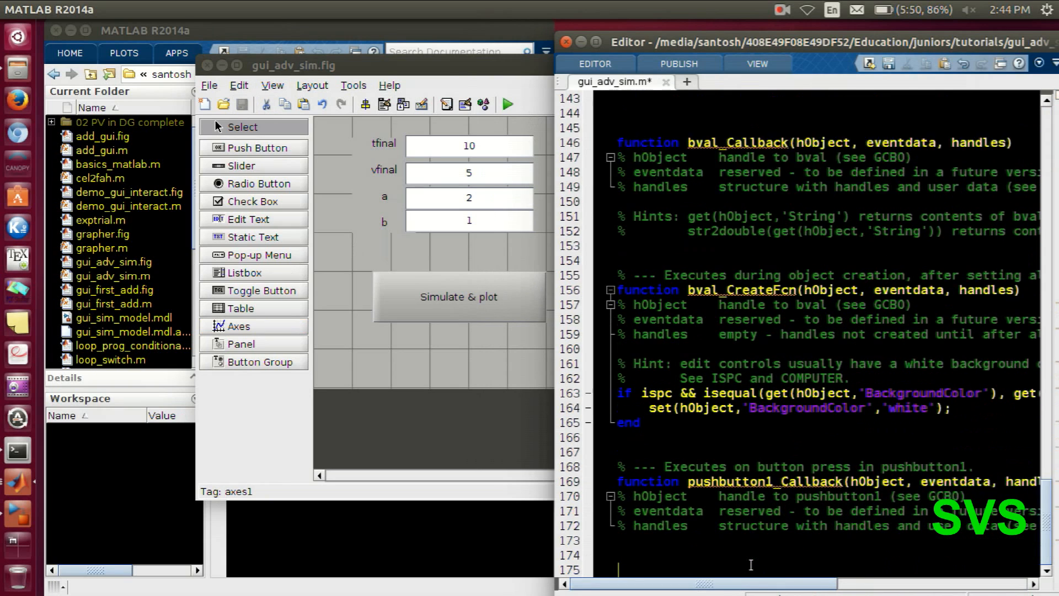
# Save gui_adv_sim.m and close the GUIDE layout window, leaving pushbutton1_Callback in view
pyautogui.scroll(-3)
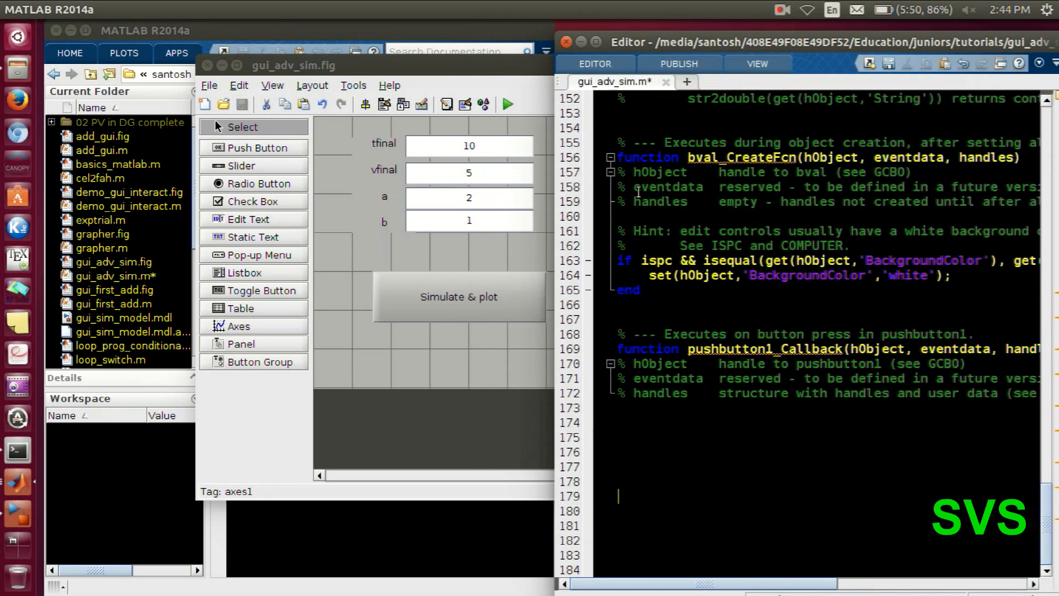
pyautogui.click(595, 63)
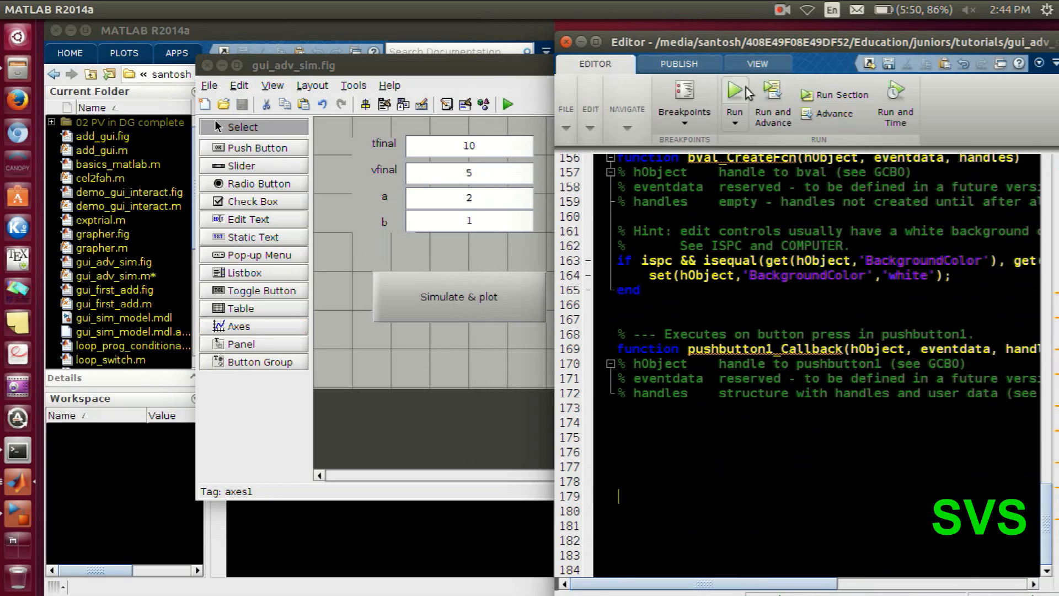
pyautogui.click(734, 88)
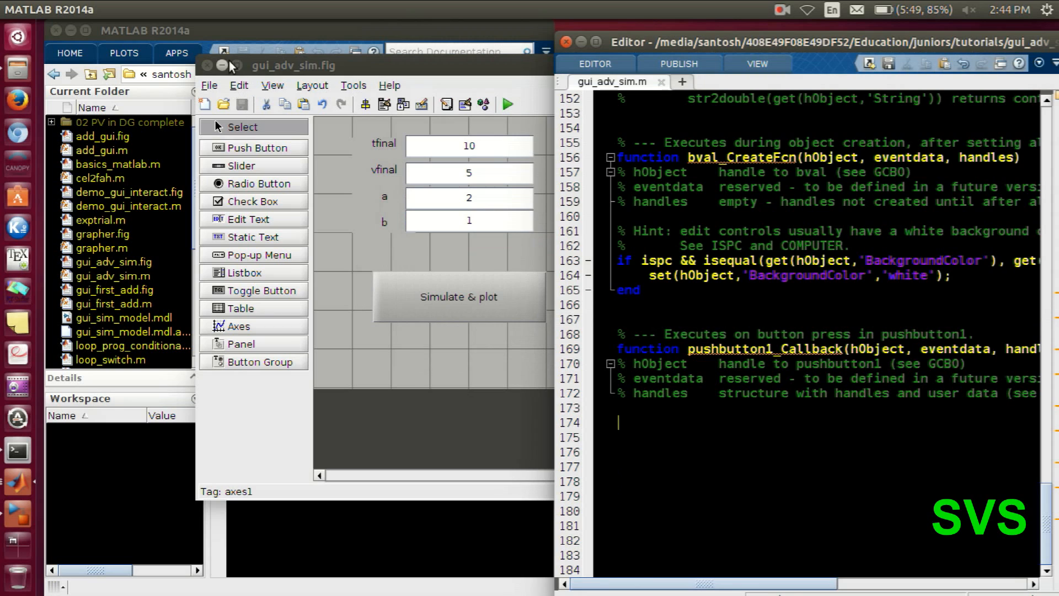
pyautogui.click(207, 65)
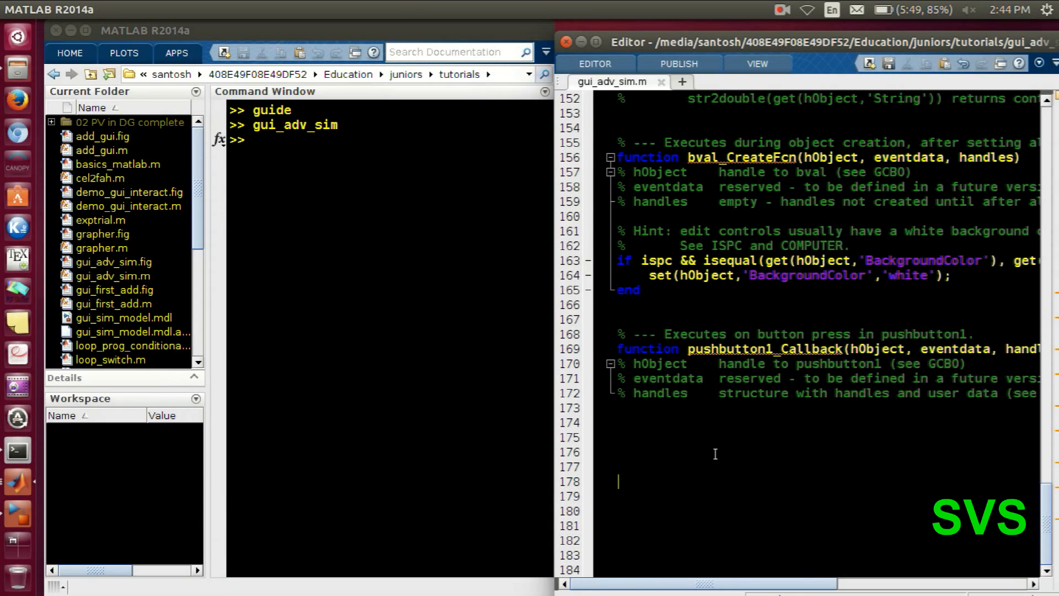
# Write 'global tfinal vfinal a b t y' at the start of pushbutton1_Callback
pyautogui.write('g')
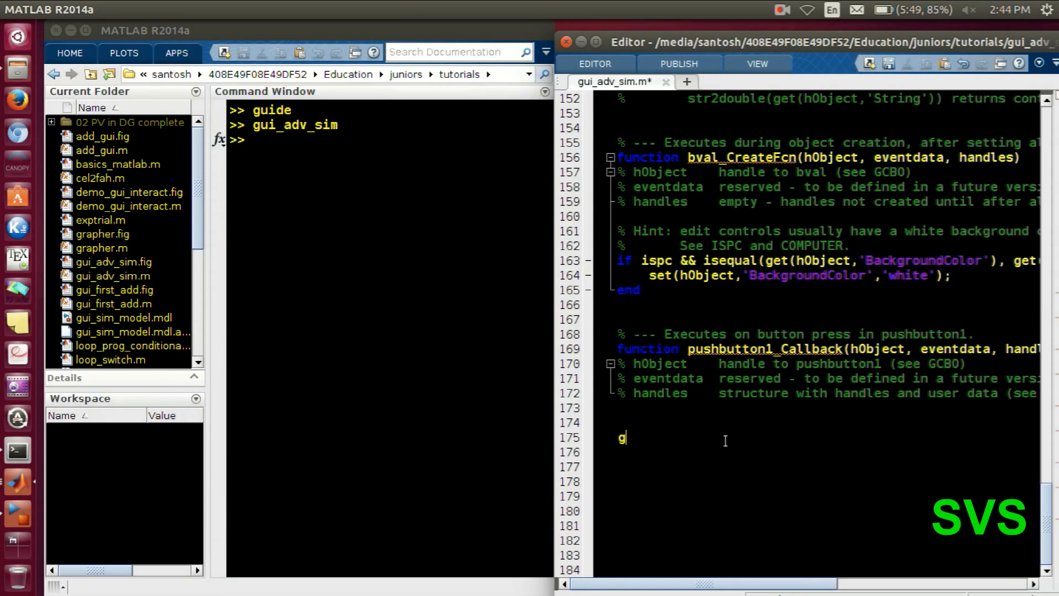
pyautogui.write('lobal tfinal Vfinal')
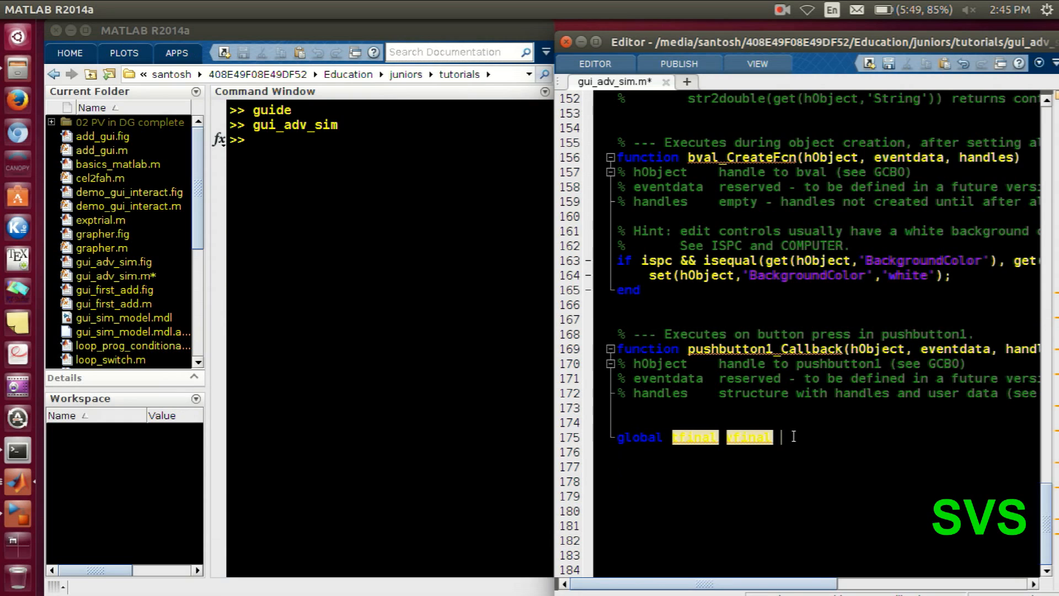
pyautogui.write('a')
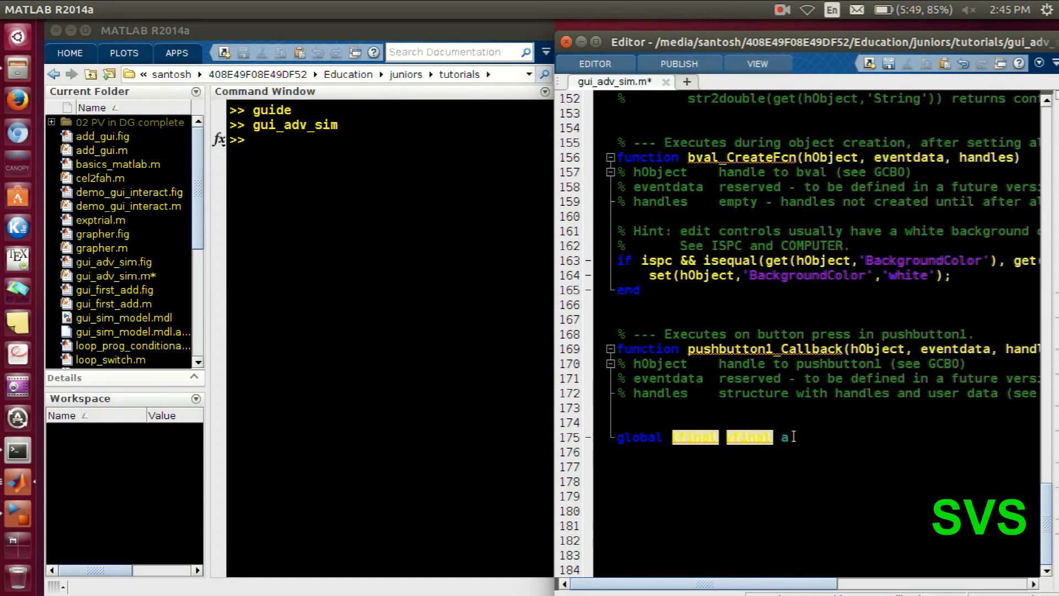
pyautogui.write('b')
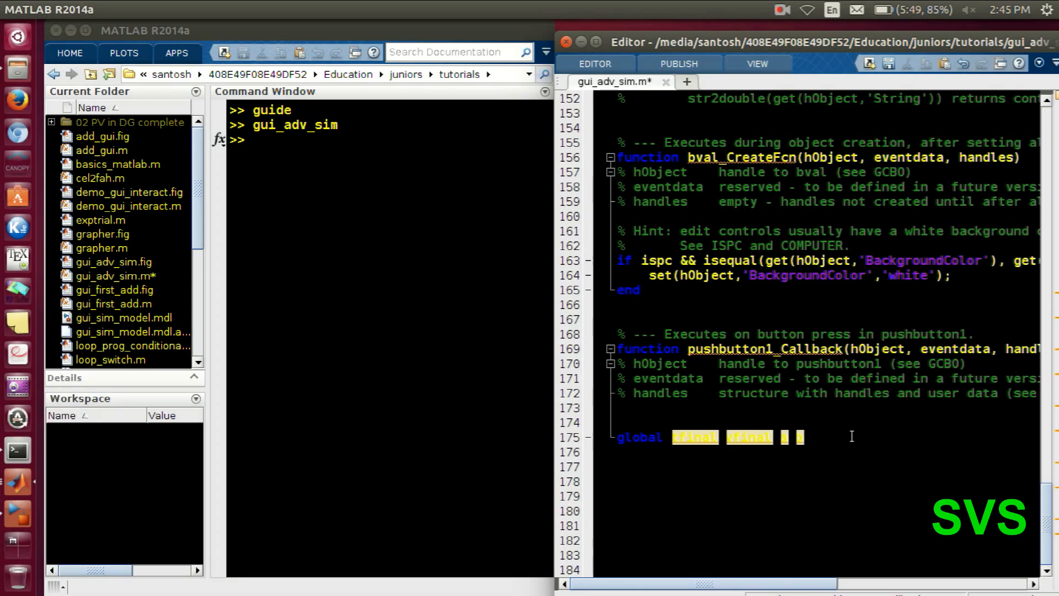
pyautogui.write('t y')
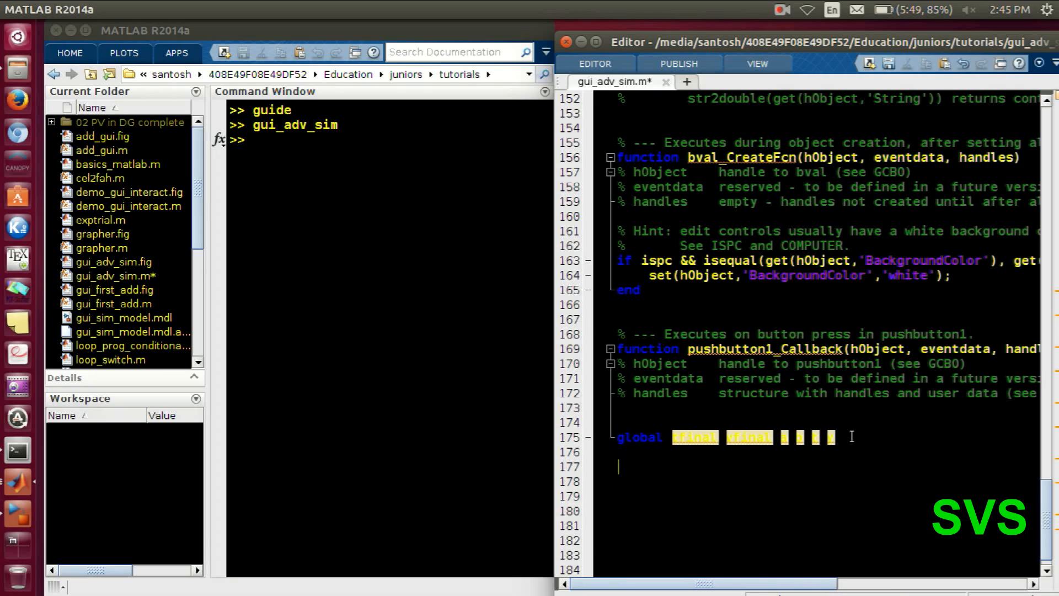
# Write tfinal = get(handles.tf,'string'); in the callback
pyautogui.write('tfianl')
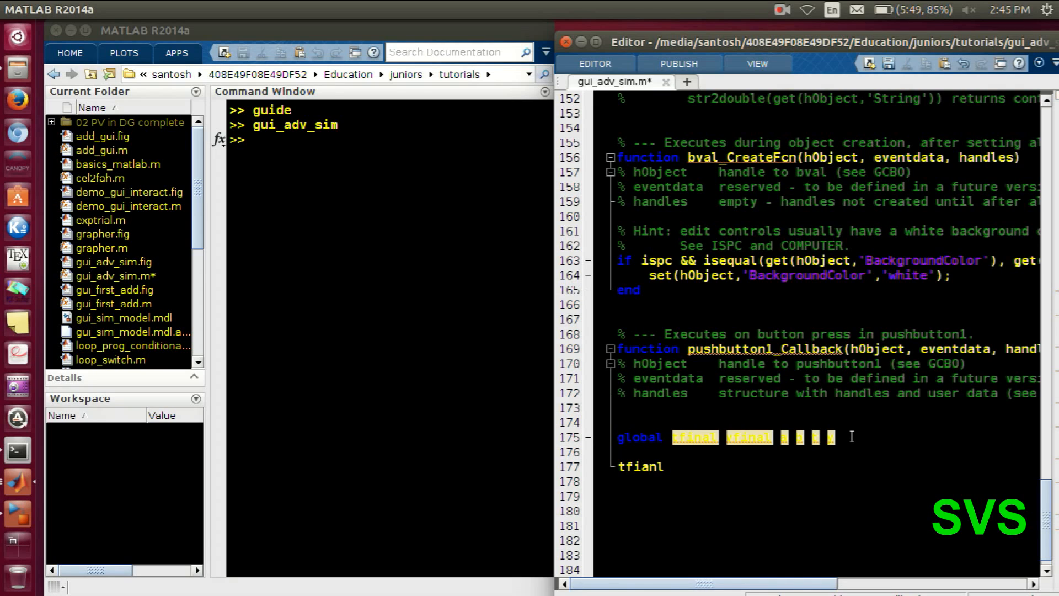
pyautogui.write('tfinal')
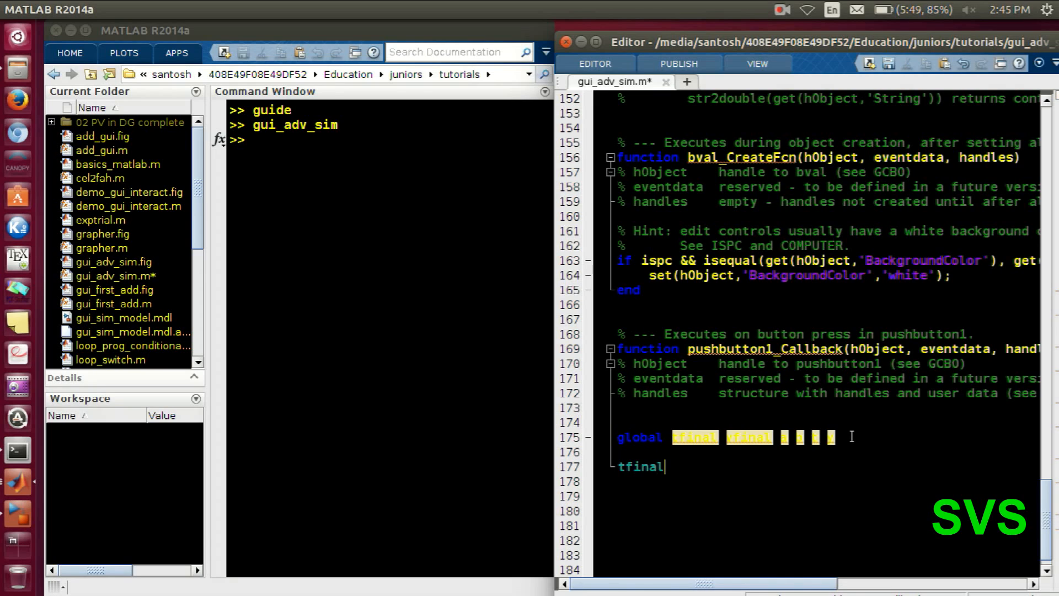
pyautogui.write('= get')
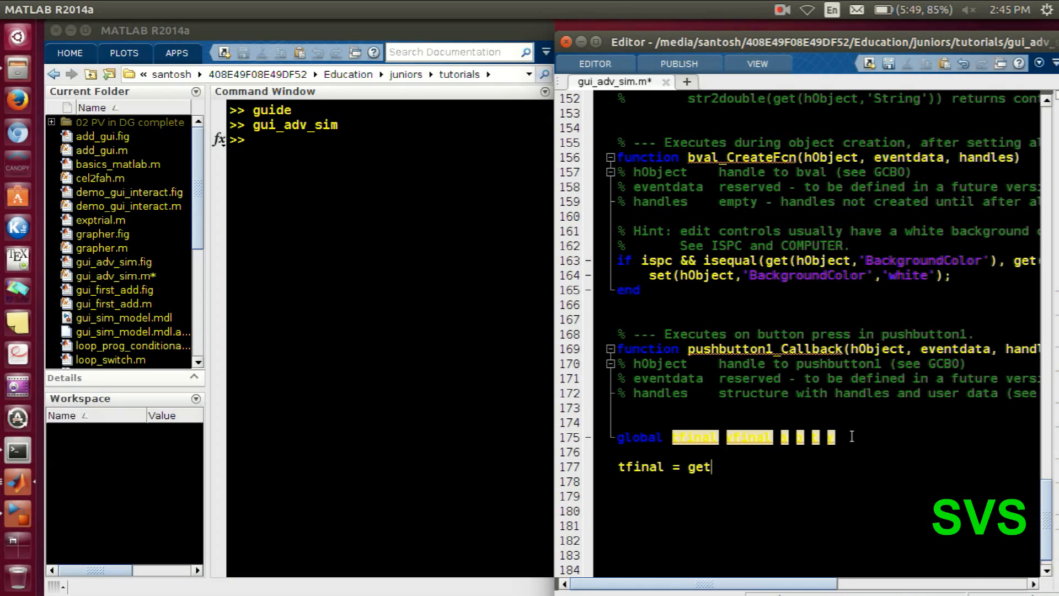
pyautogui.write('(han')
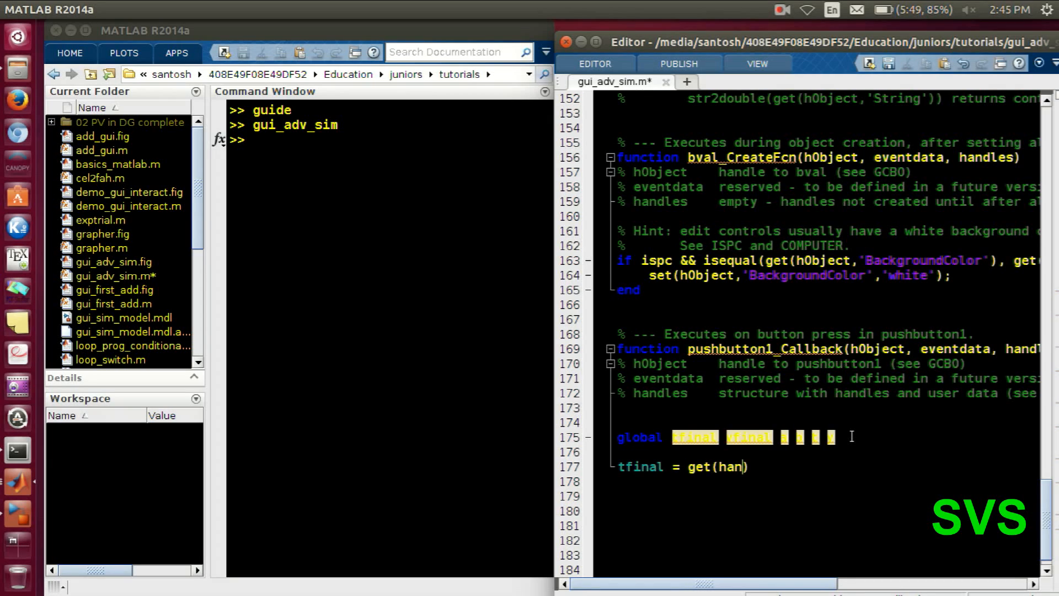
pyautogui.write('dles.tf')
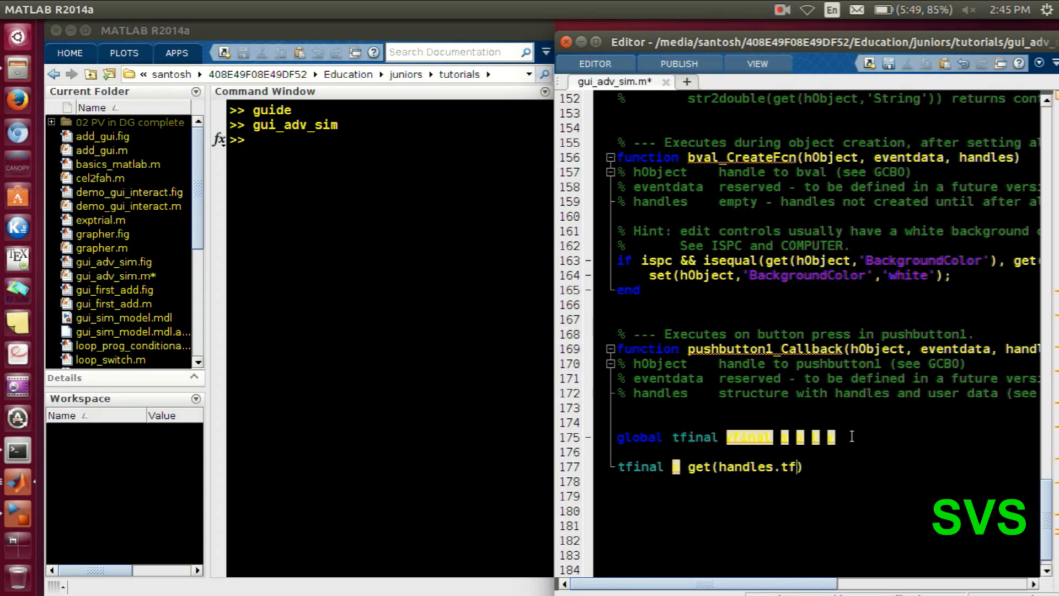
pyautogui.write(",'stri'")
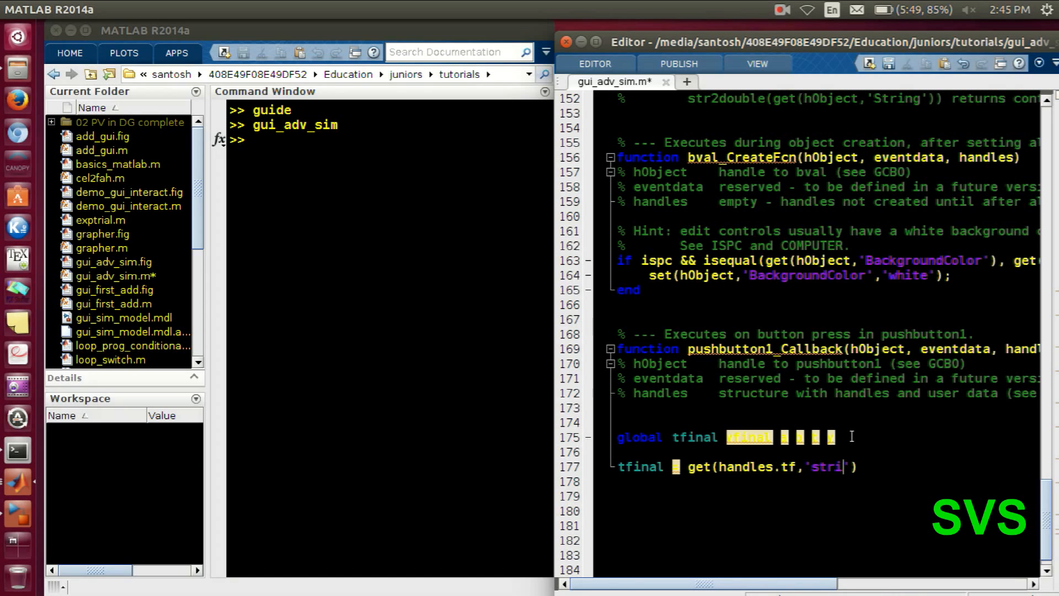
pyautogui.write("ng');")
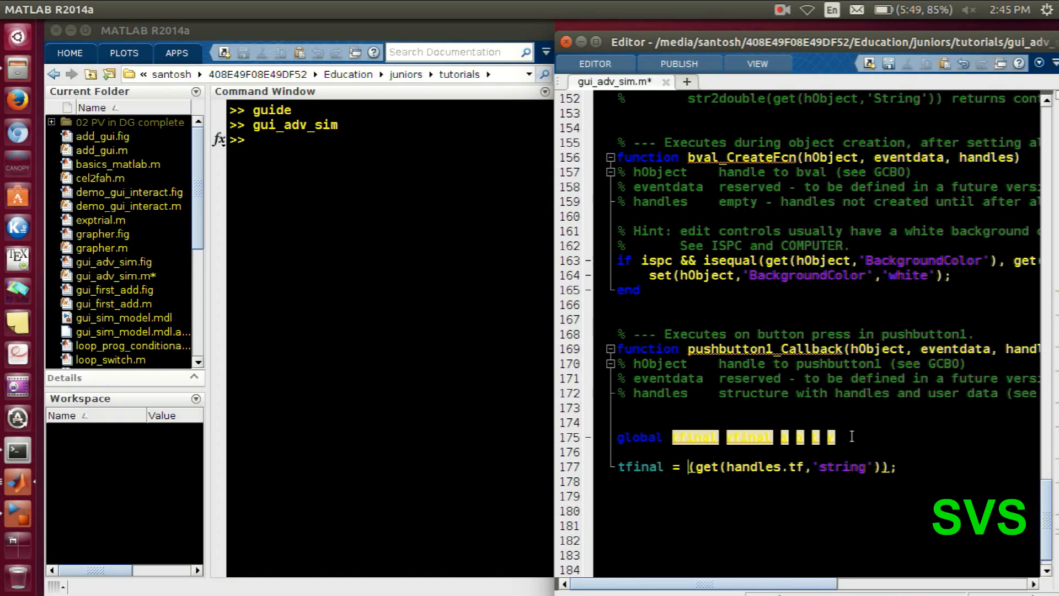
# Wrap the reads in str2double and repeat for vfinal, a and b from vf, aval and bval
pyautogui.write('str(')
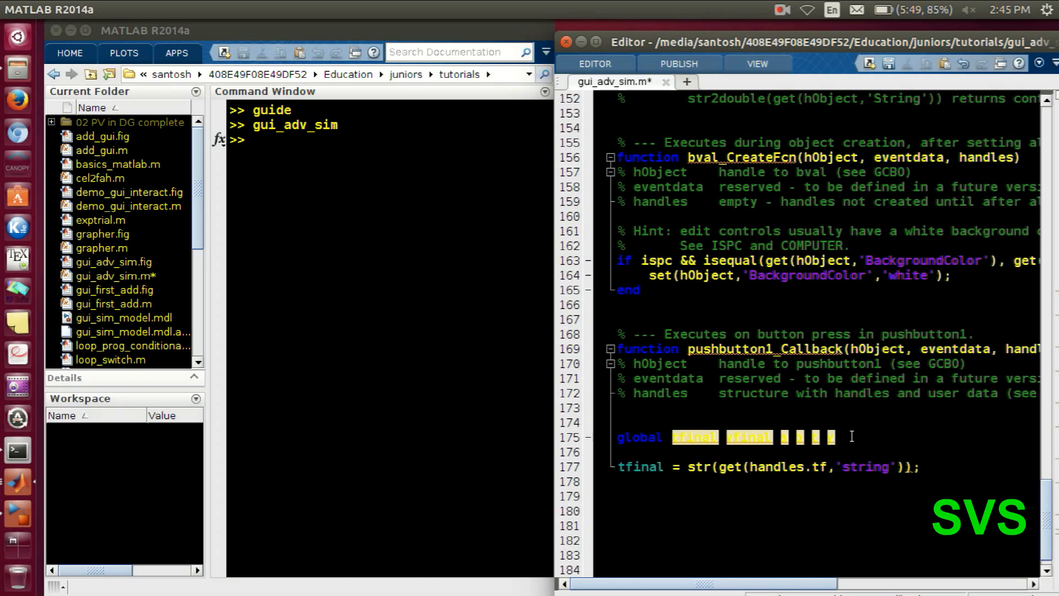
pyautogui.write('2double')
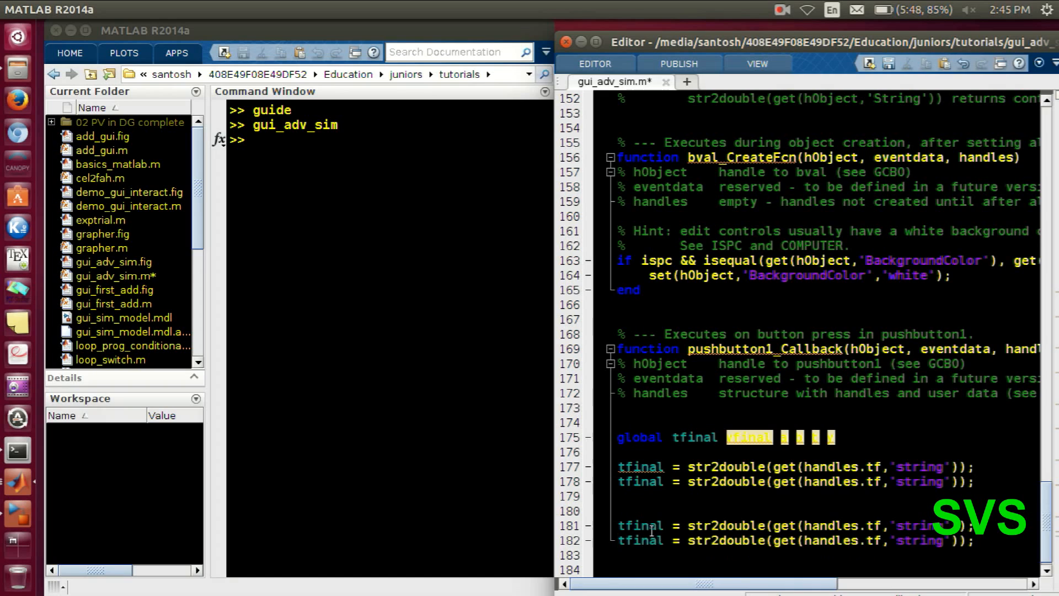
pyautogui.moveTo(627, 485)
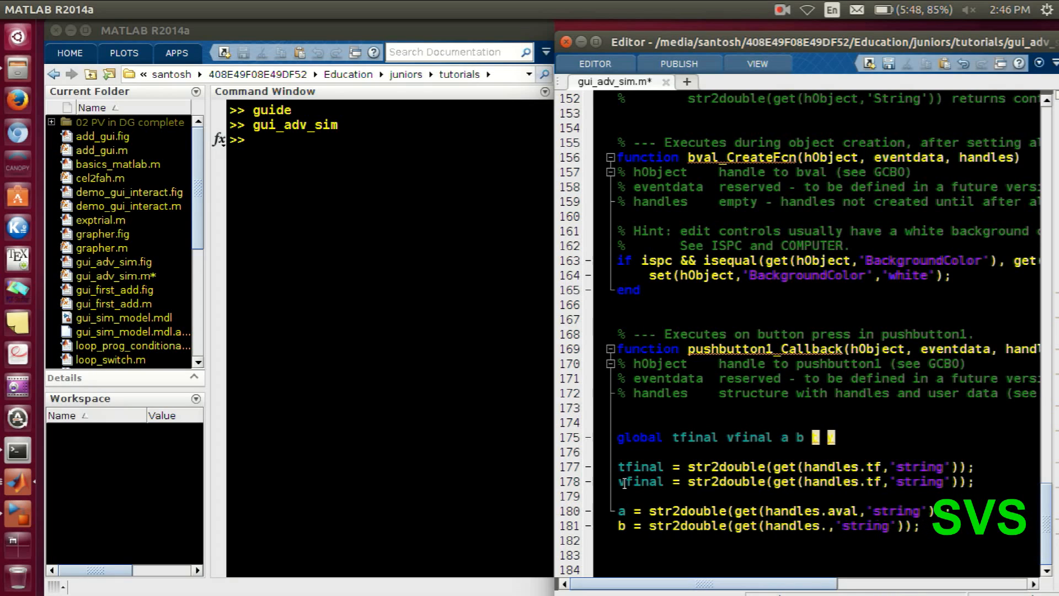
pyautogui.write('bval')
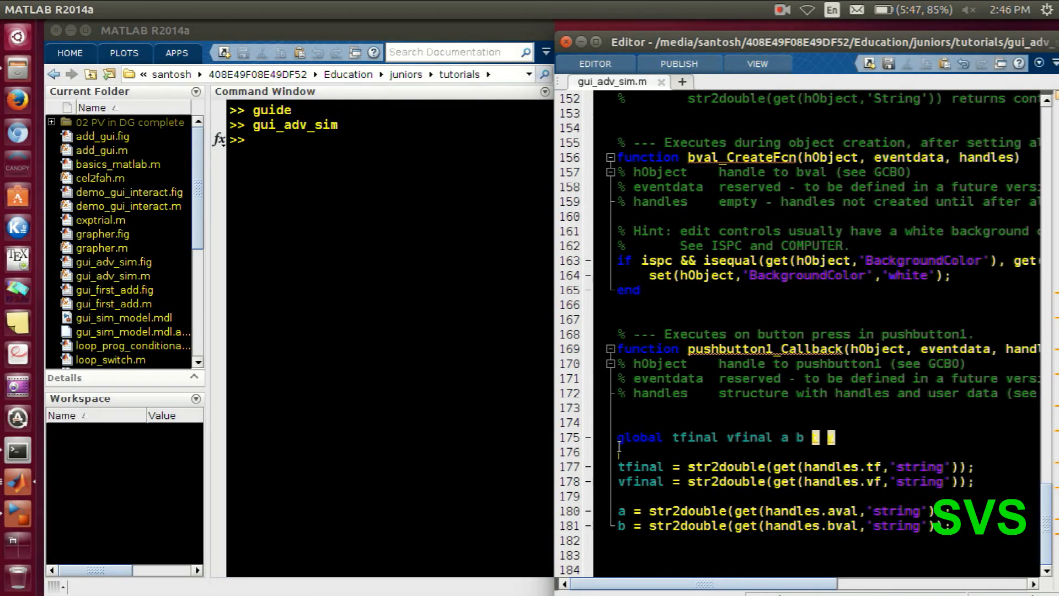
# Declare the globals, run gui_adv_sim, press Simulate & plot with vfinal 500, then close the GUI
pyautogui.write('global tfinal vfinal a b t y')
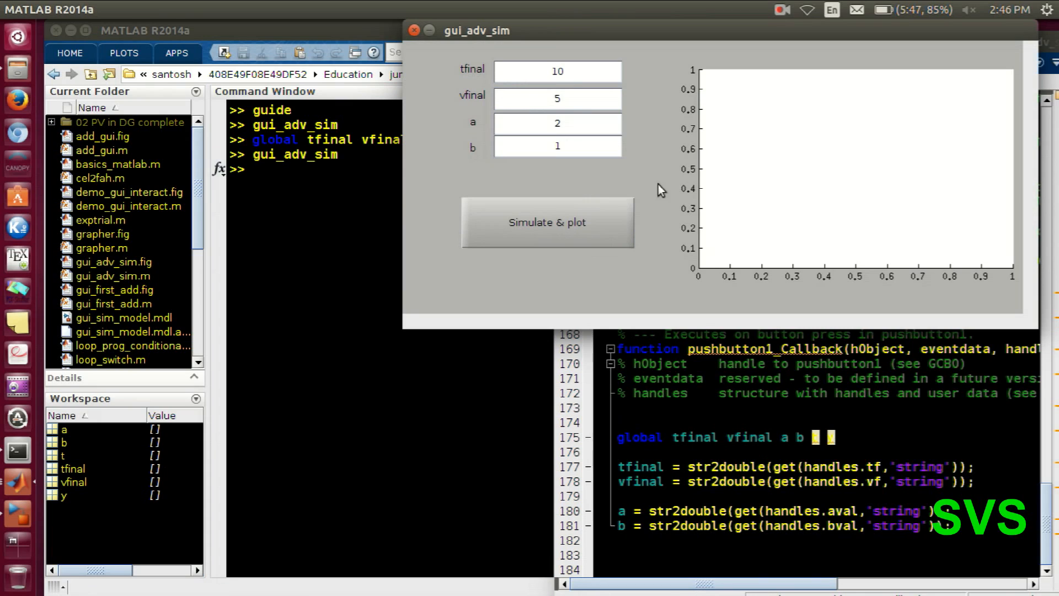
pyautogui.click(547, 223)
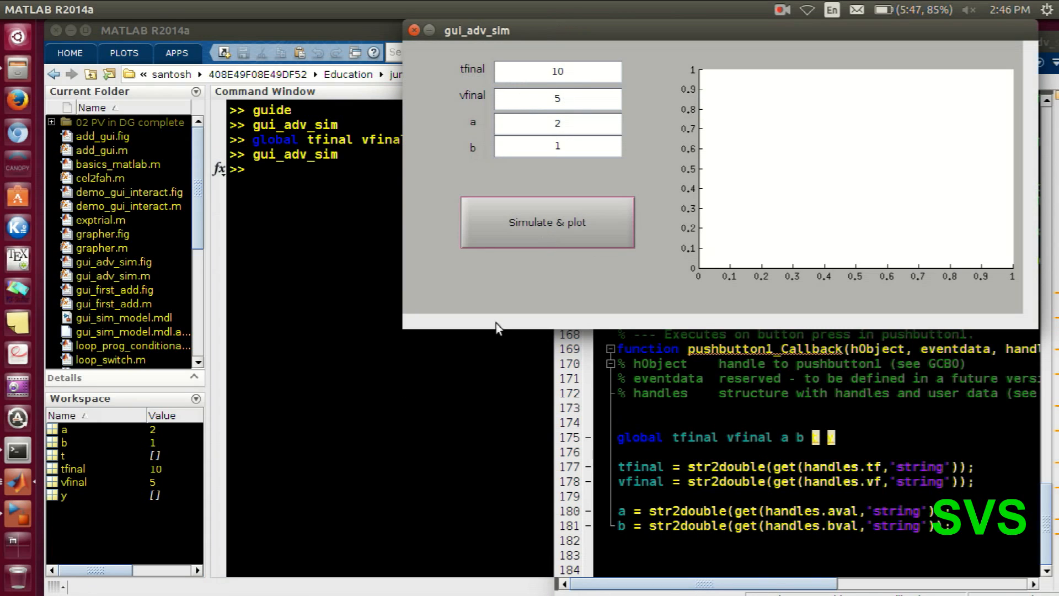
pyautogui.click(557, 98)
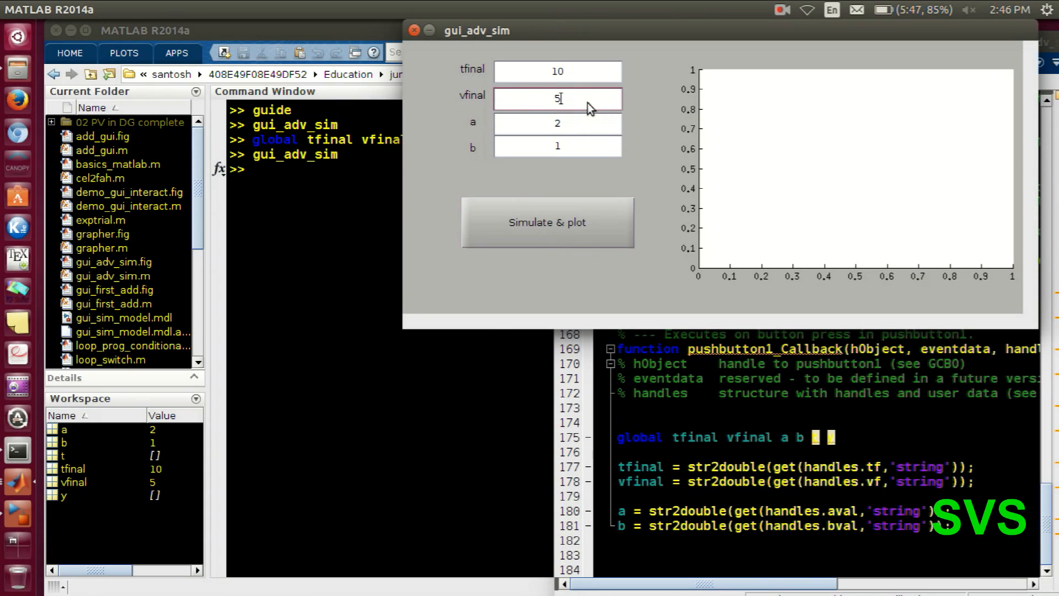
pyautogui.write('00')
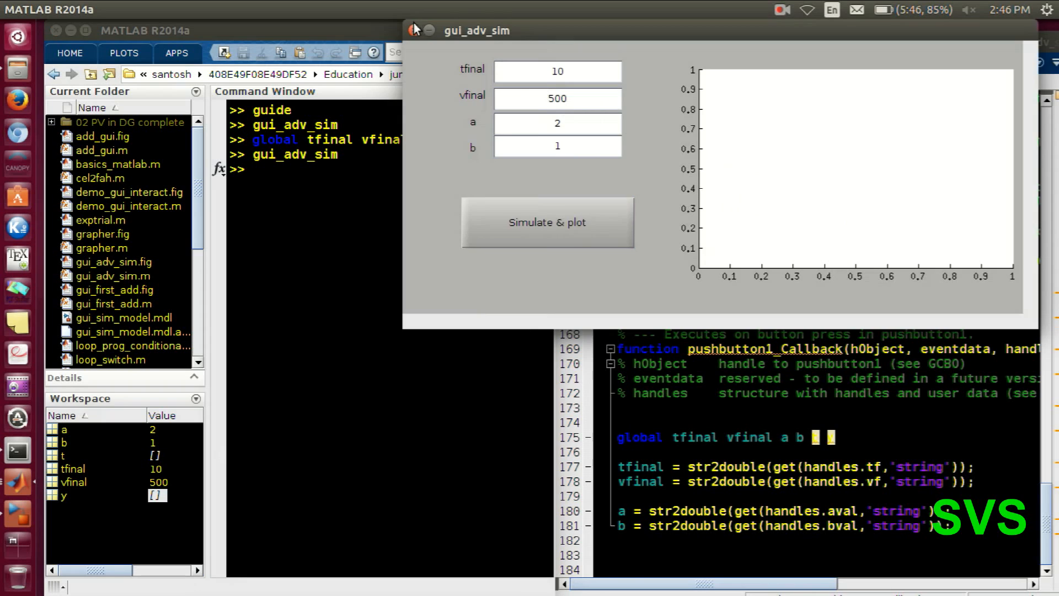
pyautogui.click(414, 31)
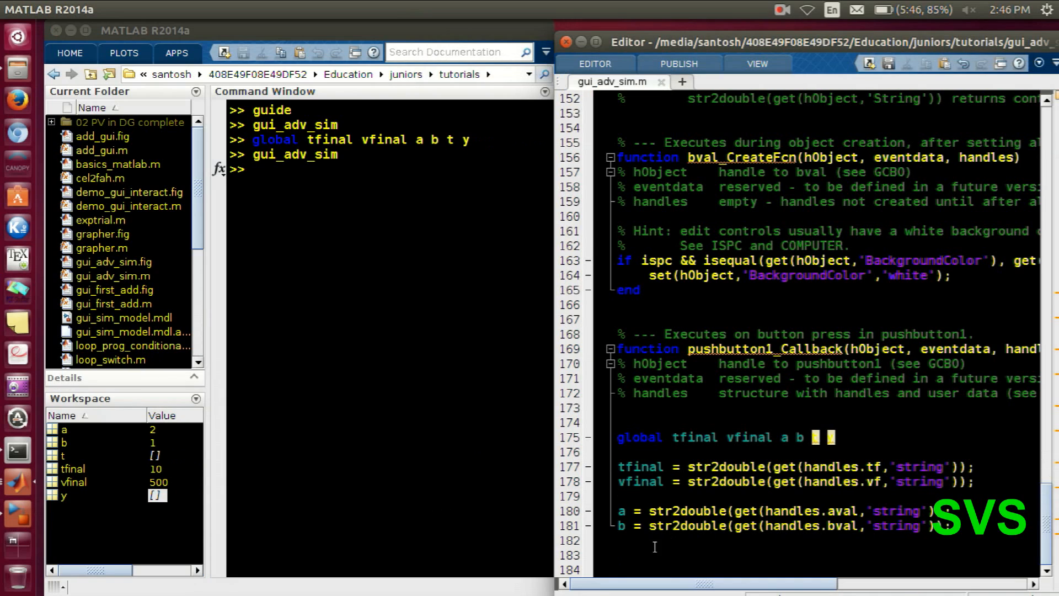
# Add sim('gui_sim_model'); below the str2double lines
pyautogui.write('sim')
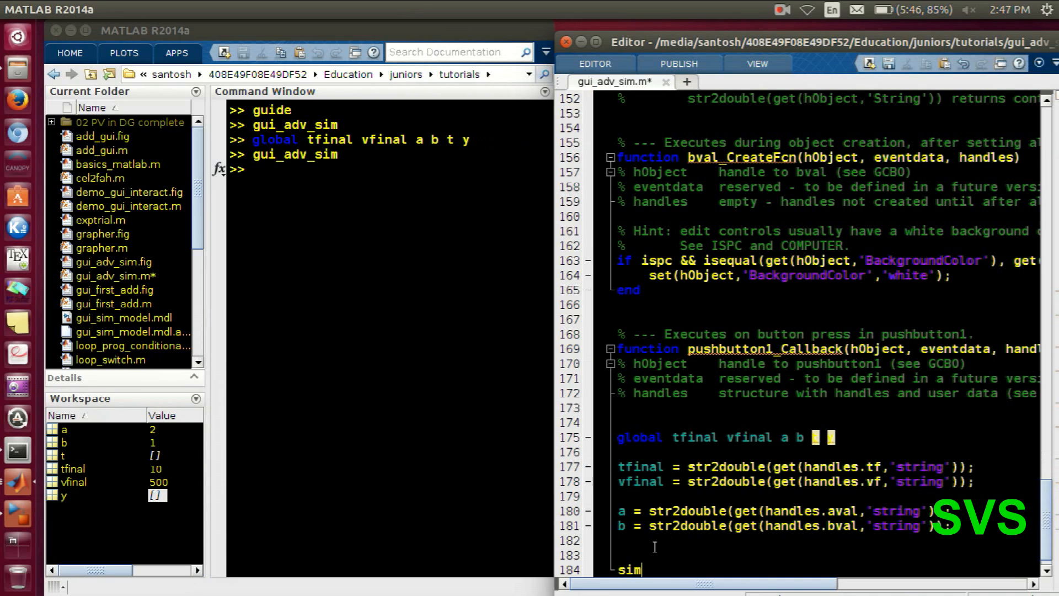
pyautogui.write('()')
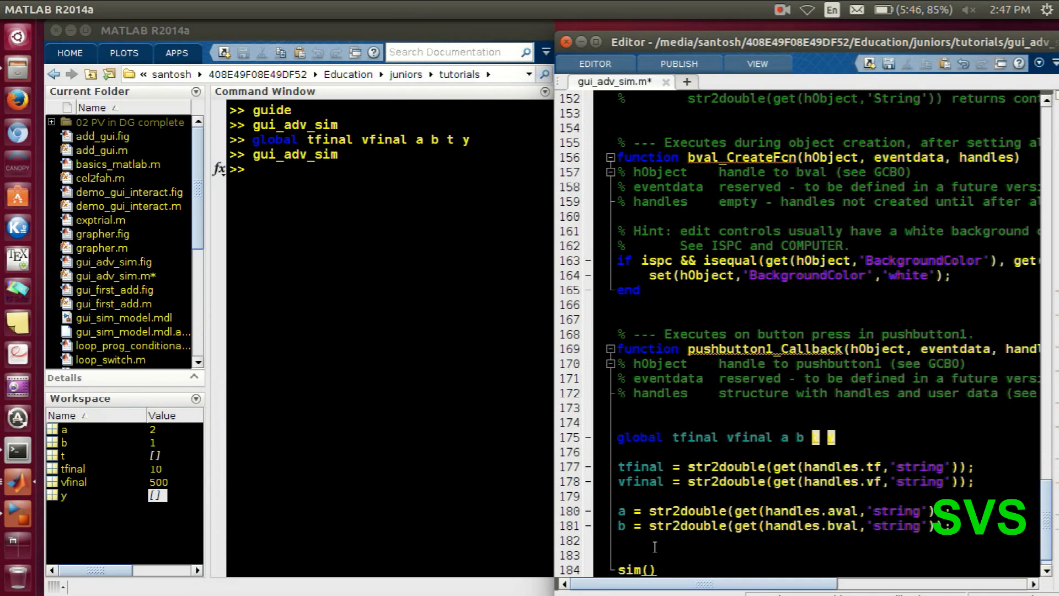
pyautogui.write("gui_sim_model'")
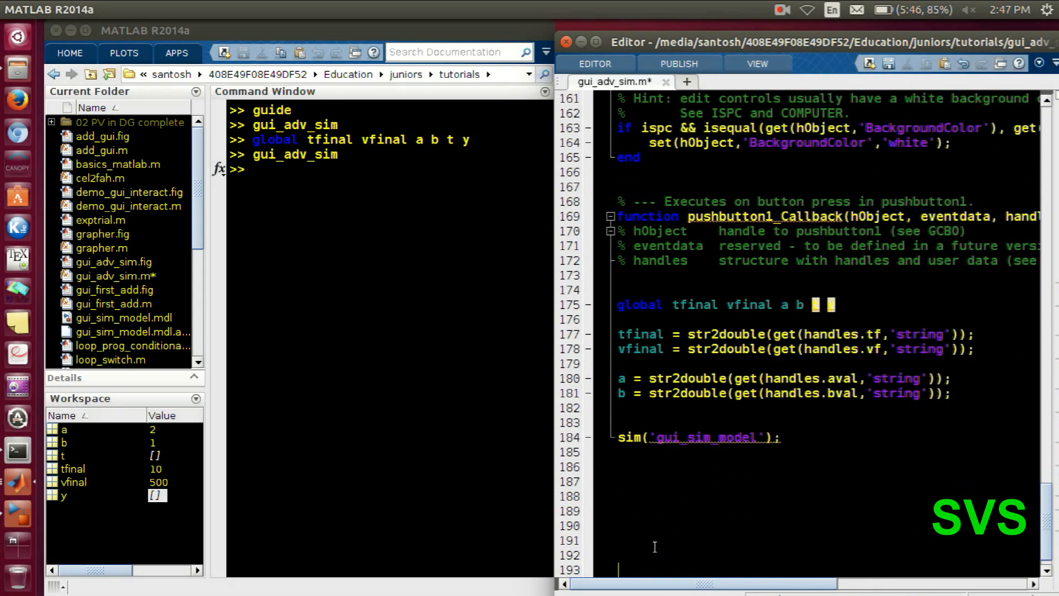
# Start a plot() line and insert a blank line above it for the axes call
pyautogui.write('p')
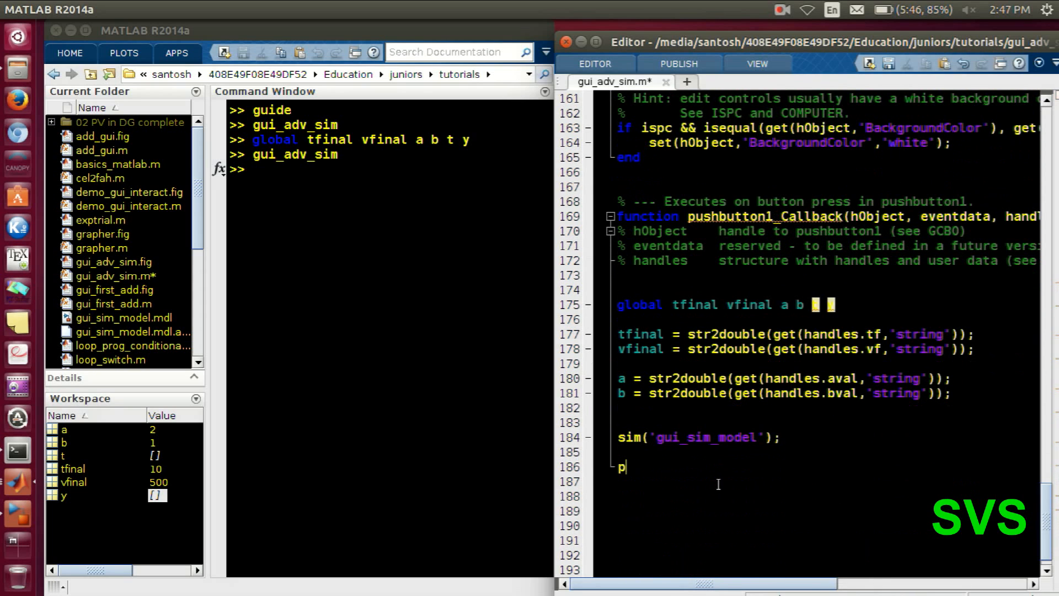
pyautogui.write('lot()')
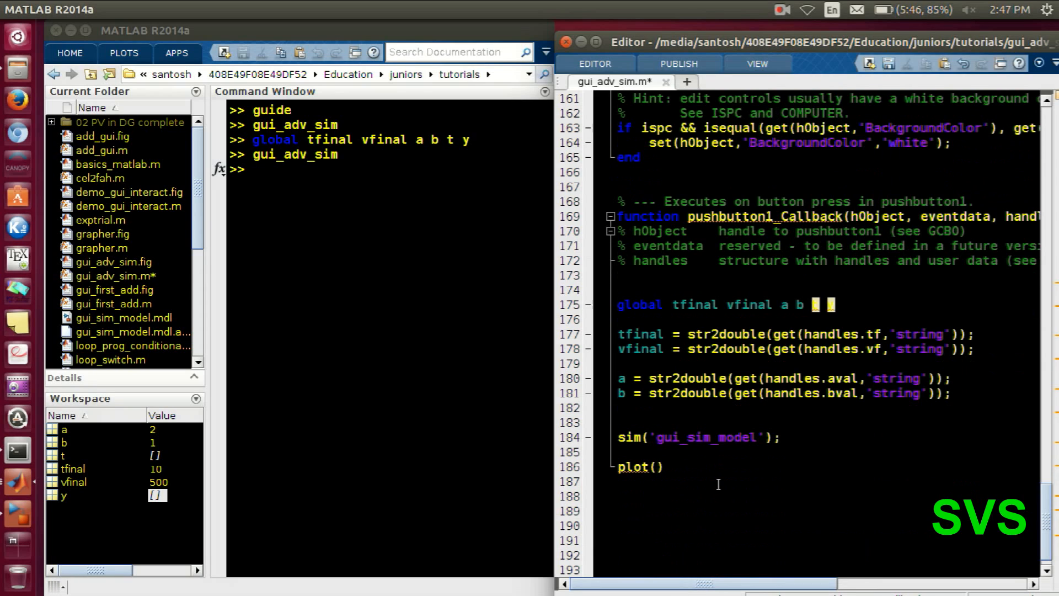
pyautogui.write('handle')
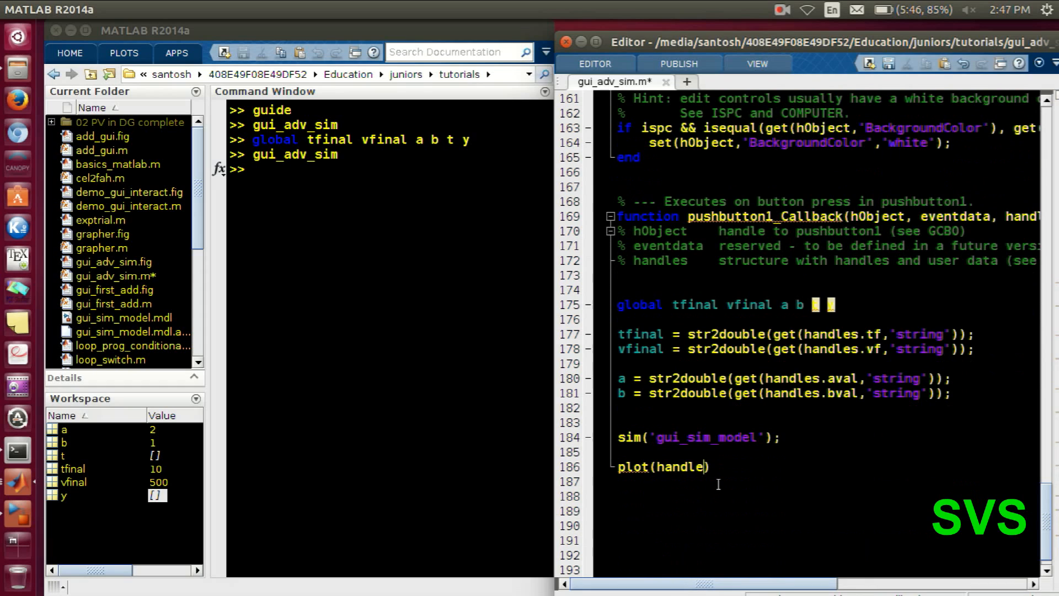
pyautogui.press('BackSpace')
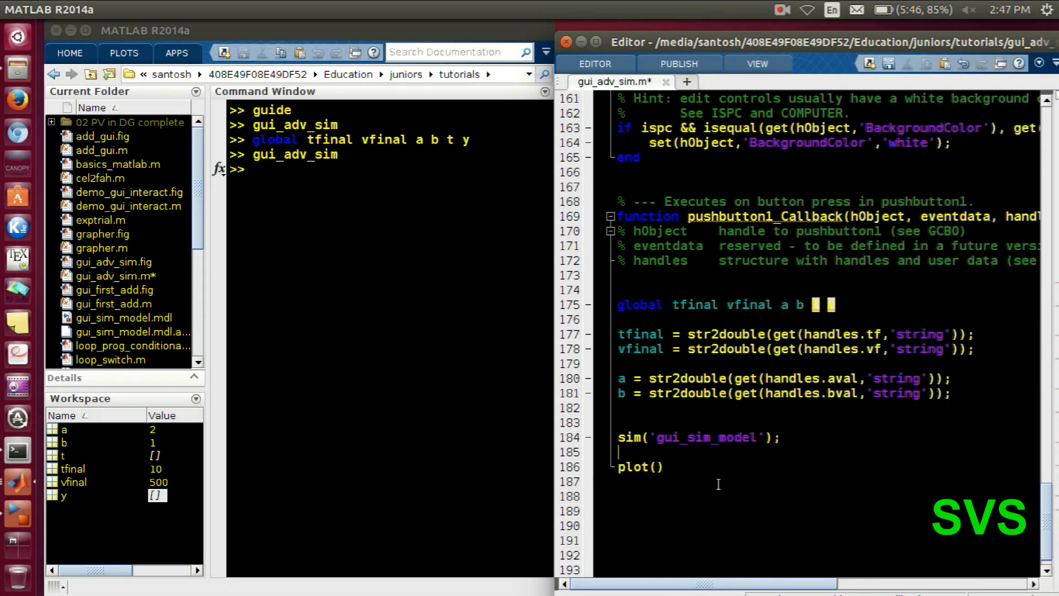
# Write axes(handles.axes1) on the new line above the plot call
pyautogui.write('ax')
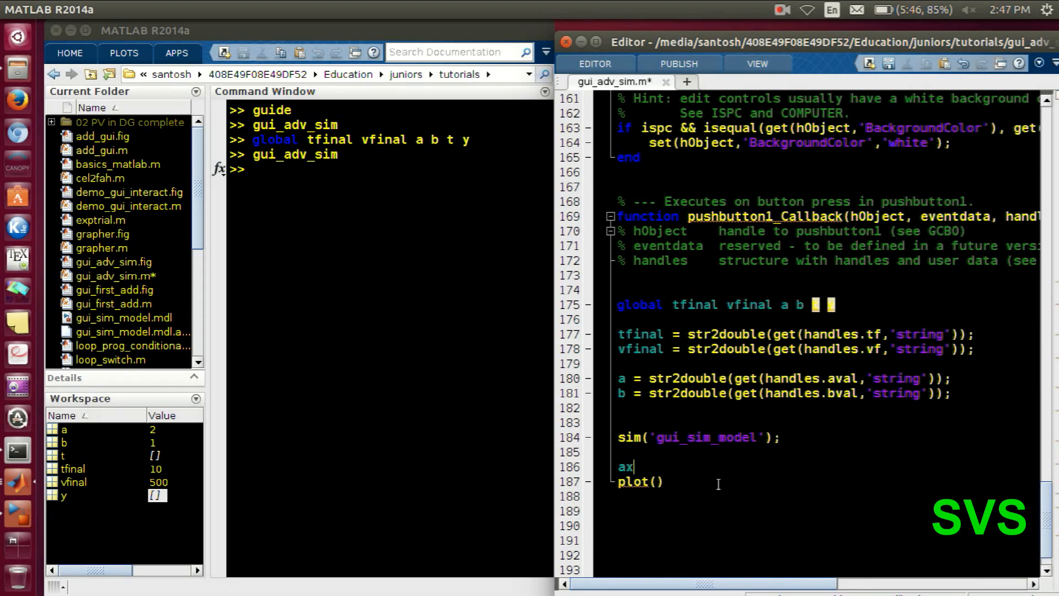
pyautogui.write('es(hA')
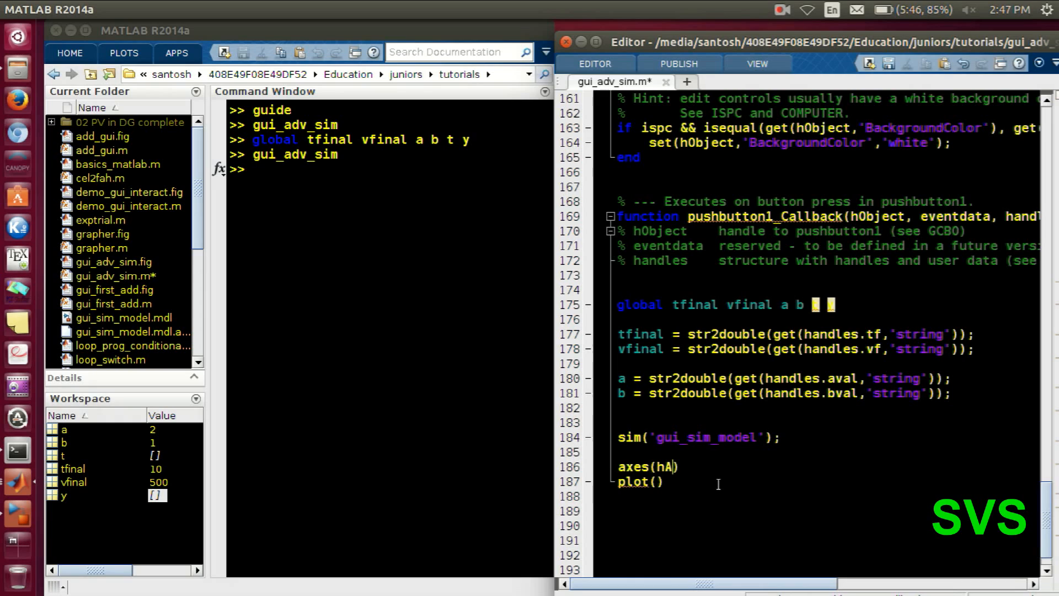
pyautogui.press('BackSpace')
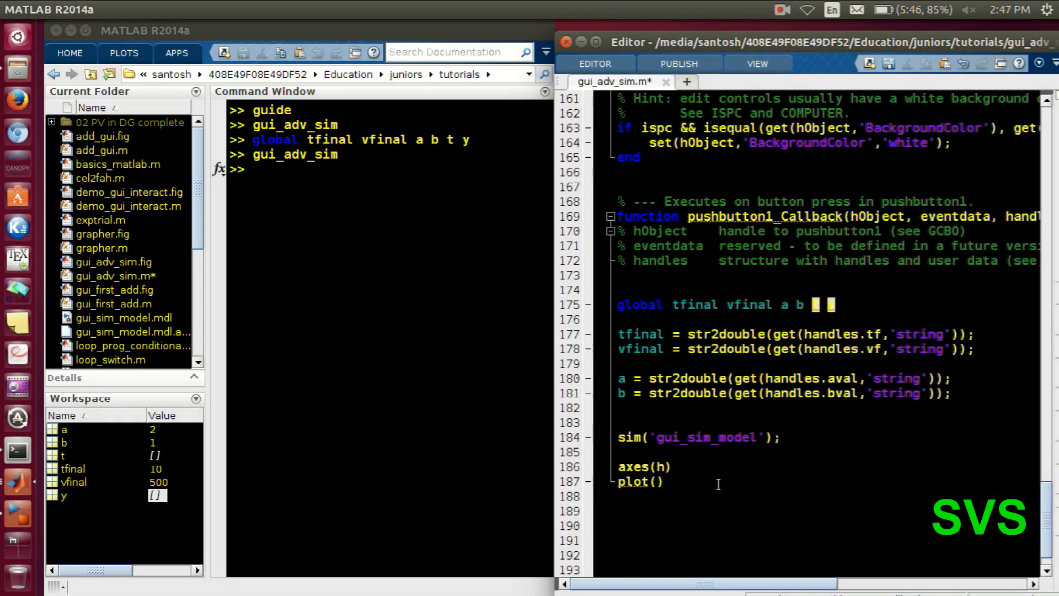
pyautogui.write('andles')
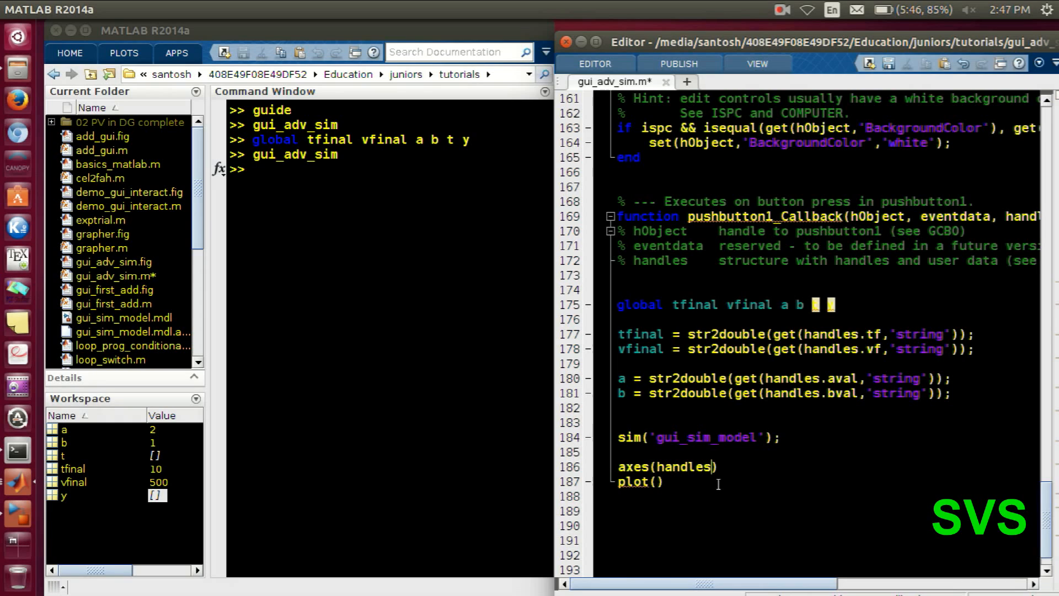
pyautogui.write('.axes1')
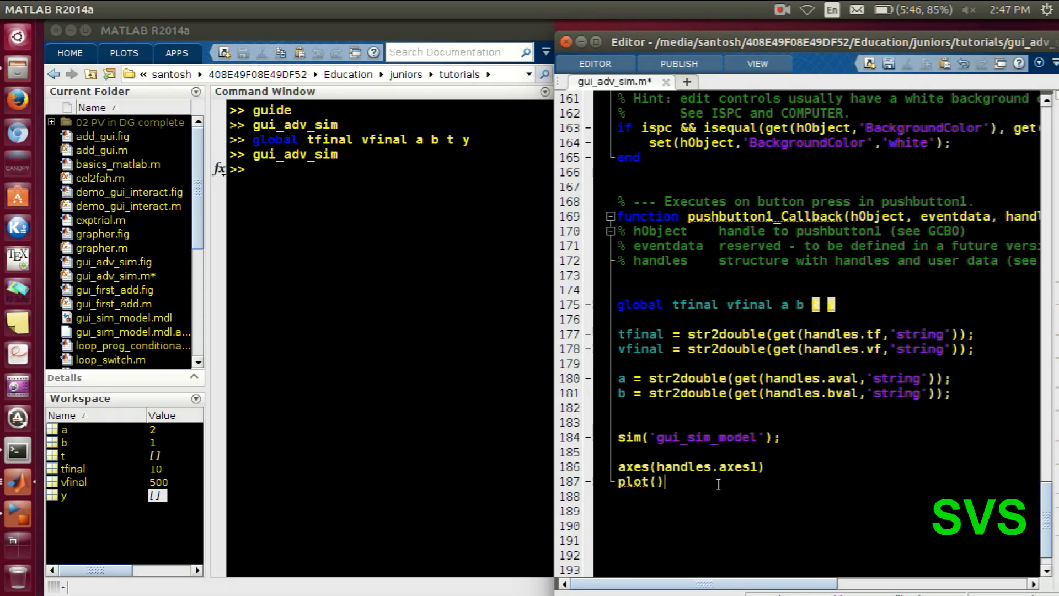
# Change plot() to plot(t,y) and begin an xlabel( line below it
pyautogui.write('t')
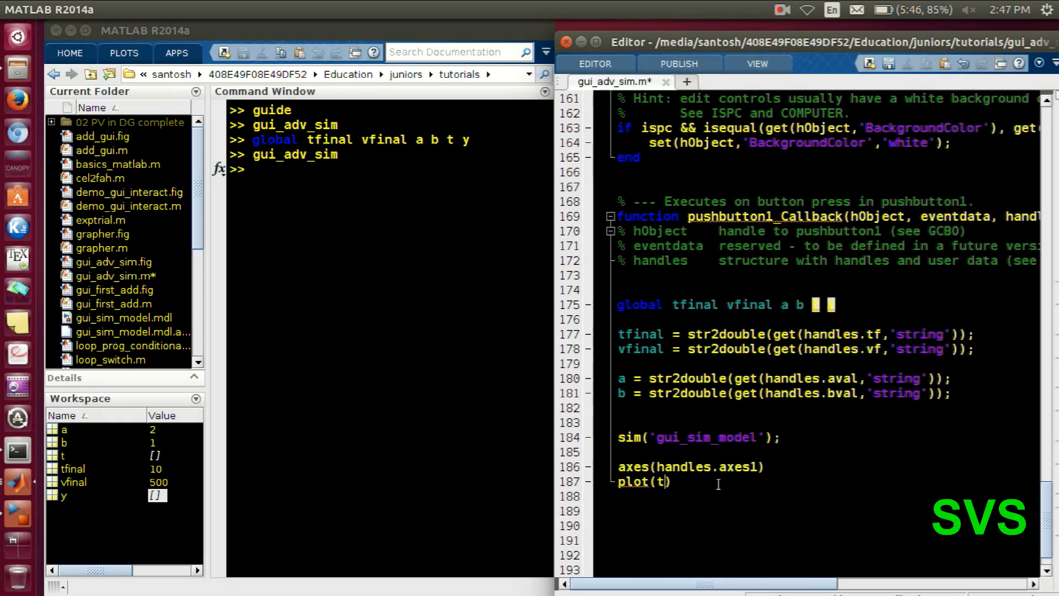
pyautogui.write(',y')
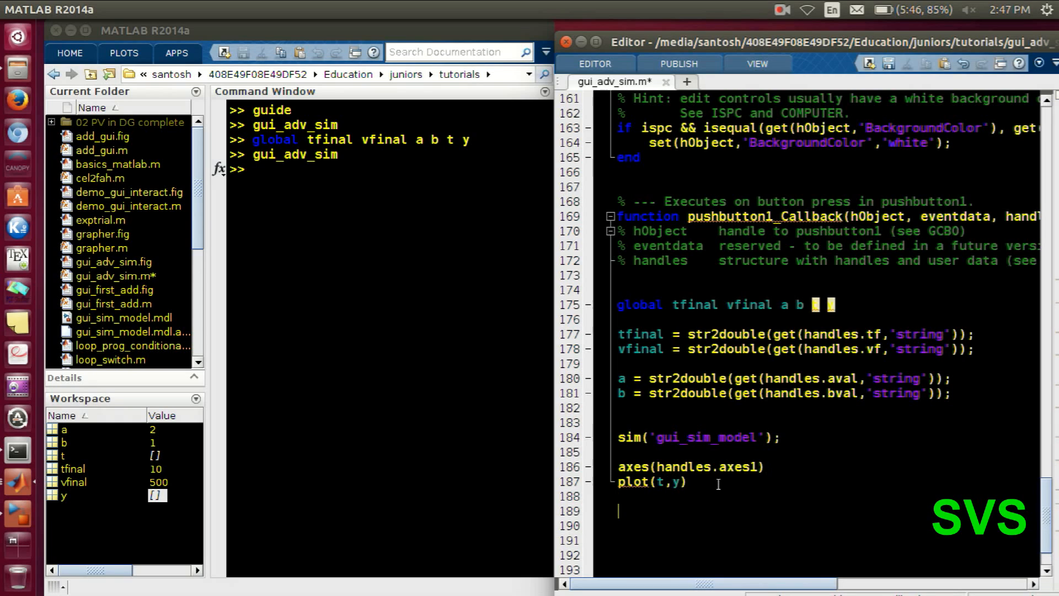
pyautogui.write('xlabel(')
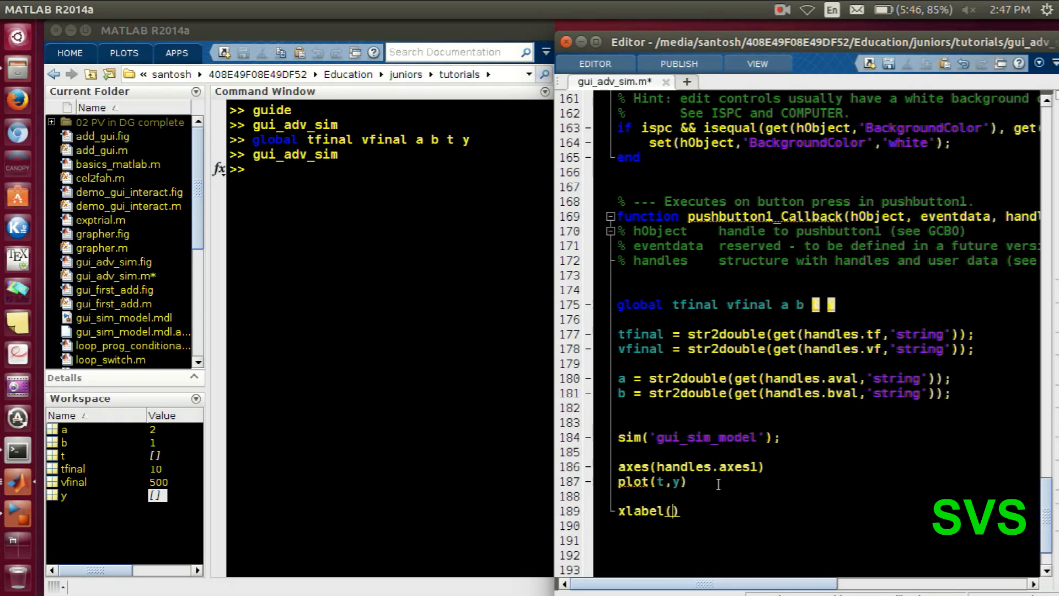
# Add xlabel('time in seconds') and ylabel('value of y') and declare t y global in the callback
pyautogui.write("time in seconds'")
pyautogui.click(827, 524)
pyautogui.write("ylabel('")
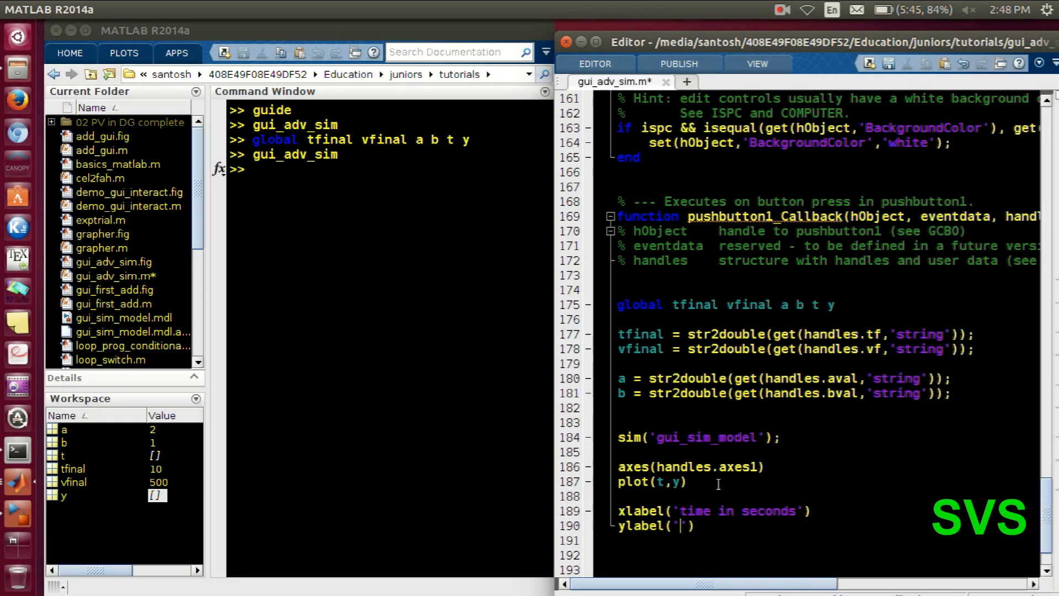
pyautogui.write('value of')
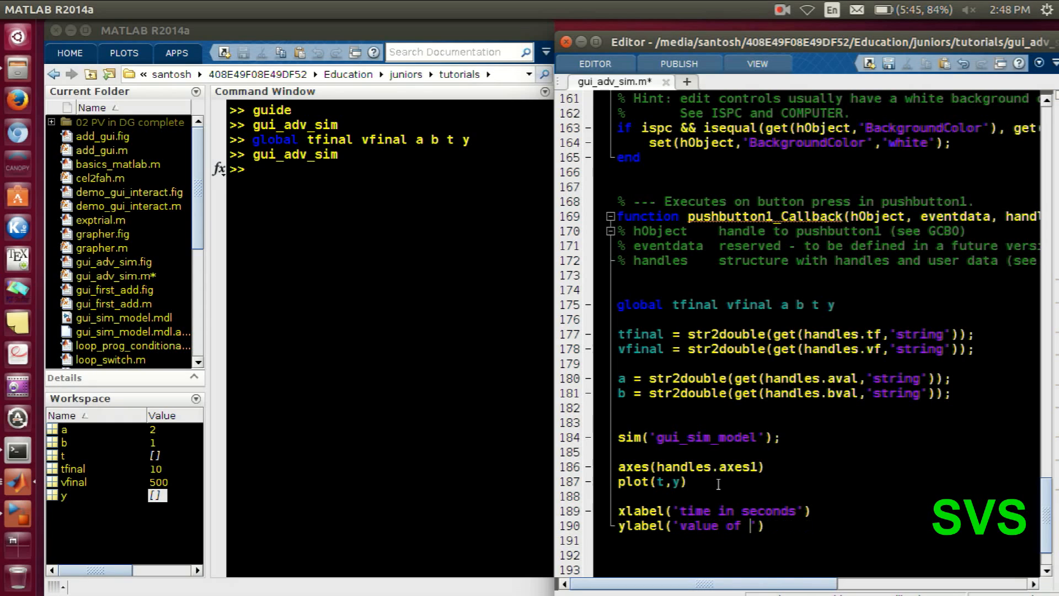
pyautogui.write("y');")
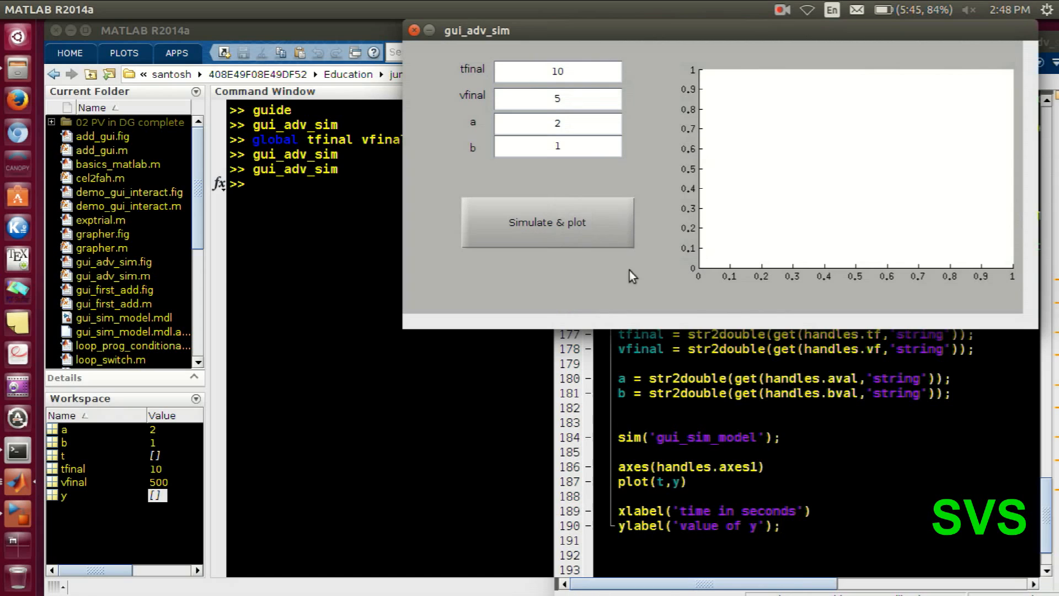
# Simulate with tfinal 10, vfinal 5, a 2, b 1 and view the labelled step response settling at 5
pyautogui.click(547, 223)
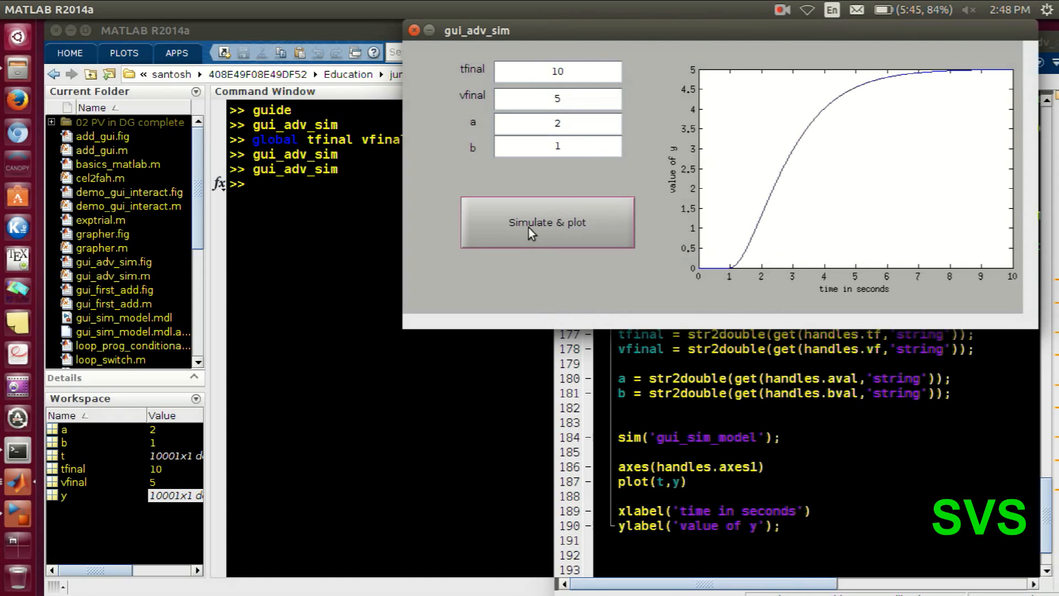
pyautogui.moveTo(817, 170)
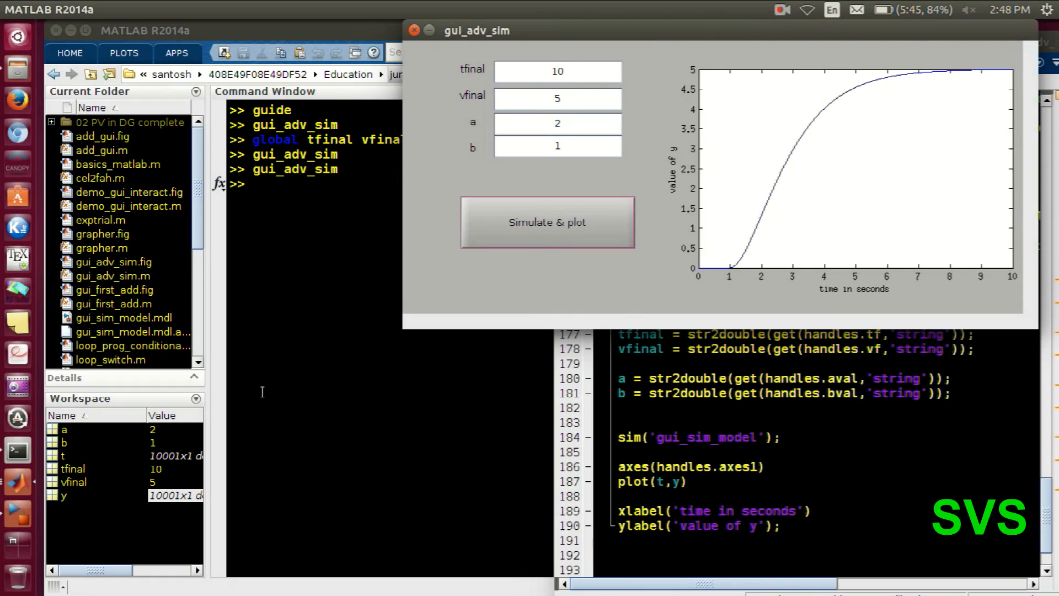
pyautogui.moveTo(19, 518)
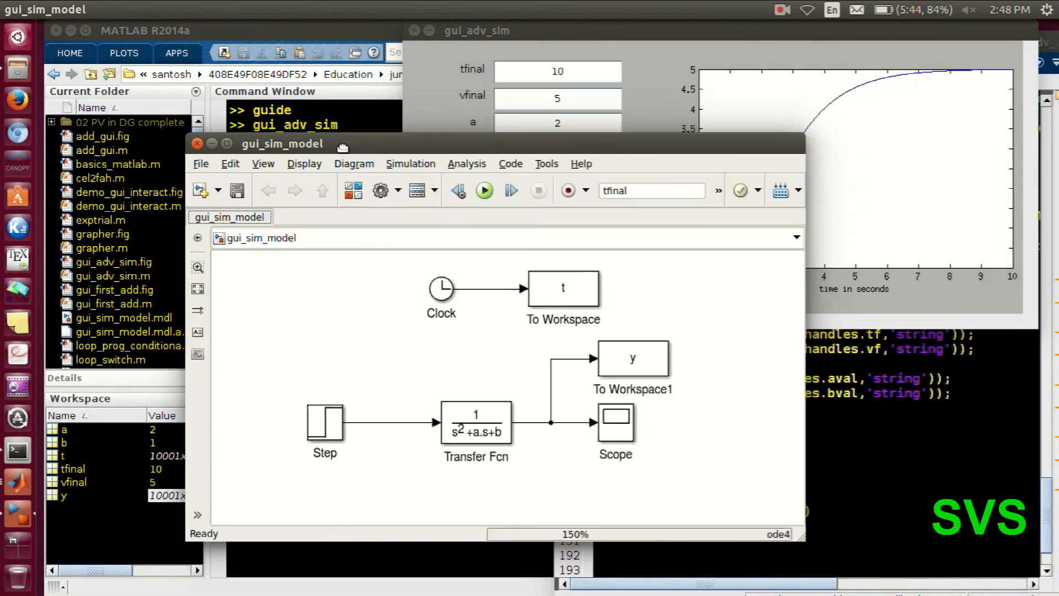
pyautogui.click(547, 223)
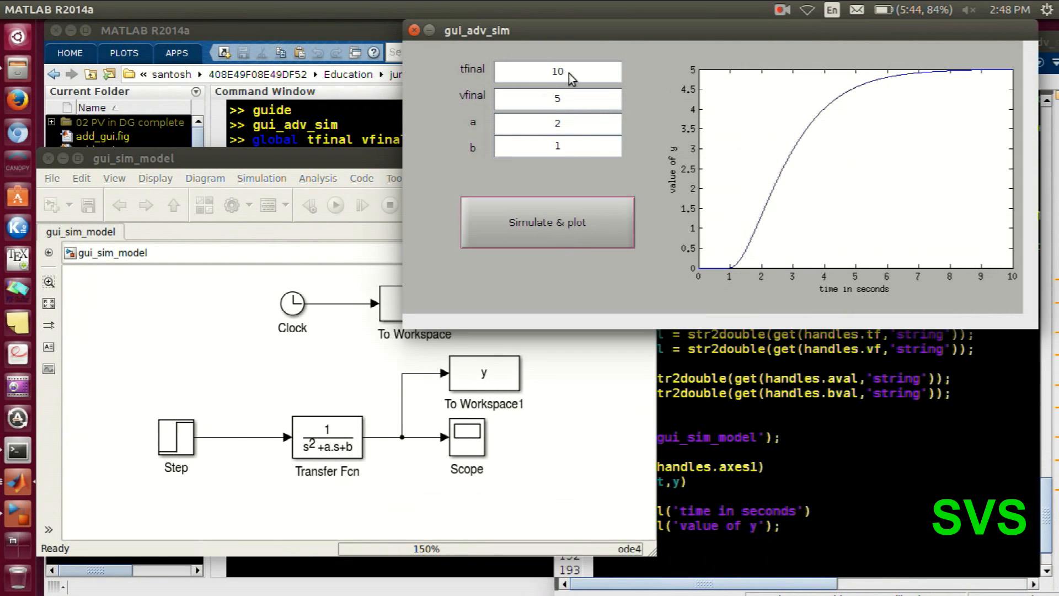
# Set tfinal to 20 and vfinal to 10, resimulating so the response spans 20 s and settles at 10
pyautogui.write('20')
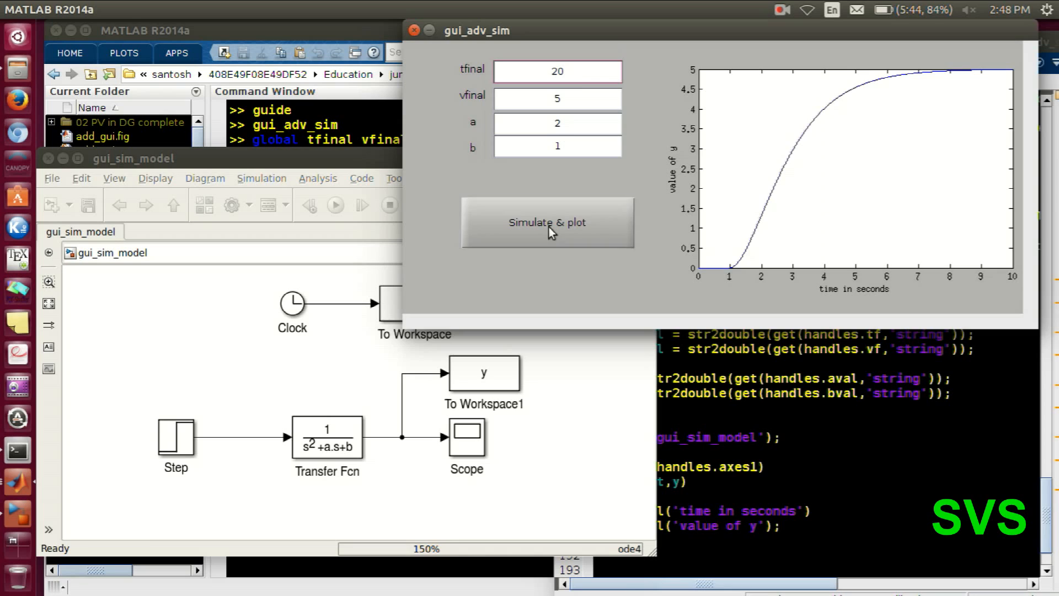
pyautogui.click(547, 221)
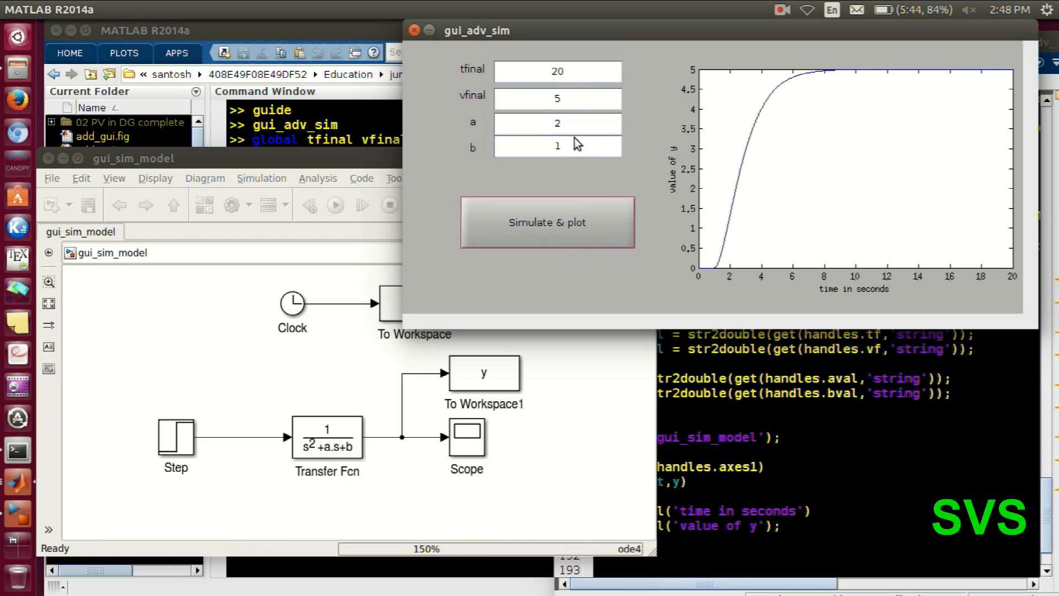
pyautogui.write('10')
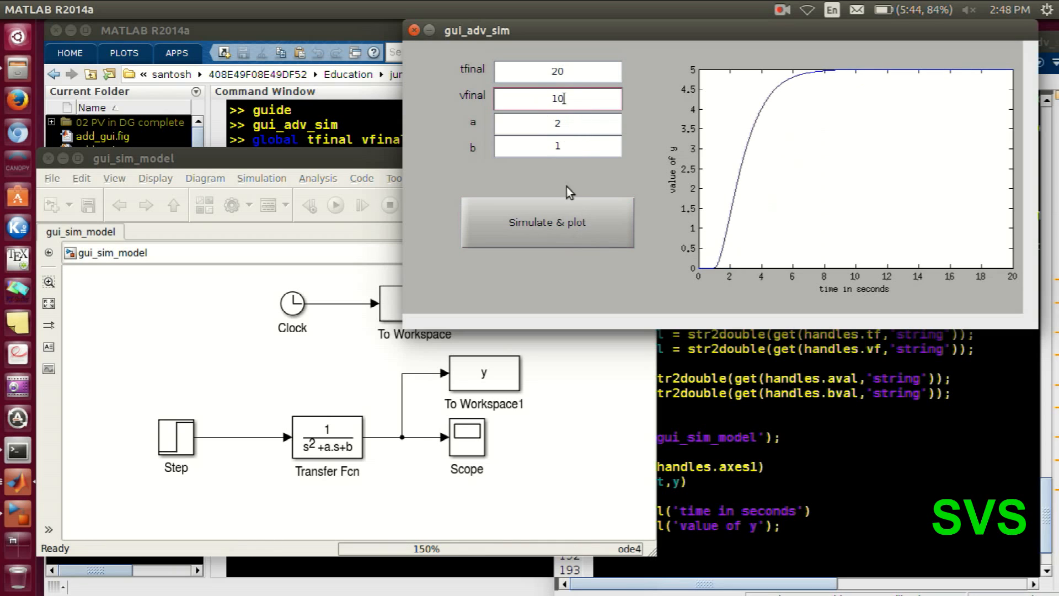
pyautogui.click(557, 122)
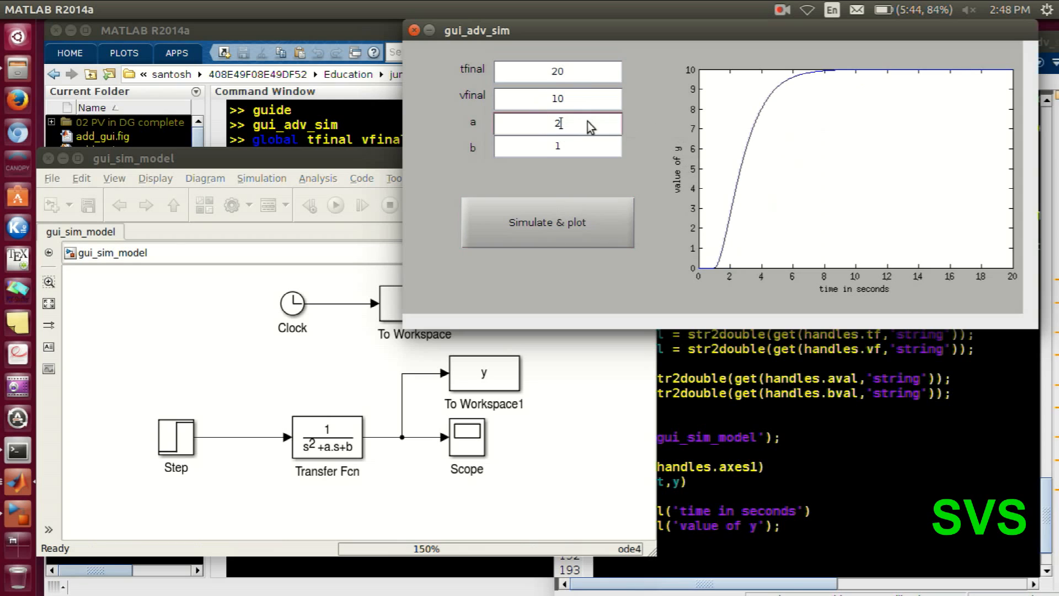
# Try other a coefficient values, ending with a = 1.5 giving a slight overshoot
pyautogui.click(547, 221)
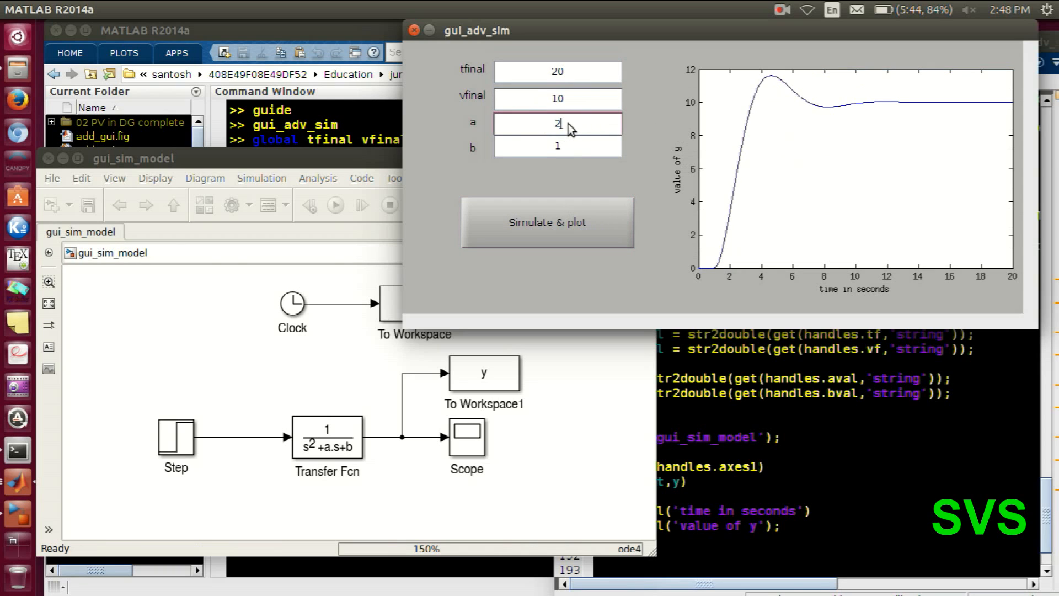
pyautogui.click(547, 222)
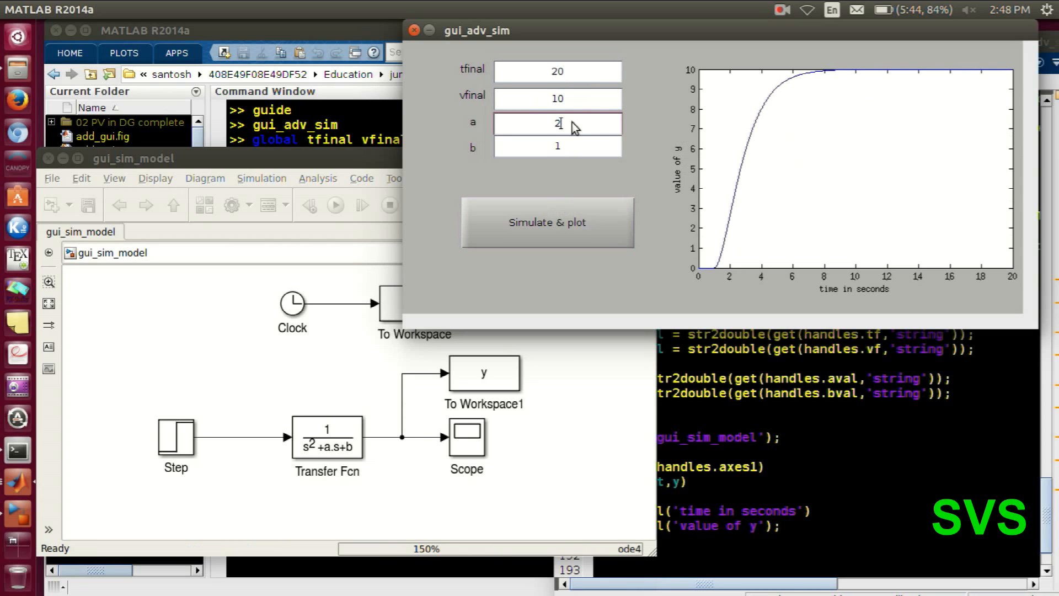
pyautogui.click(547, 223)
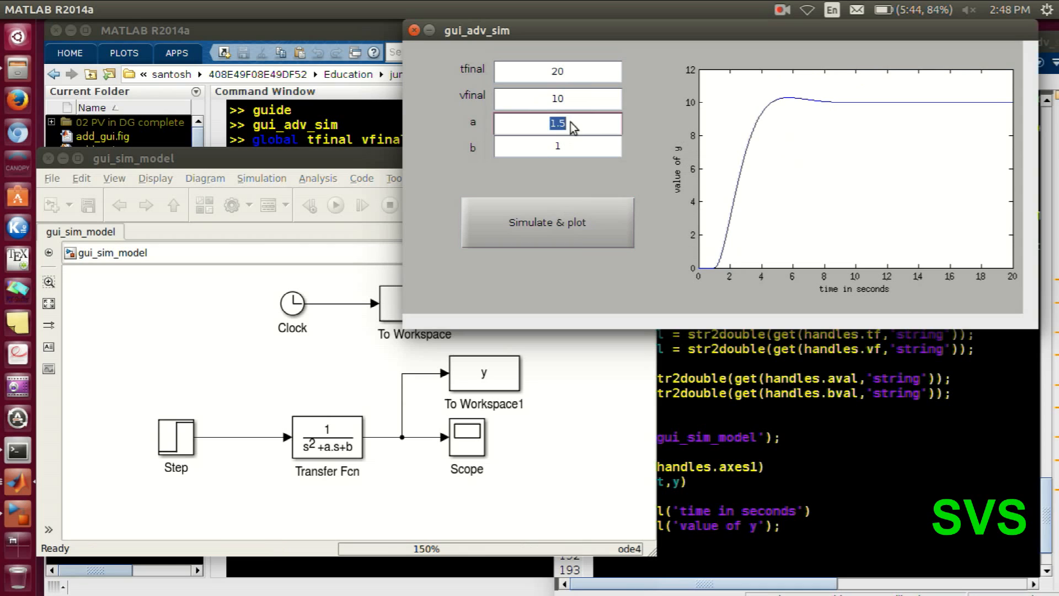
# Resimulate with a = 0.5 and then b = 0.9, giving a strongly oscillating response peaking near 15
pyautogui.write('3')
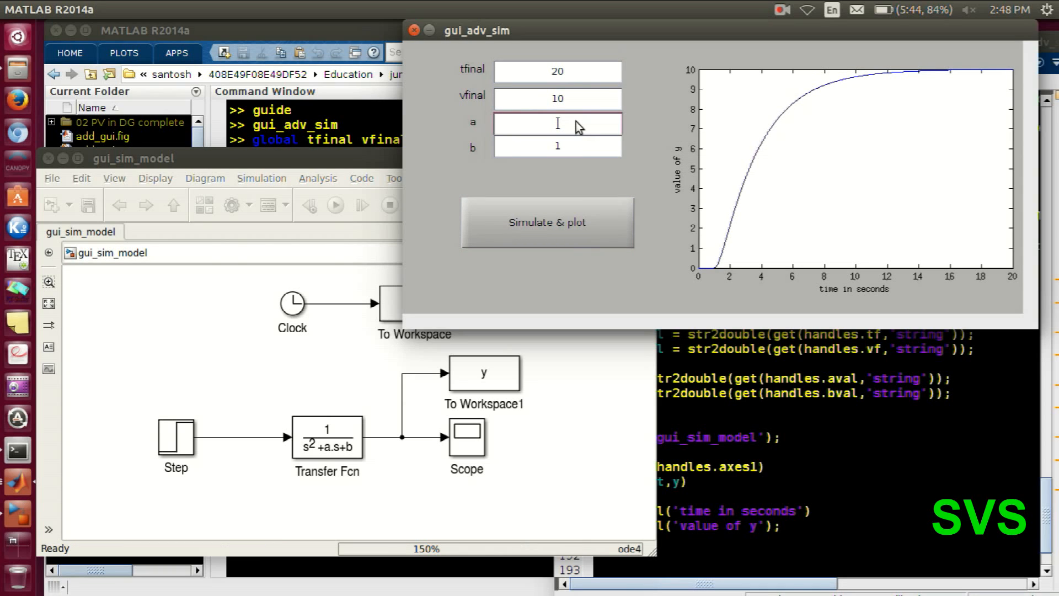
pyautogui.click(547, 223)
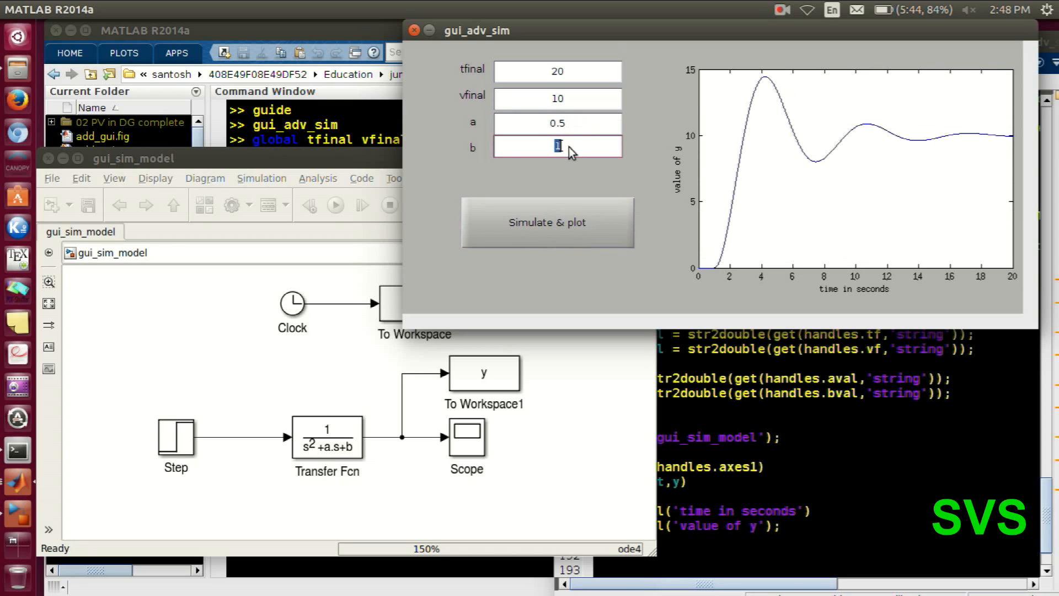
pyautogui.write('0.9')
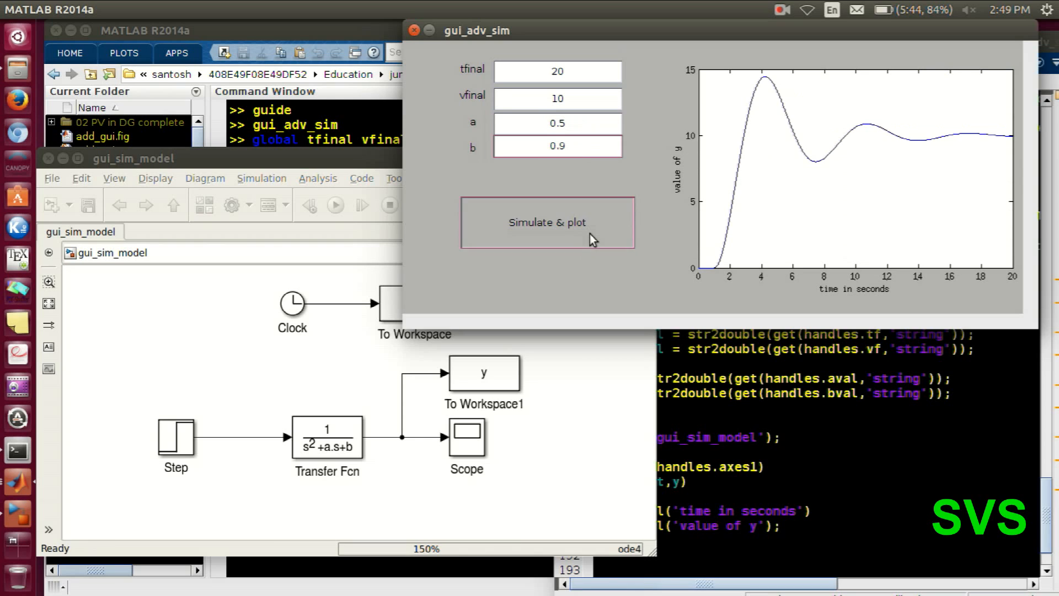
pyautogui.click(547, 223)
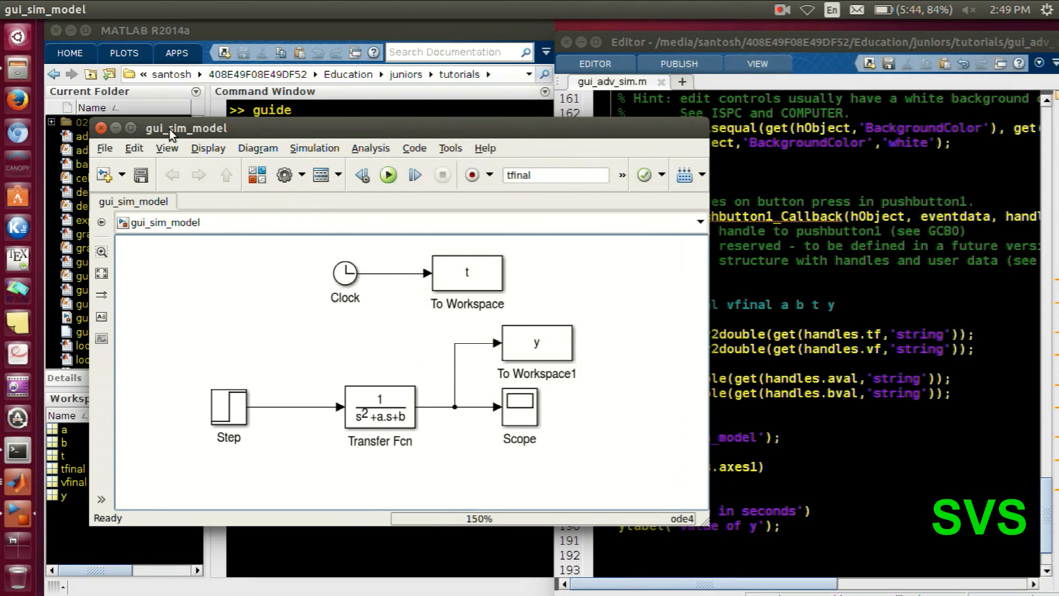
pyautogui.moveTo(767, 128)
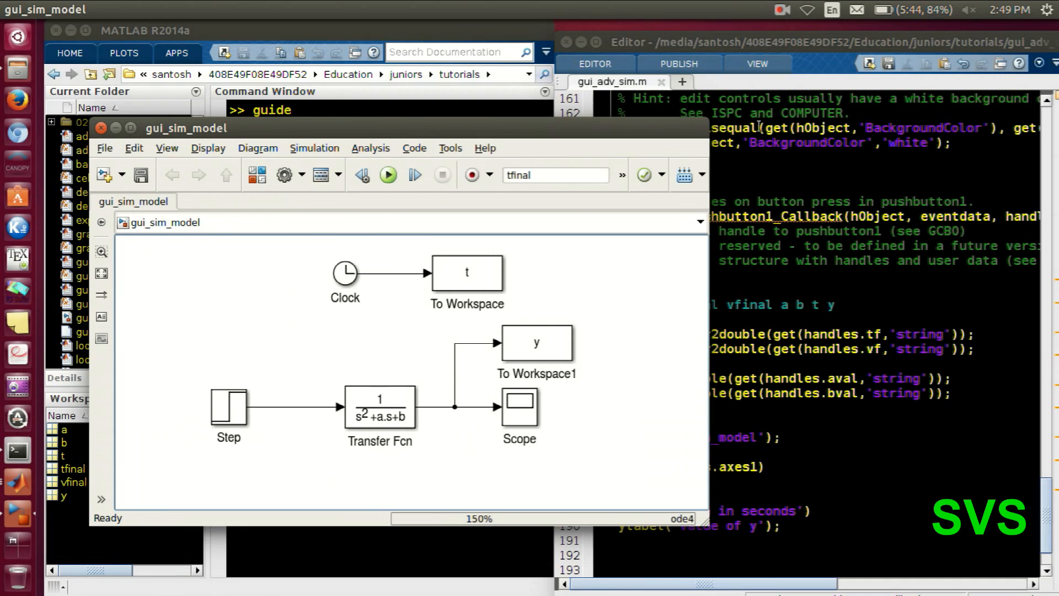